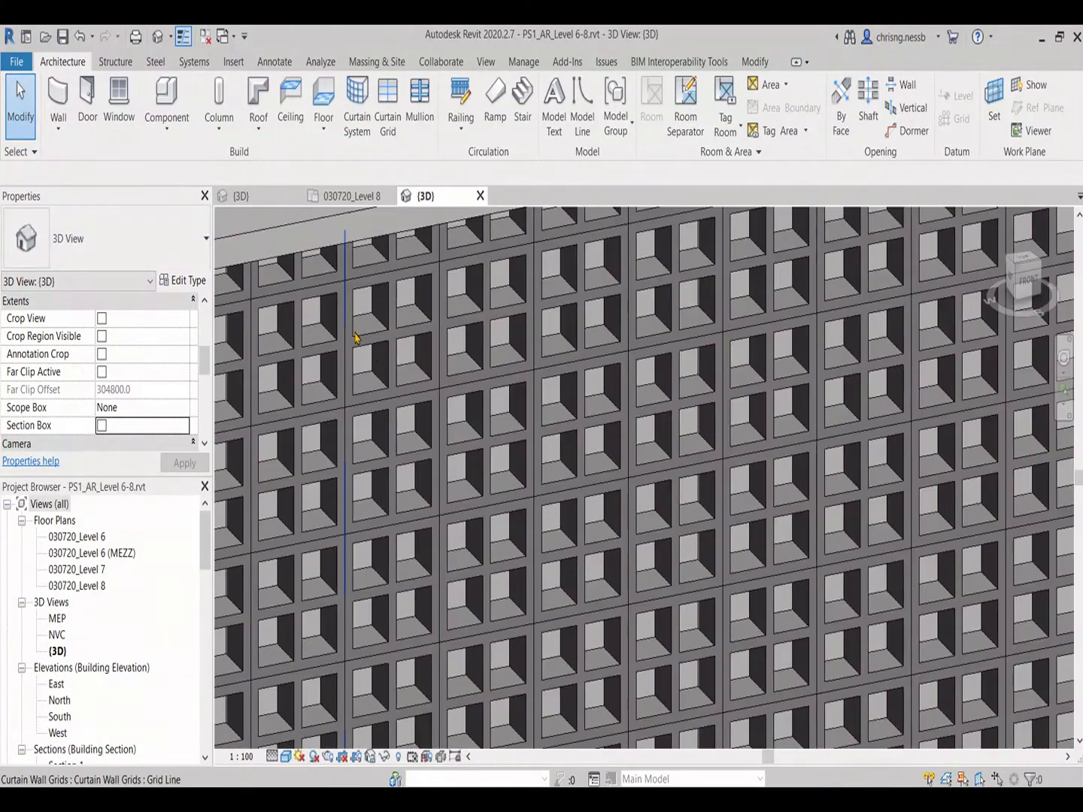
Step: Create a new family from the Metric Curtain Wall Panel.rft template
left_click(387, 335)
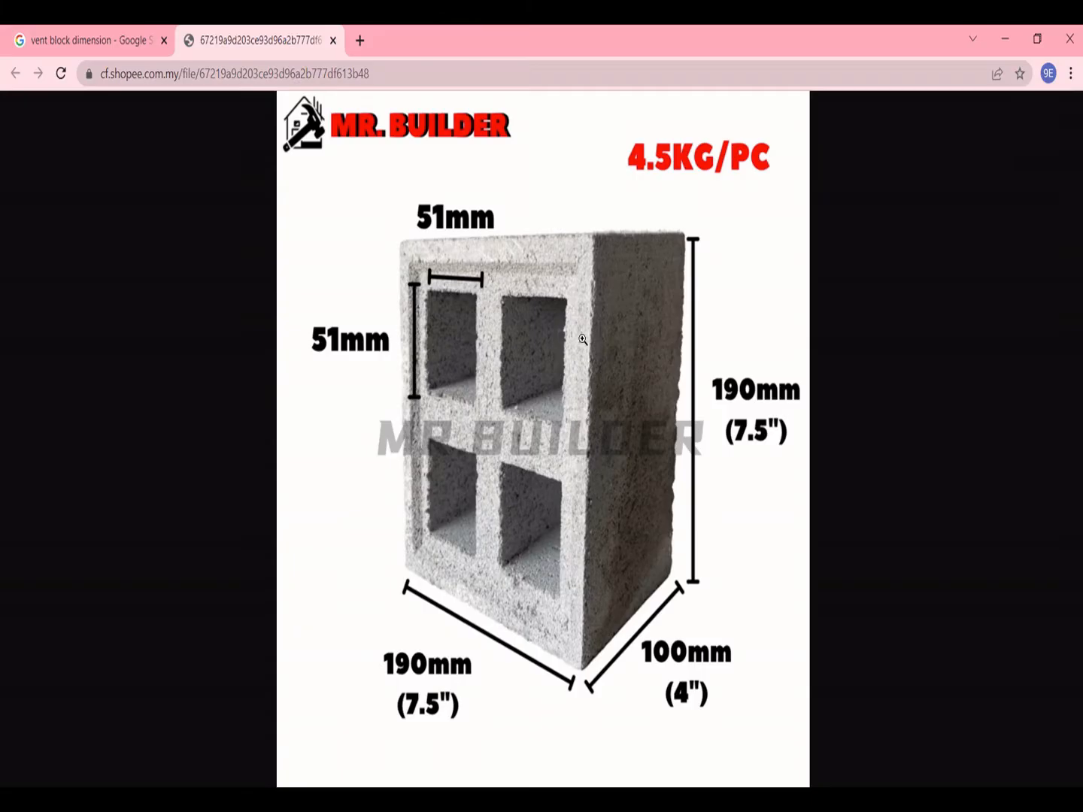
mouse_move(722, 580)
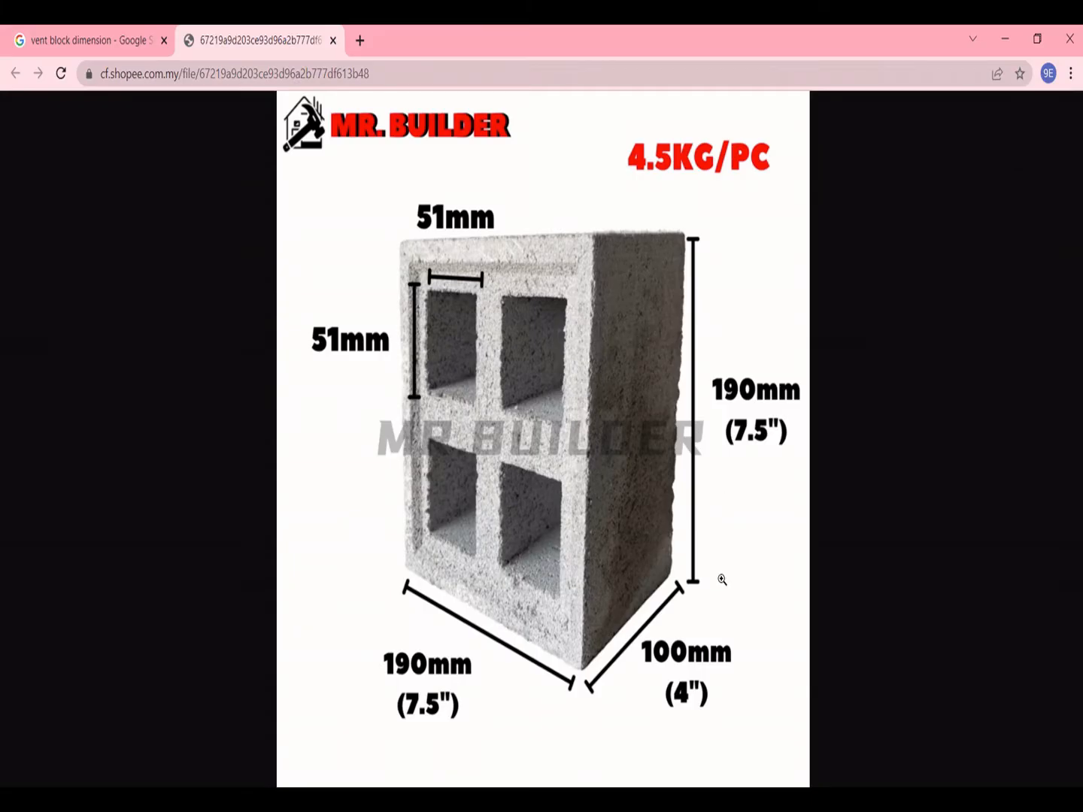
mouse_move(423, 599)
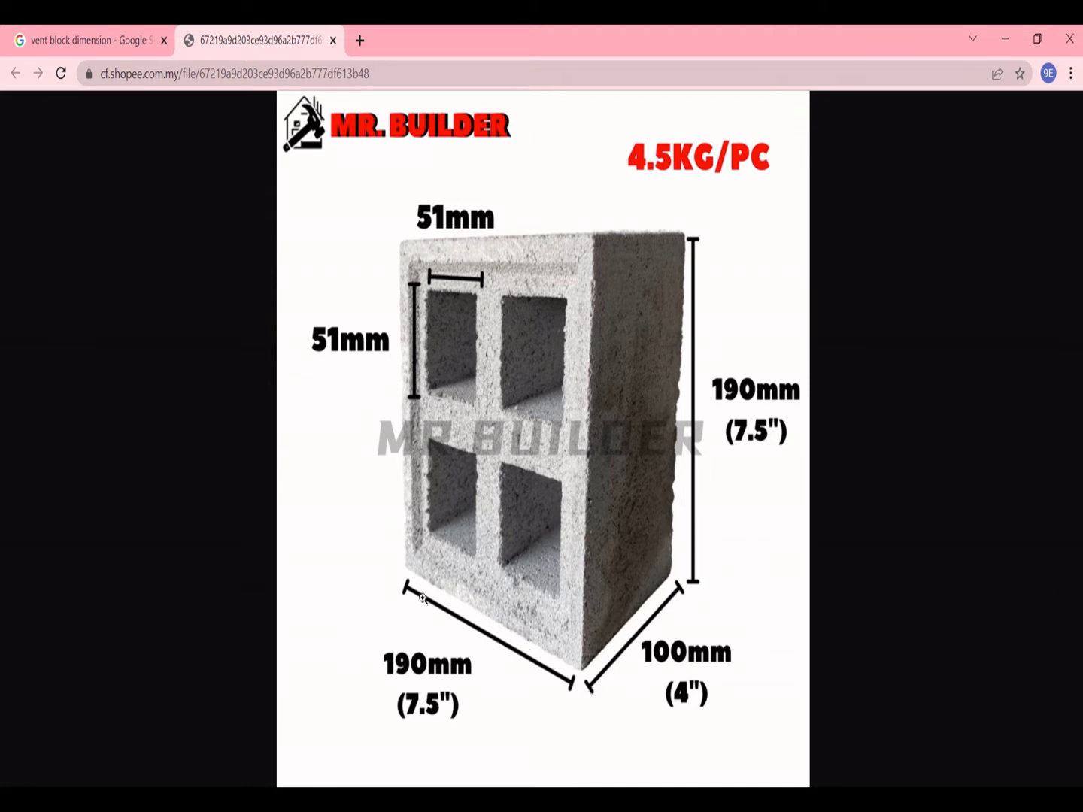
mouse_move(549, 272)
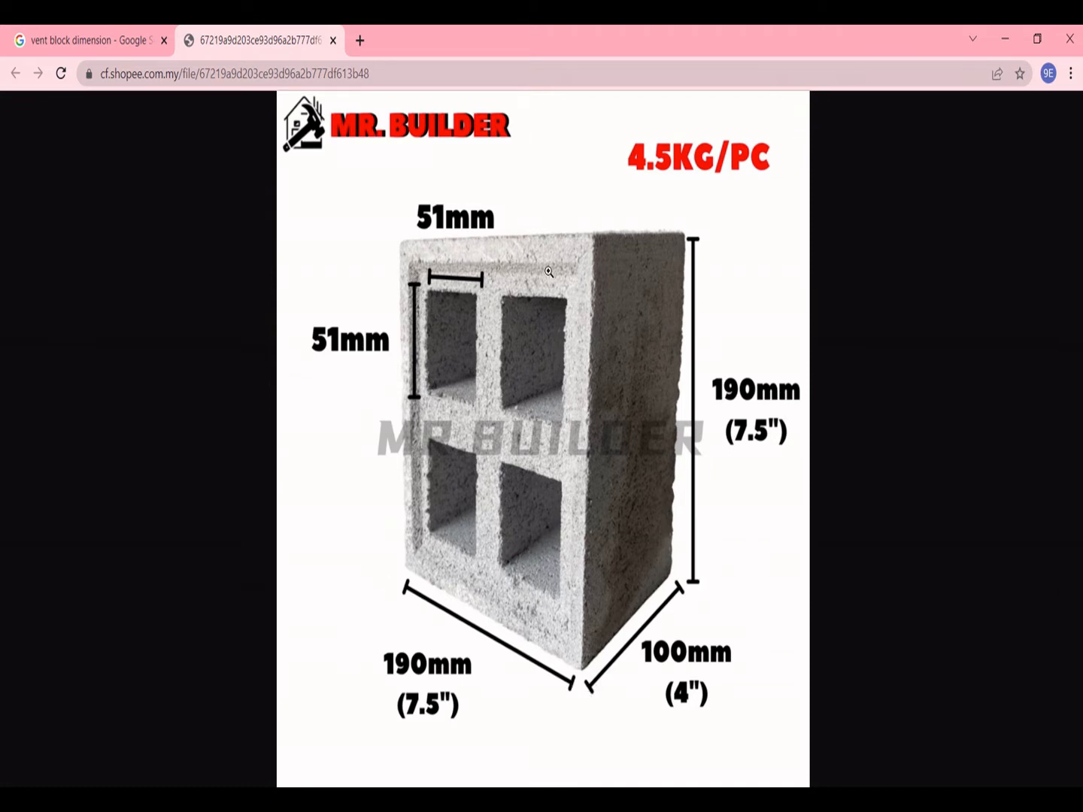
mouse_move(785, 67)
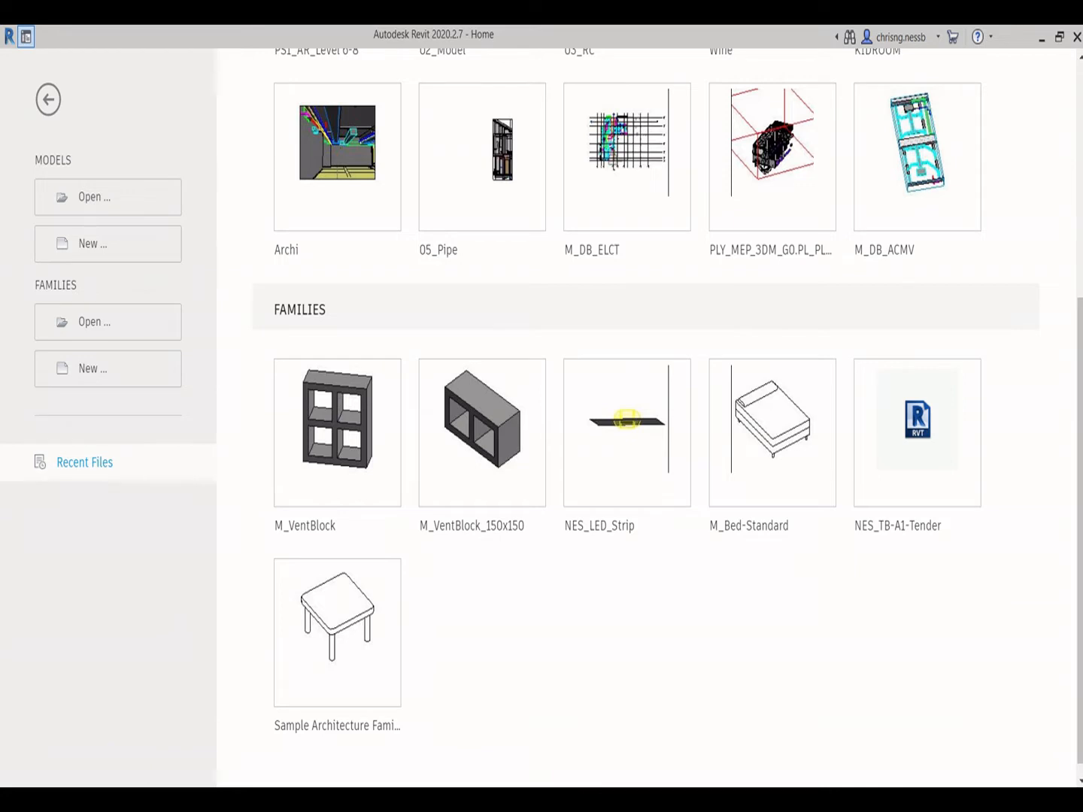
scroll("up", 3)
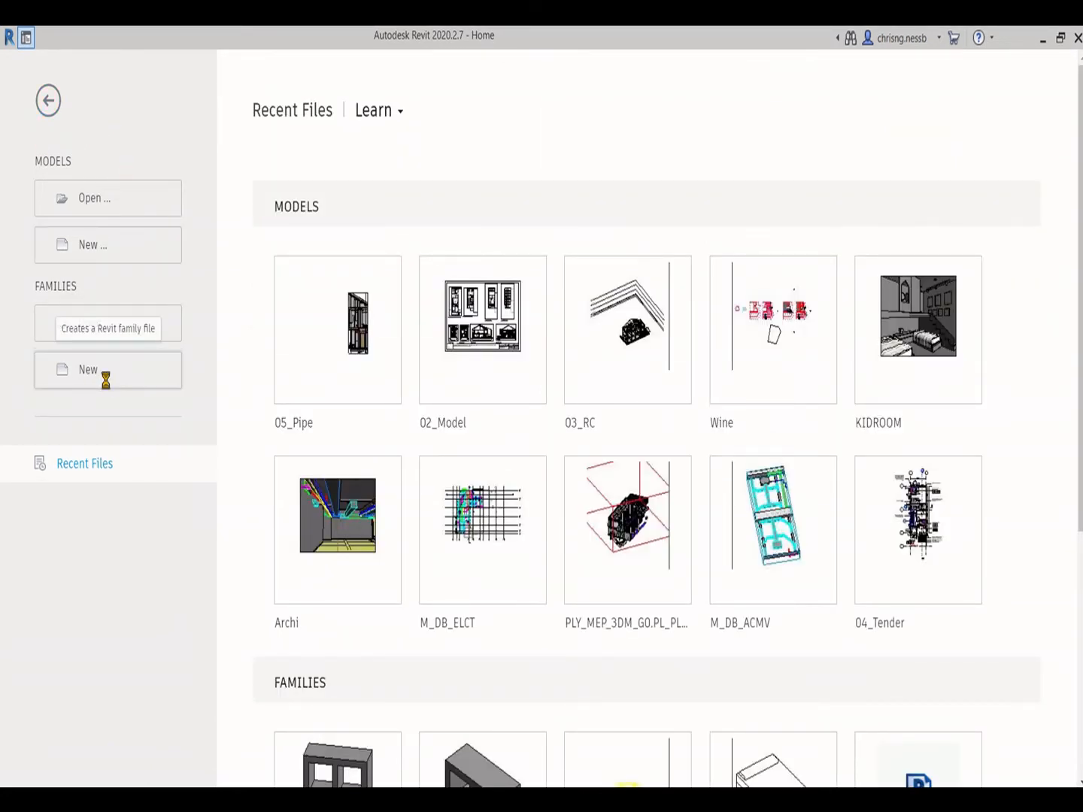
left_click(108, 370)
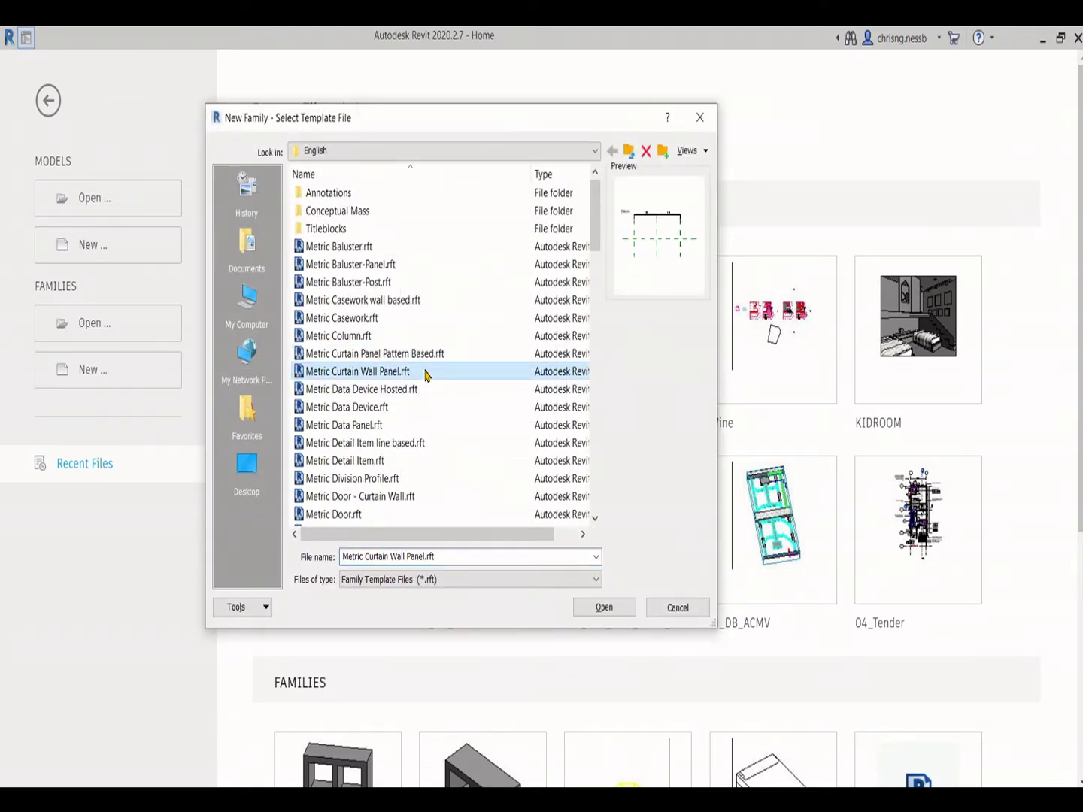
mouse_move(604, 606)
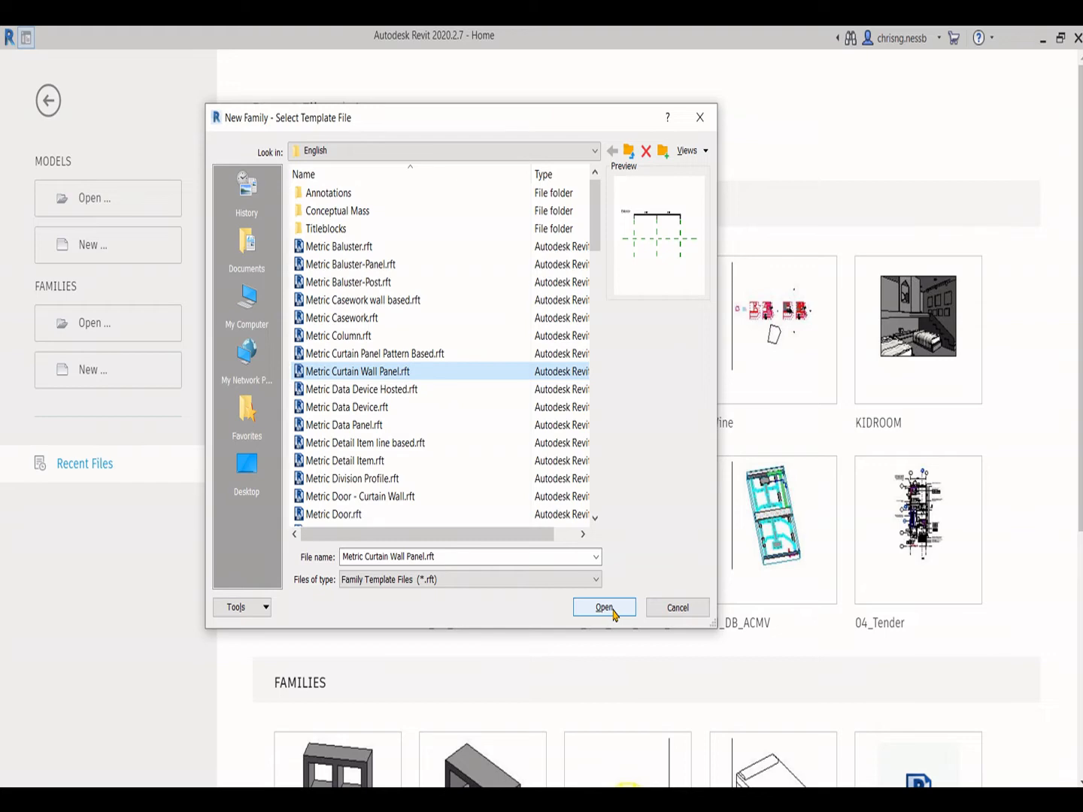
left_click(604, 607)
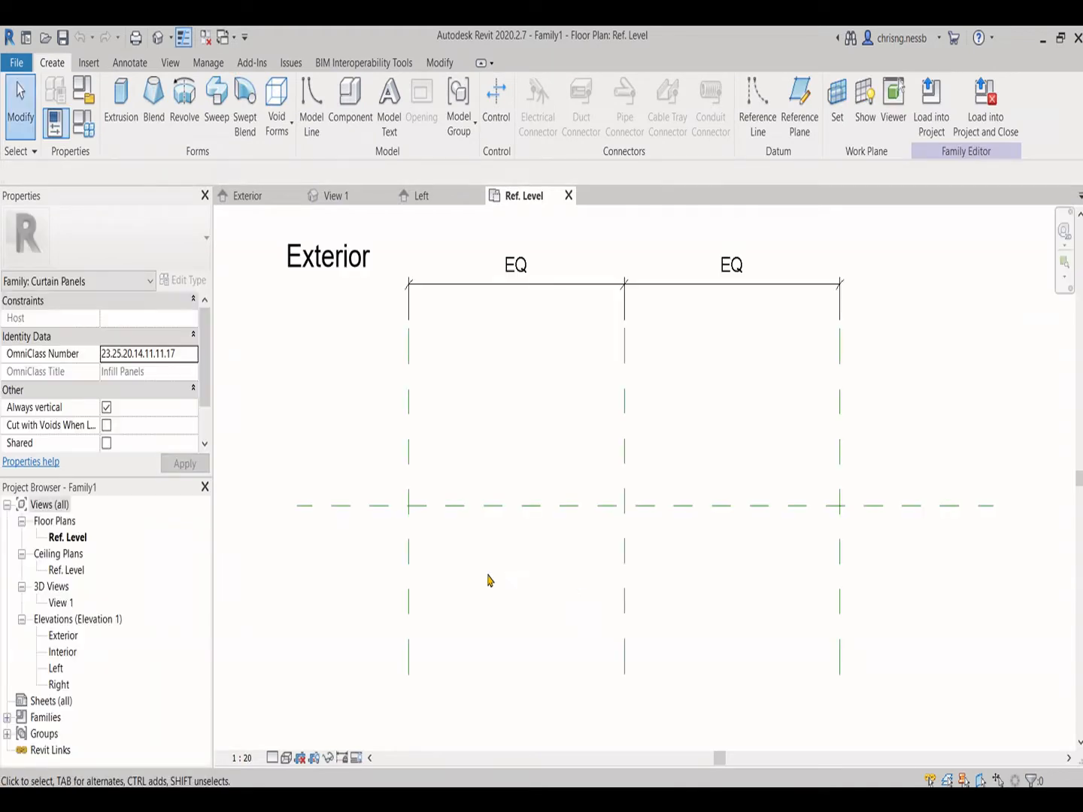
Step: Draw reference planes on either side of the centre front/back plane in the Ref. Level plan
double_click(63, 635)
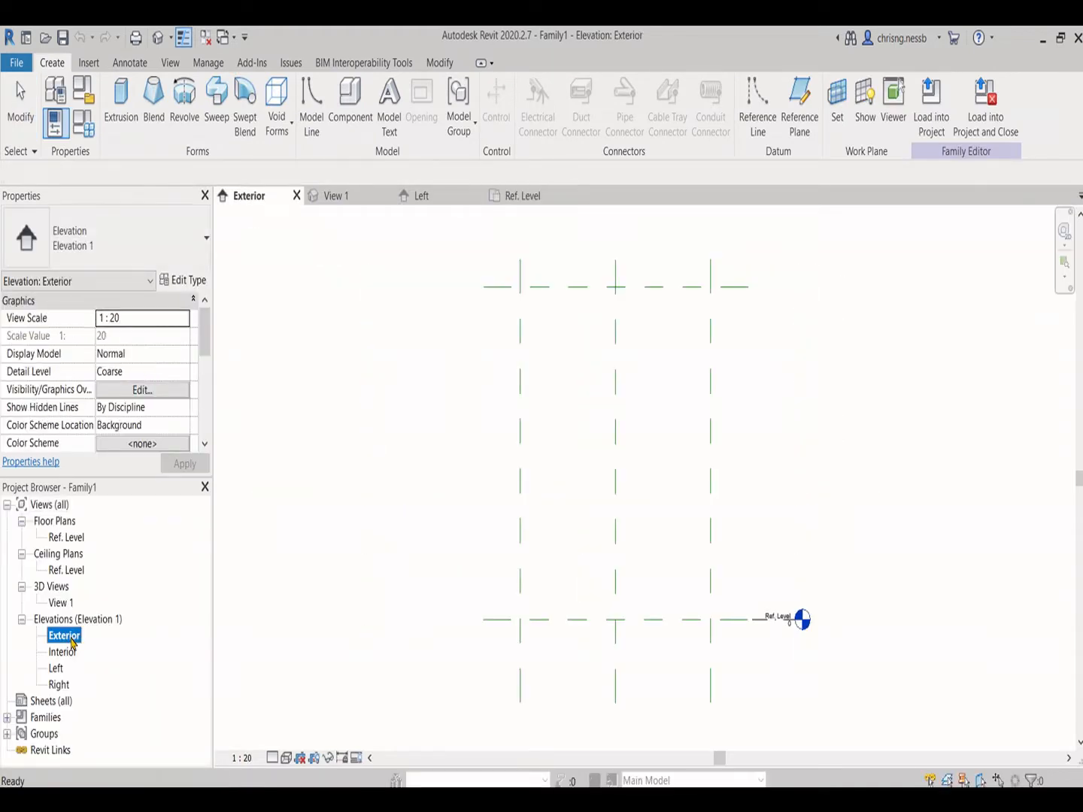
mouse_move(796, 631)
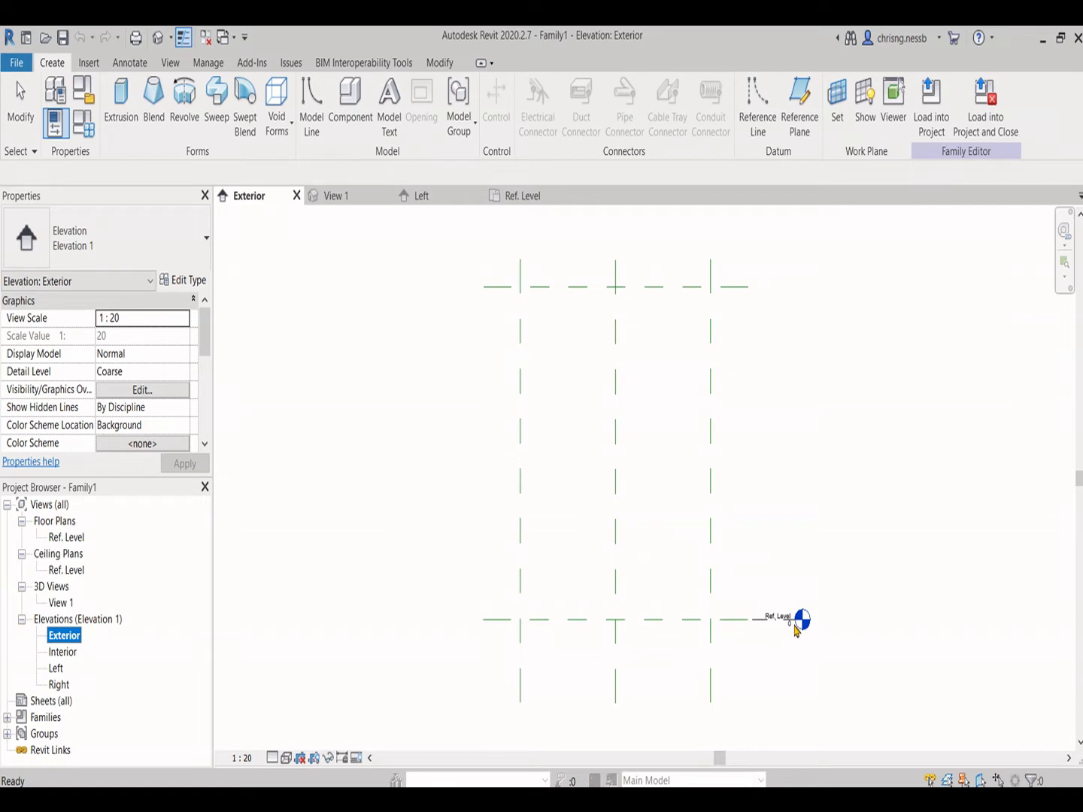
left_click(523, 195)
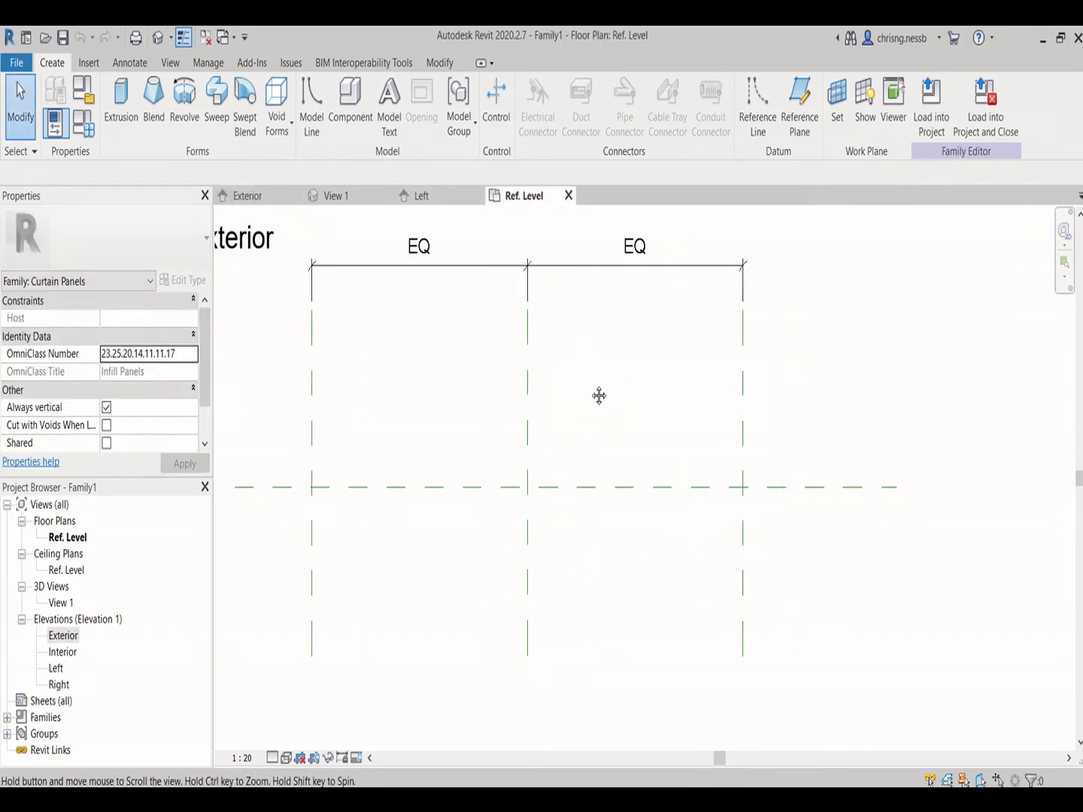
left_click(489, 486)
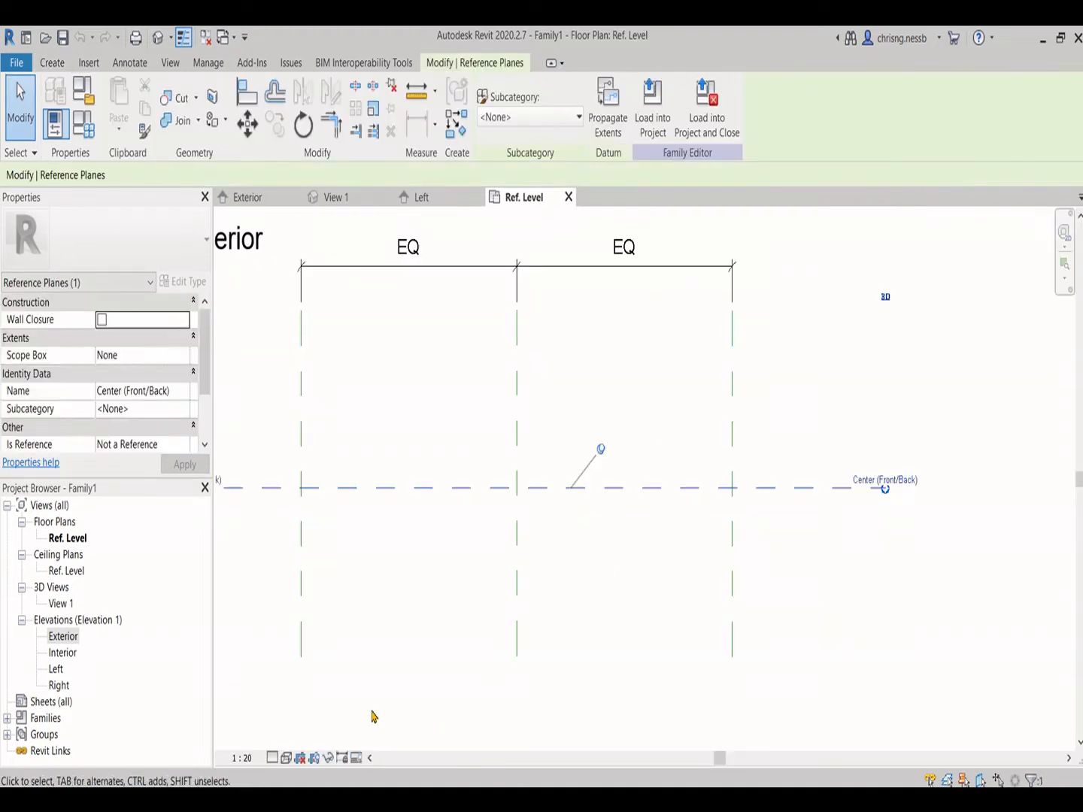
mouse_move(456, 555)
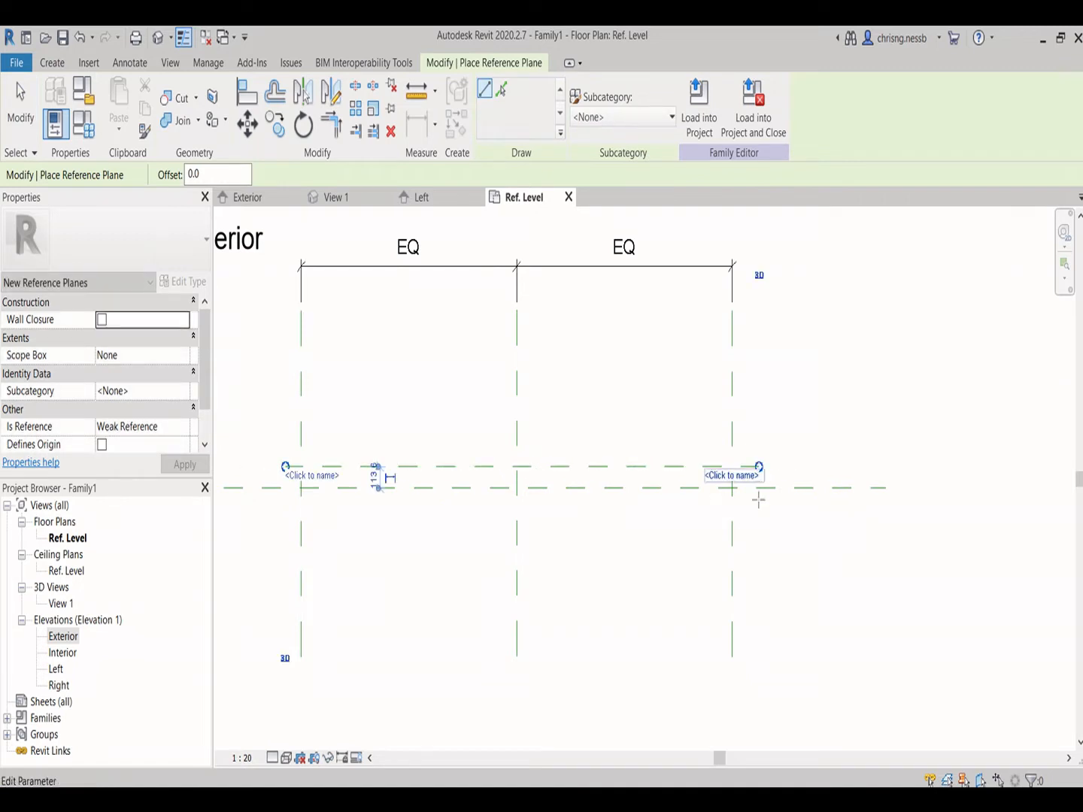
left_click(529, 516)
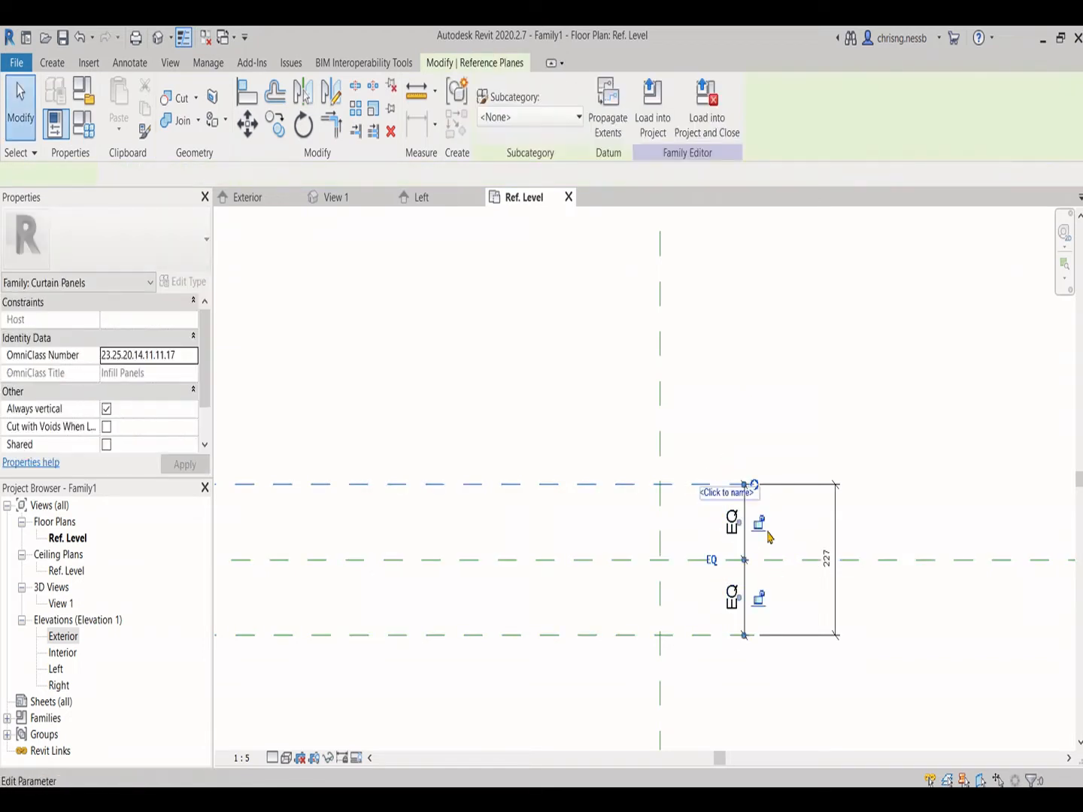
Step: Label the dimension across the new planes with a new Depth parameter set to 100
left_click(827, 560)
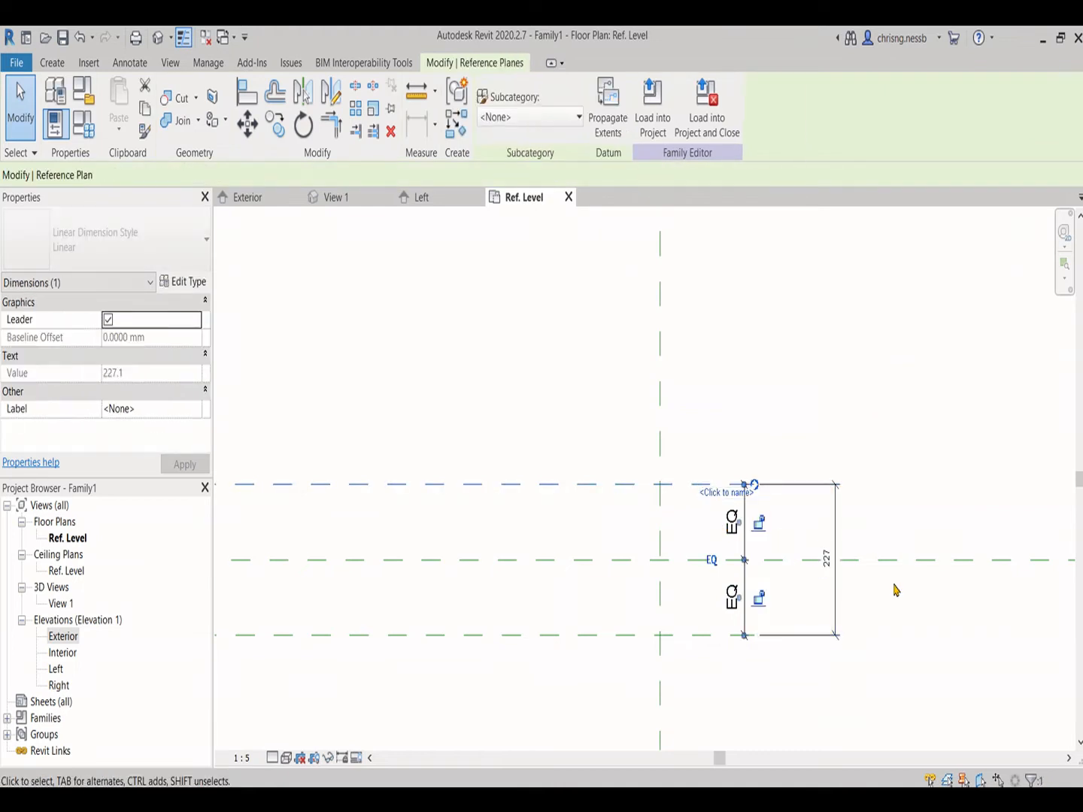
left_click(826, 560)
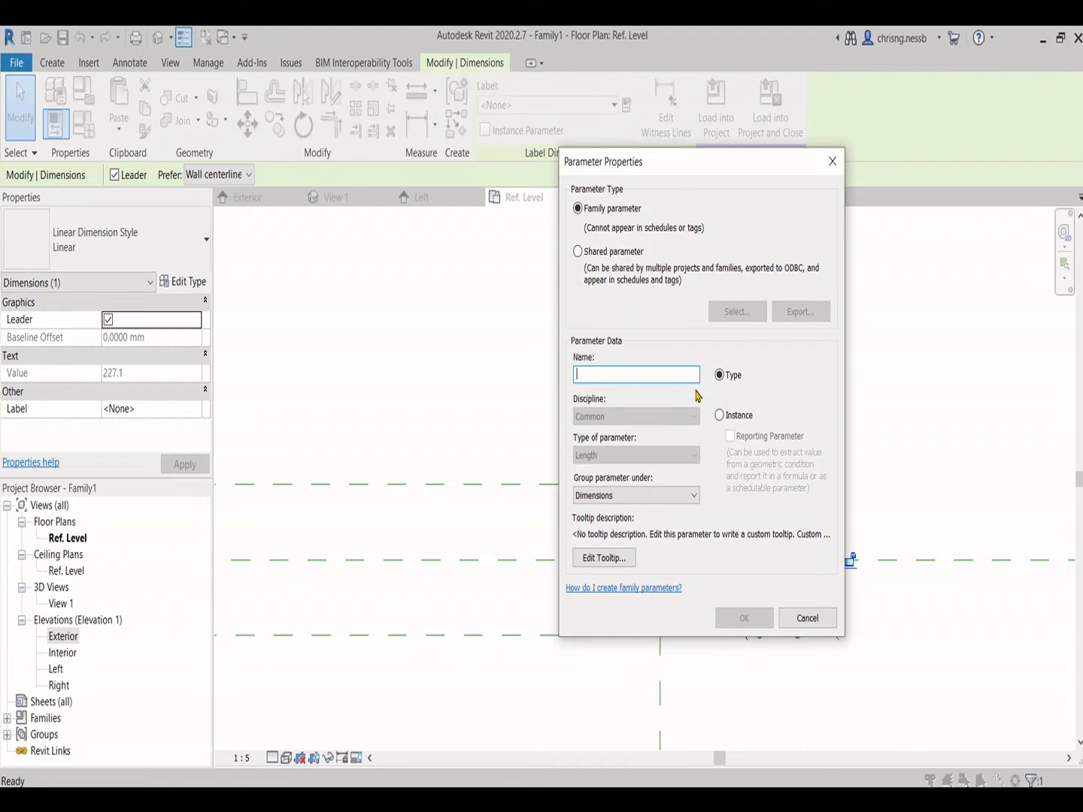
type("Depth")
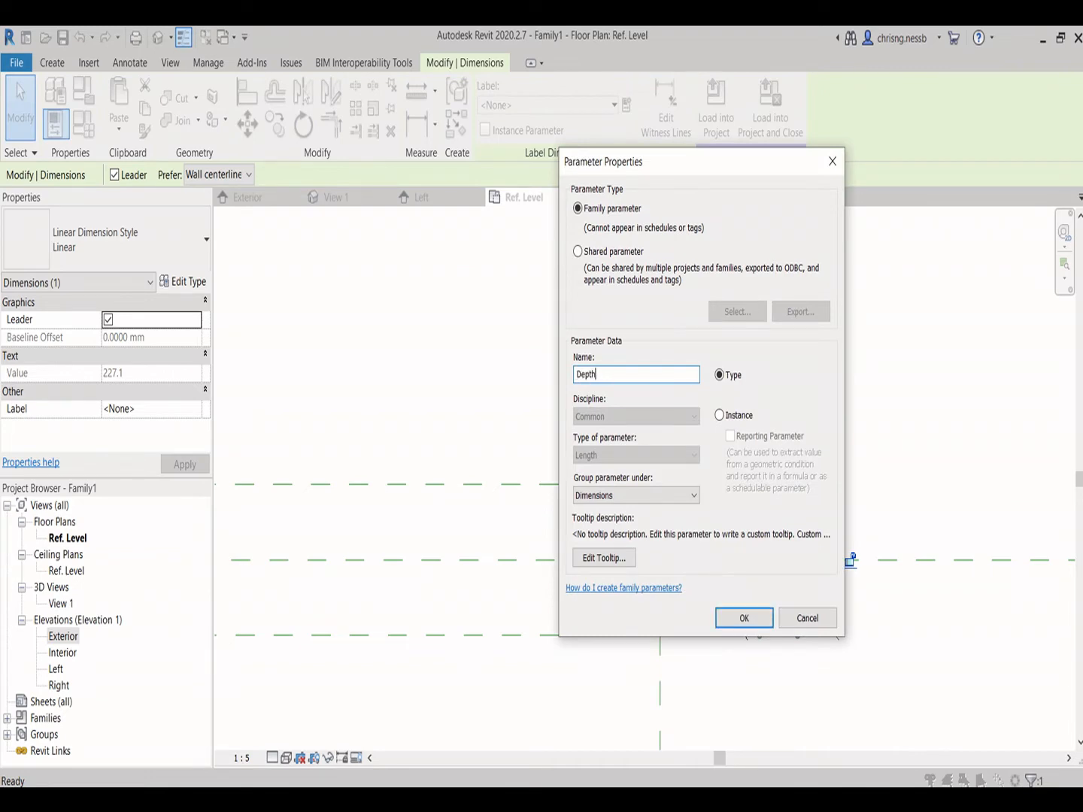
left_click(743, 618)
type("100")
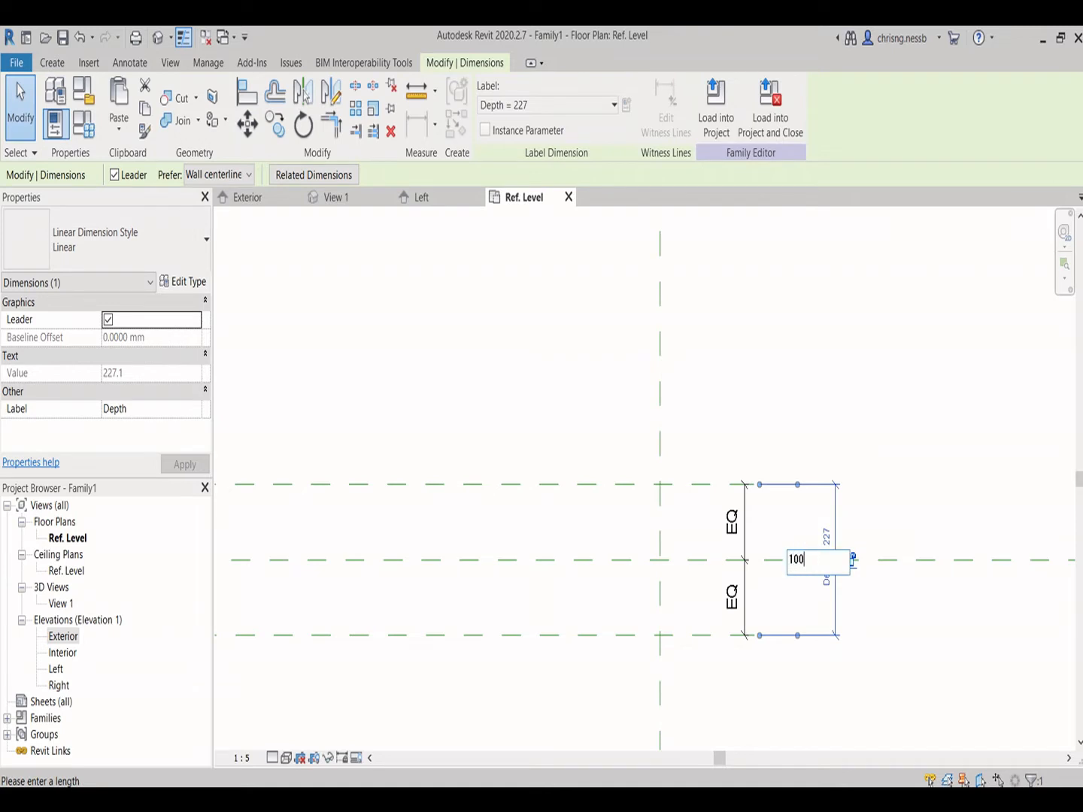
key("Return")
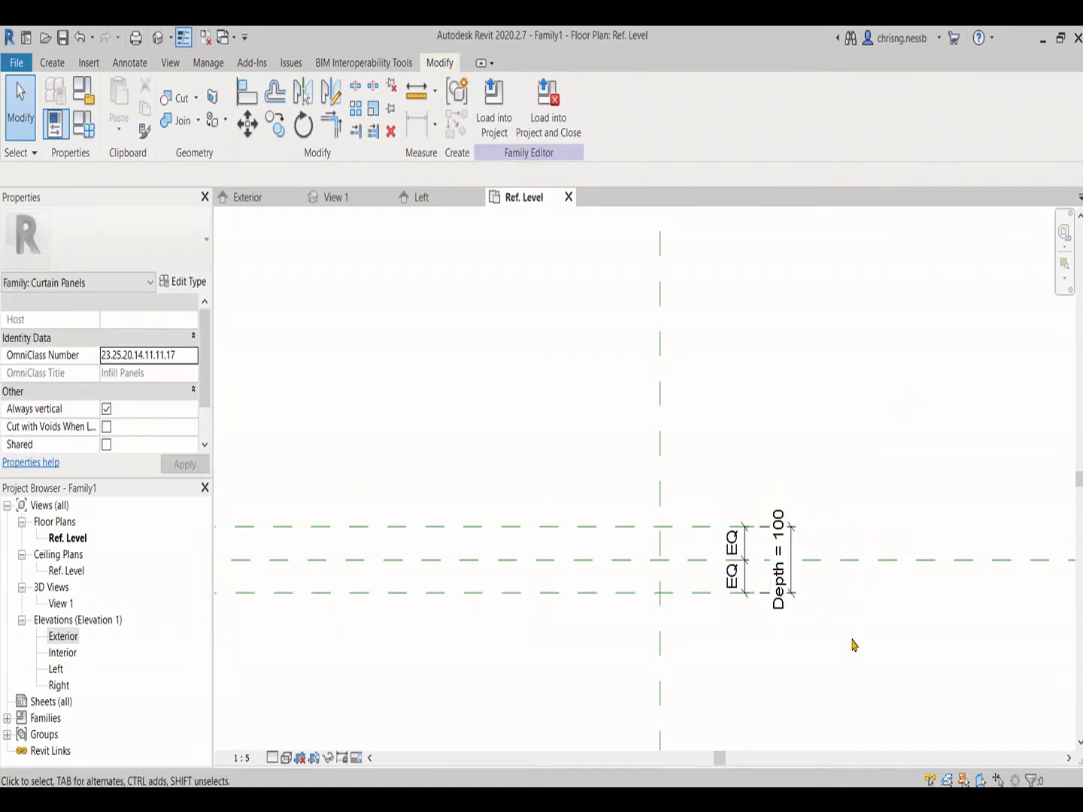
Step: Sketch a solid extrusion rectangle on the panel width and Depth planes, locking its edges
left_click(762, 560)
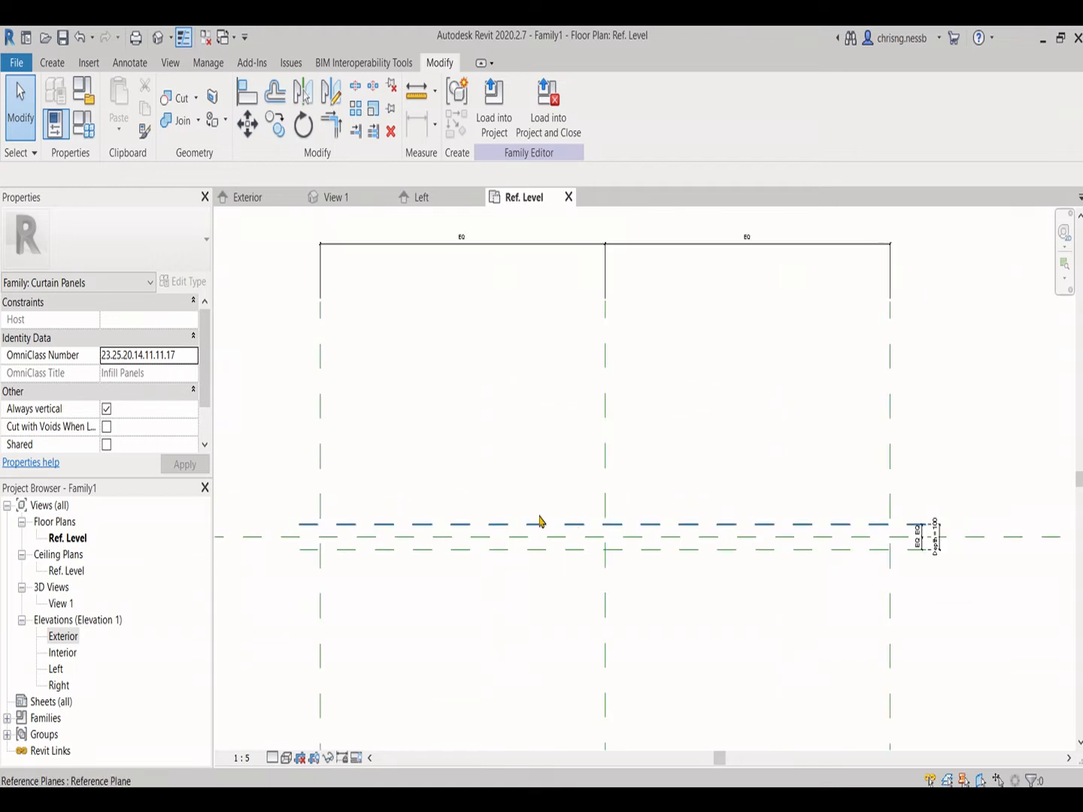
left_click(52, 62)
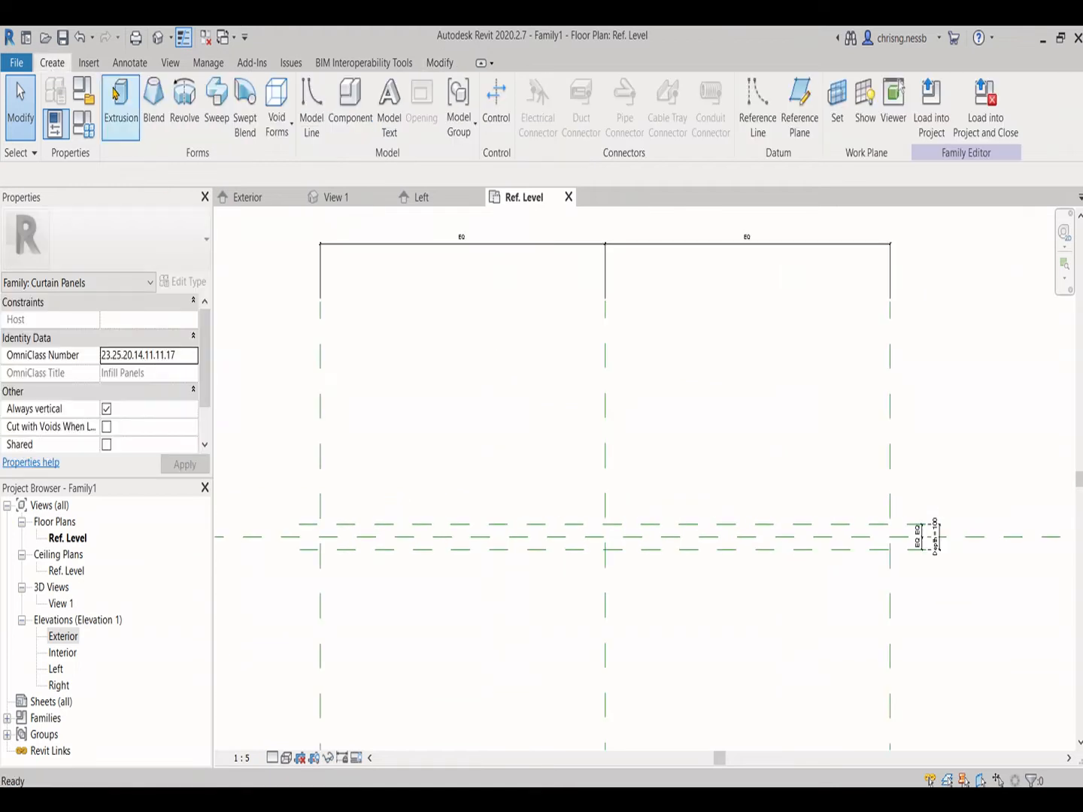
left_click(120, 102)
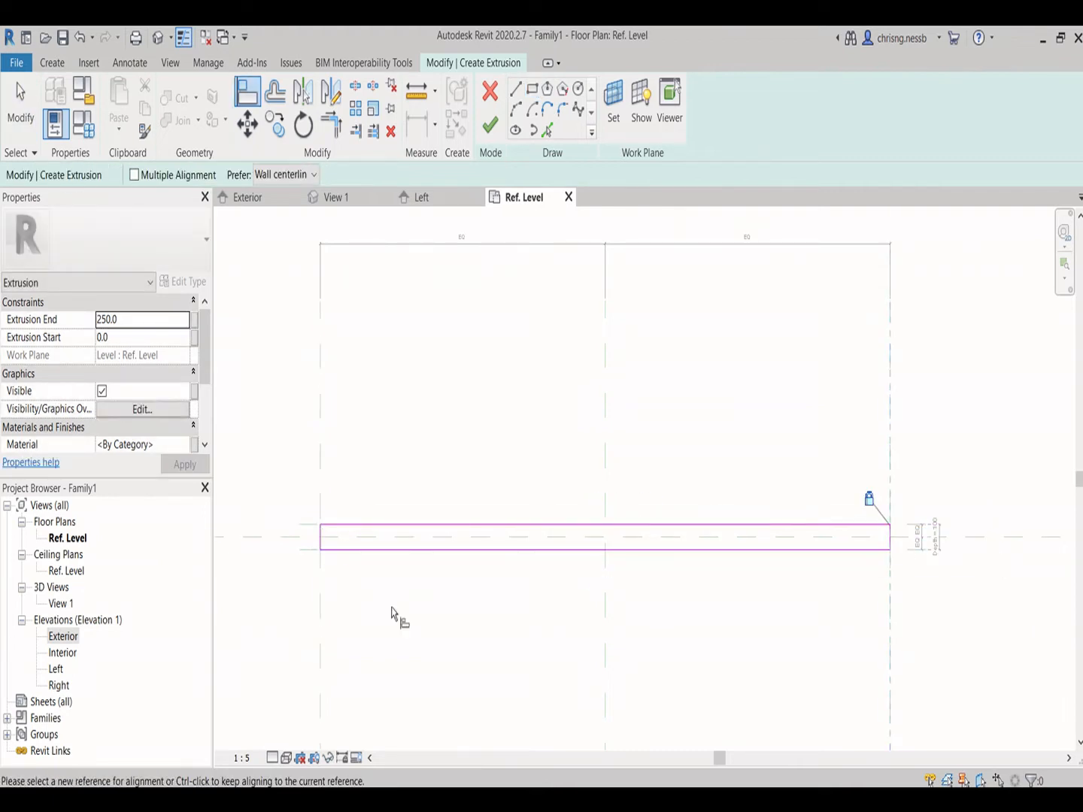
mouse_move(329, 629)
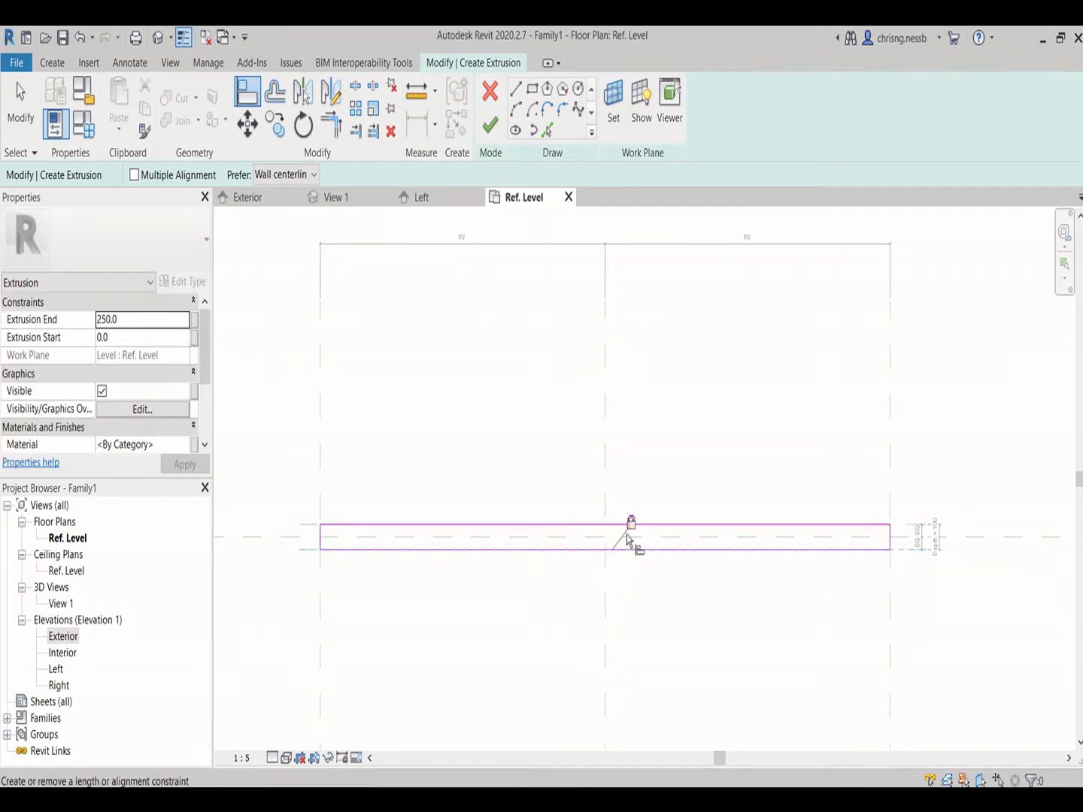
left_click(489, 124)
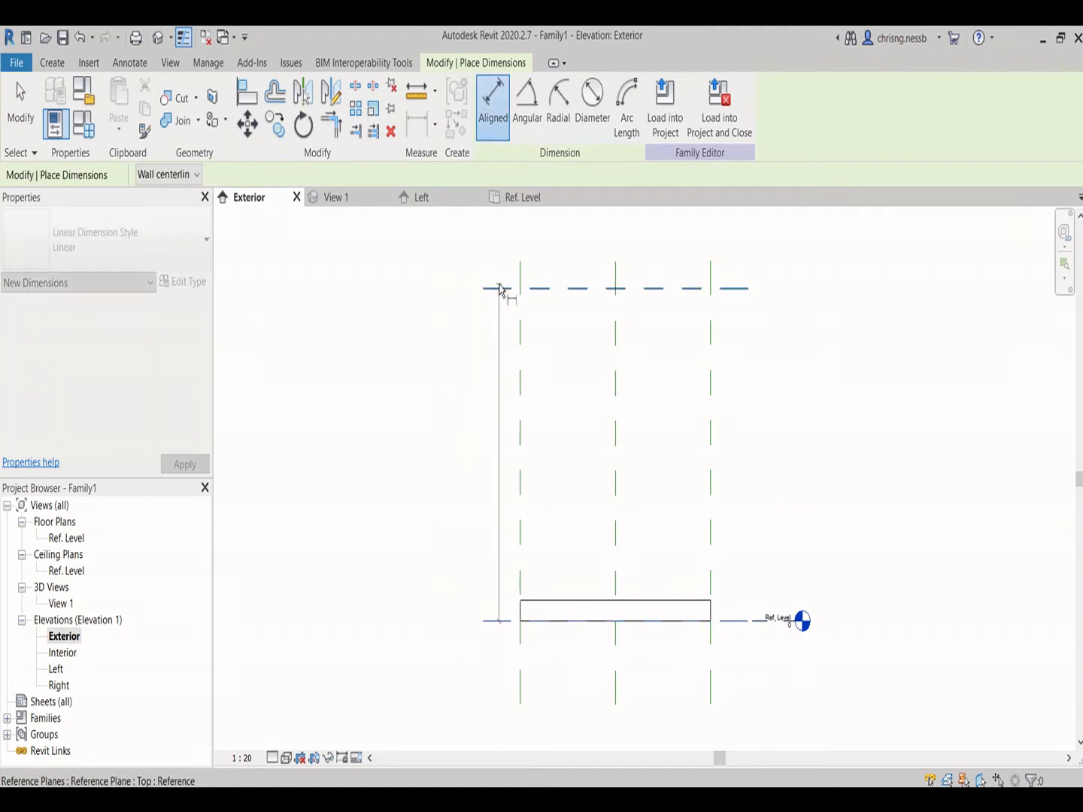
Step: Dimension the block to 190 high and measure its 3000 width in exterior elevation
left_click(483, 288)
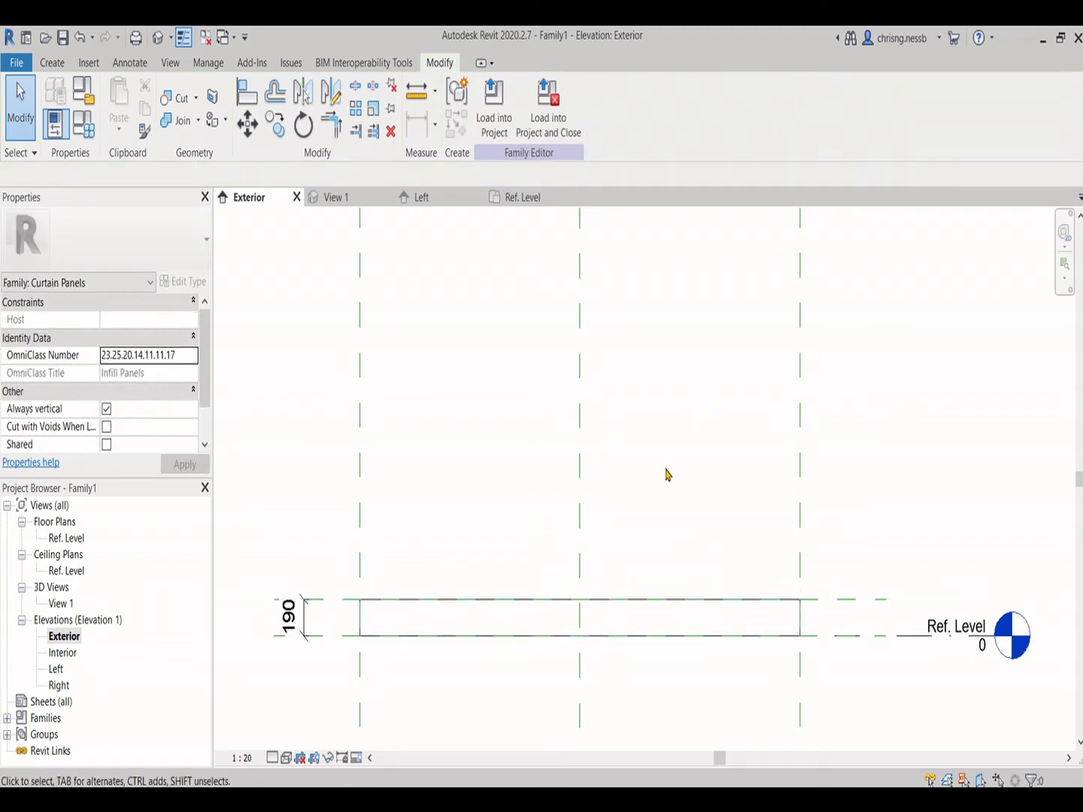
left_click(493, 98)
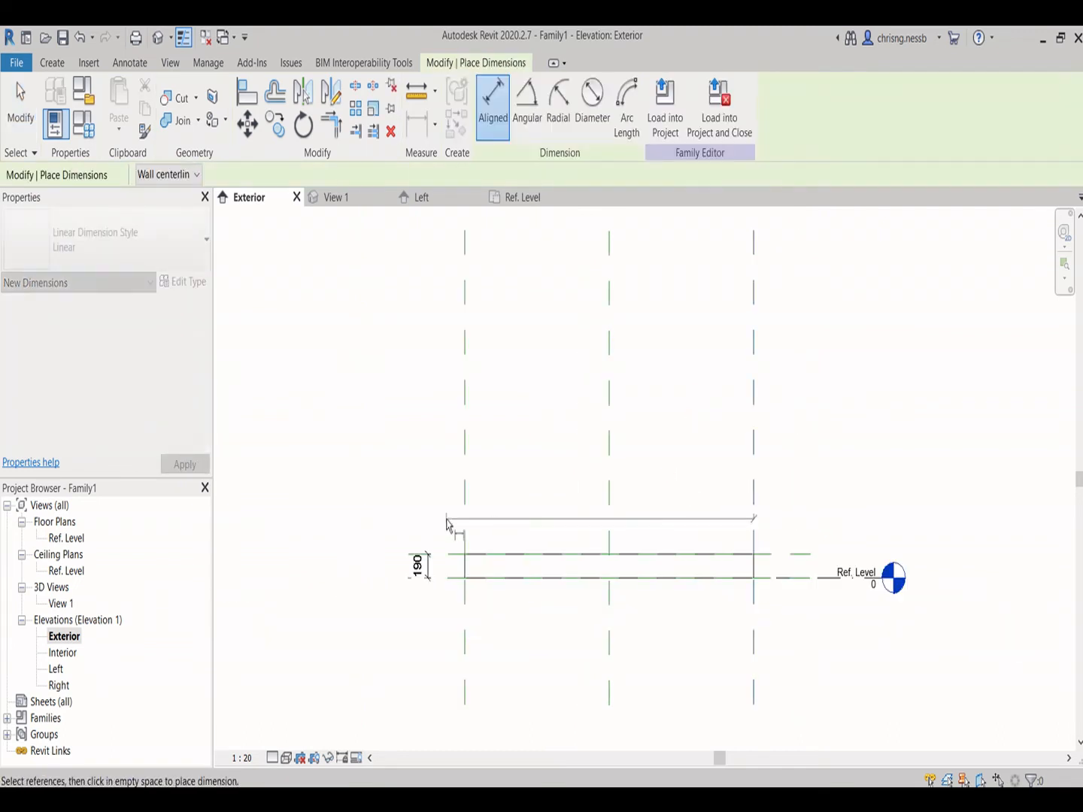
left_click(607, 474)
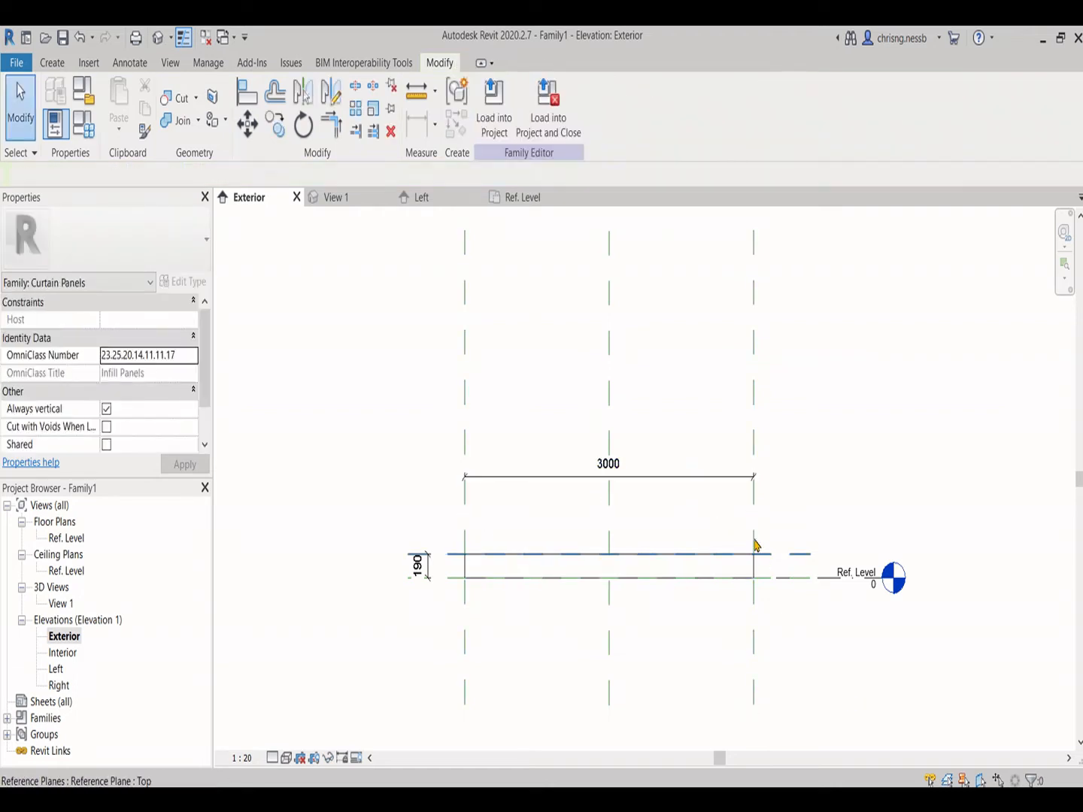
left_click(608, 477)
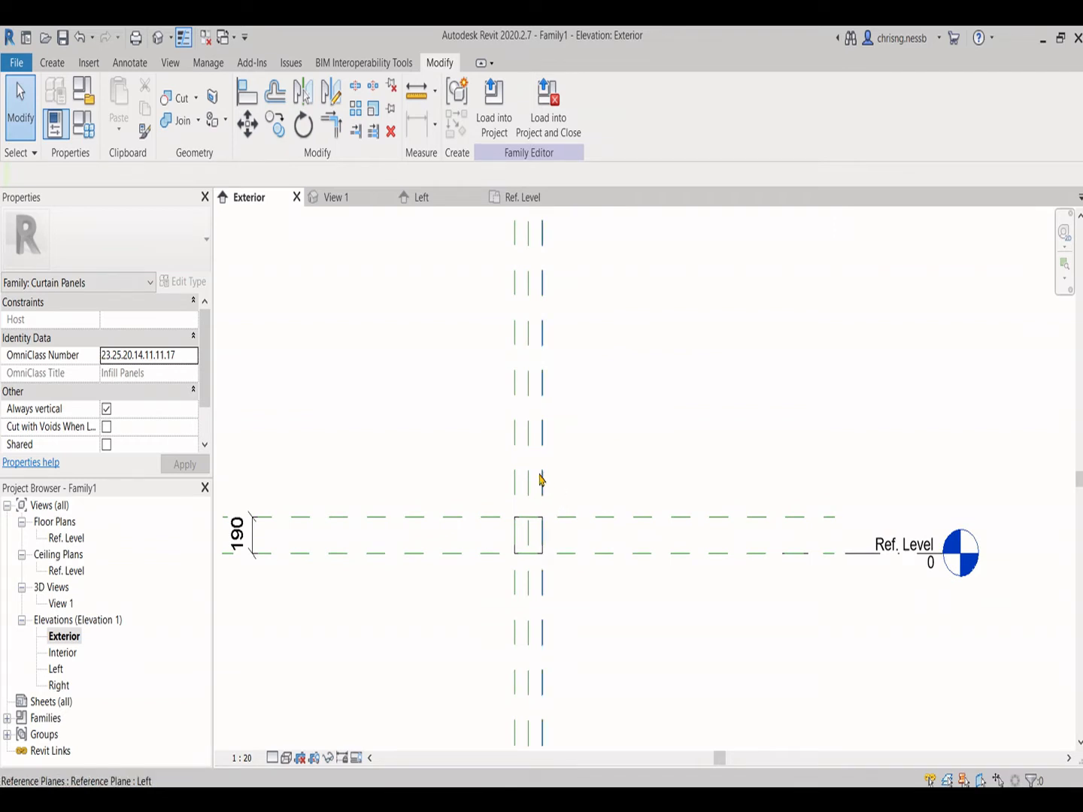
left_click(524, 197)
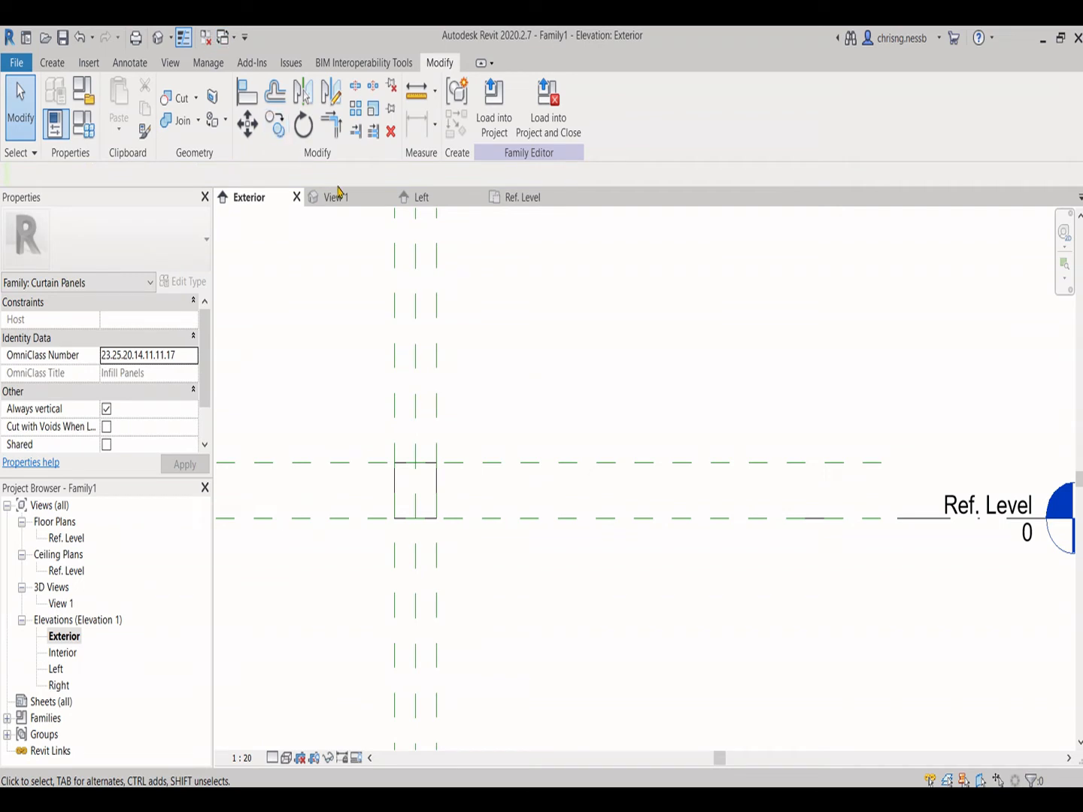
Step: Set the 3D view's visual style to Consistent Colors
left_click(337, 197)
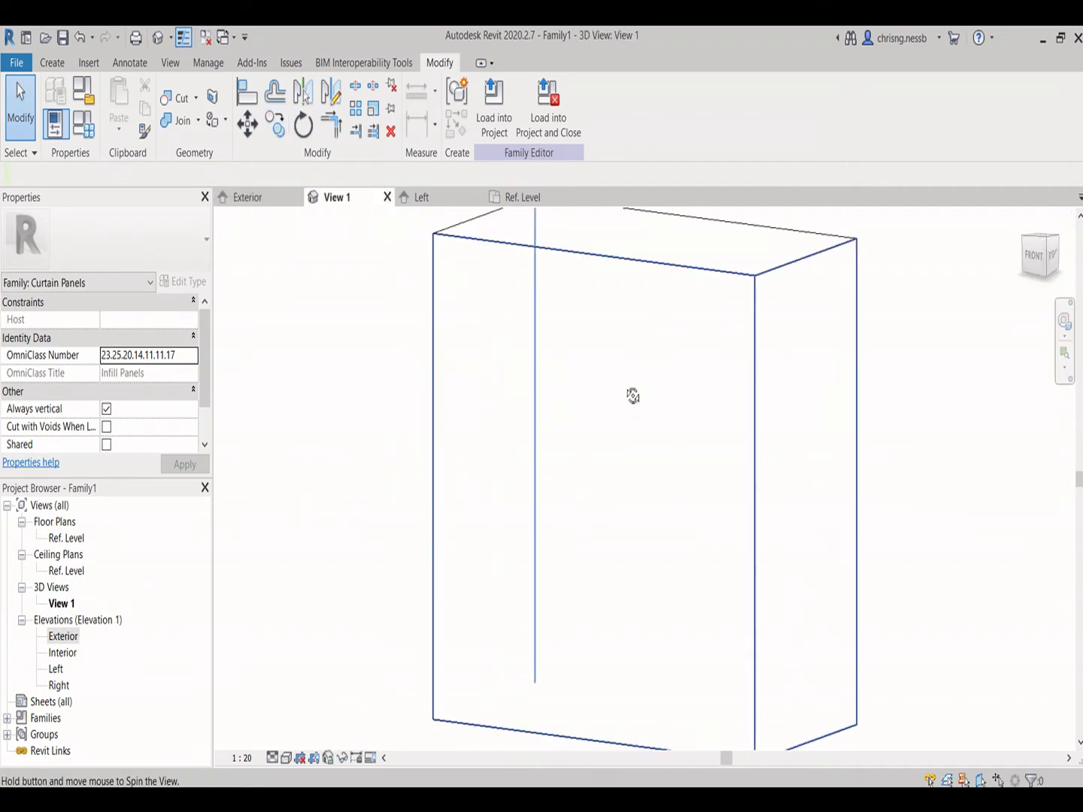
left_click(284, 758)
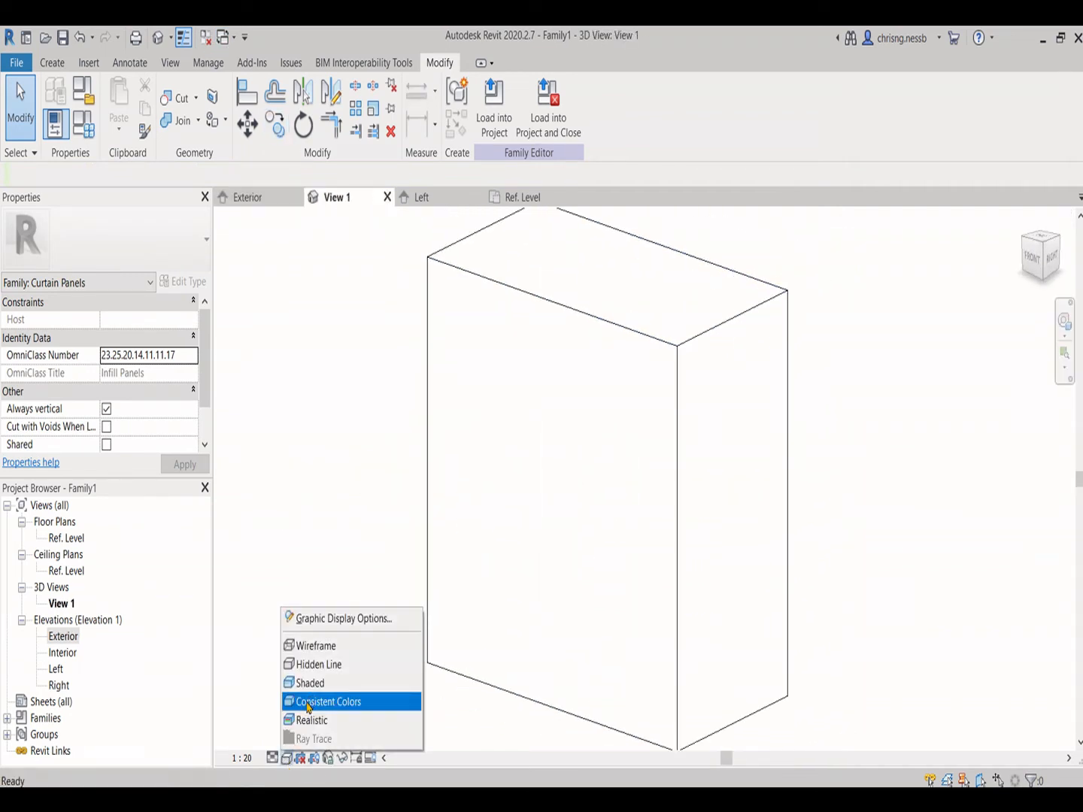
left_click(249, 197)
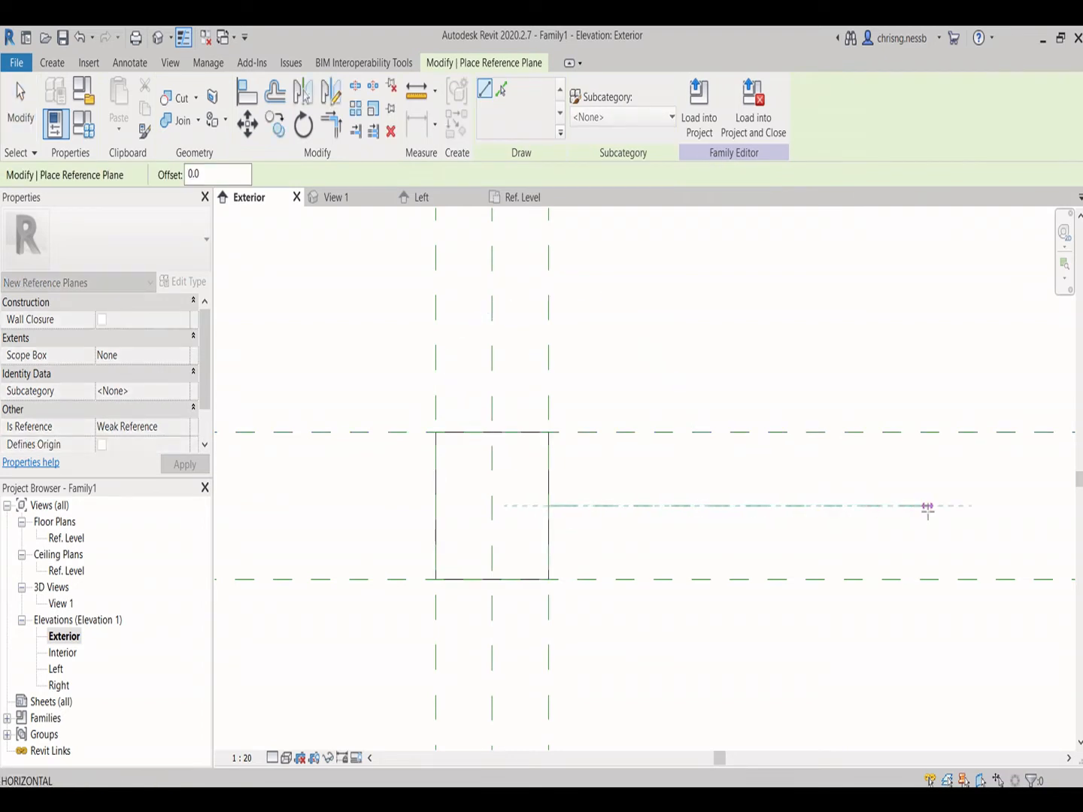
Step: Draw two equalised horizontal reference planes at scale 1:5, editing their offset from centre
left_click(549, 506)
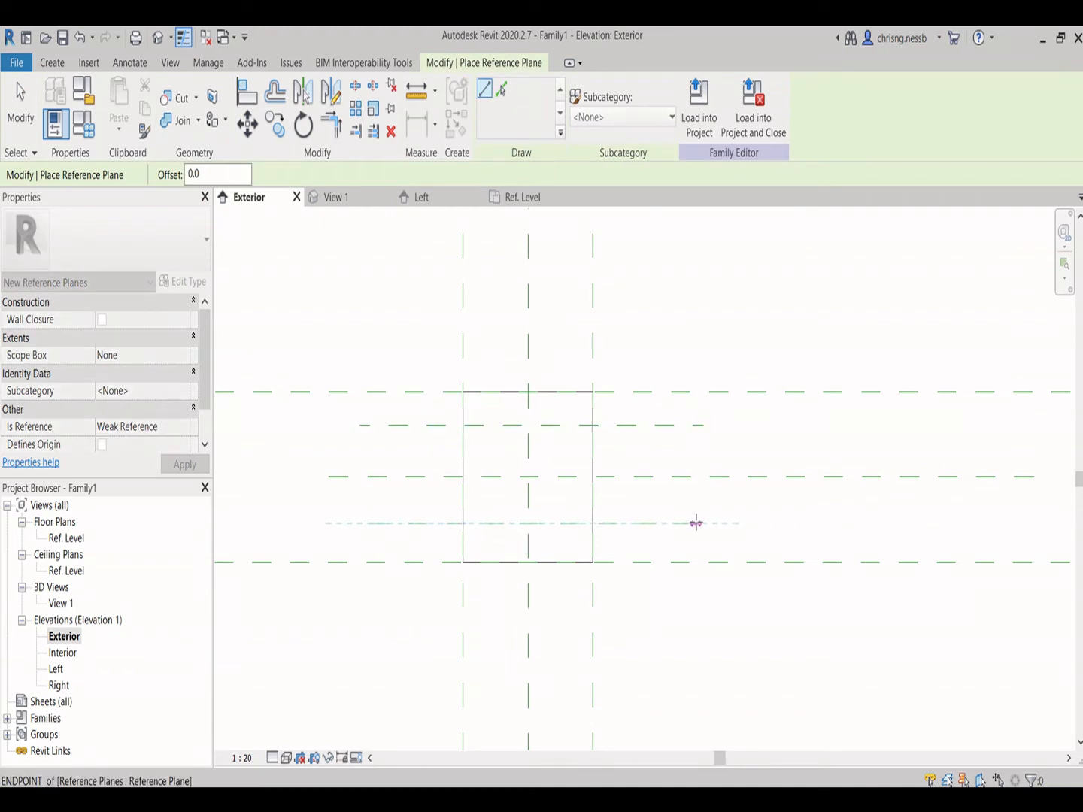
left_click(492, 101)
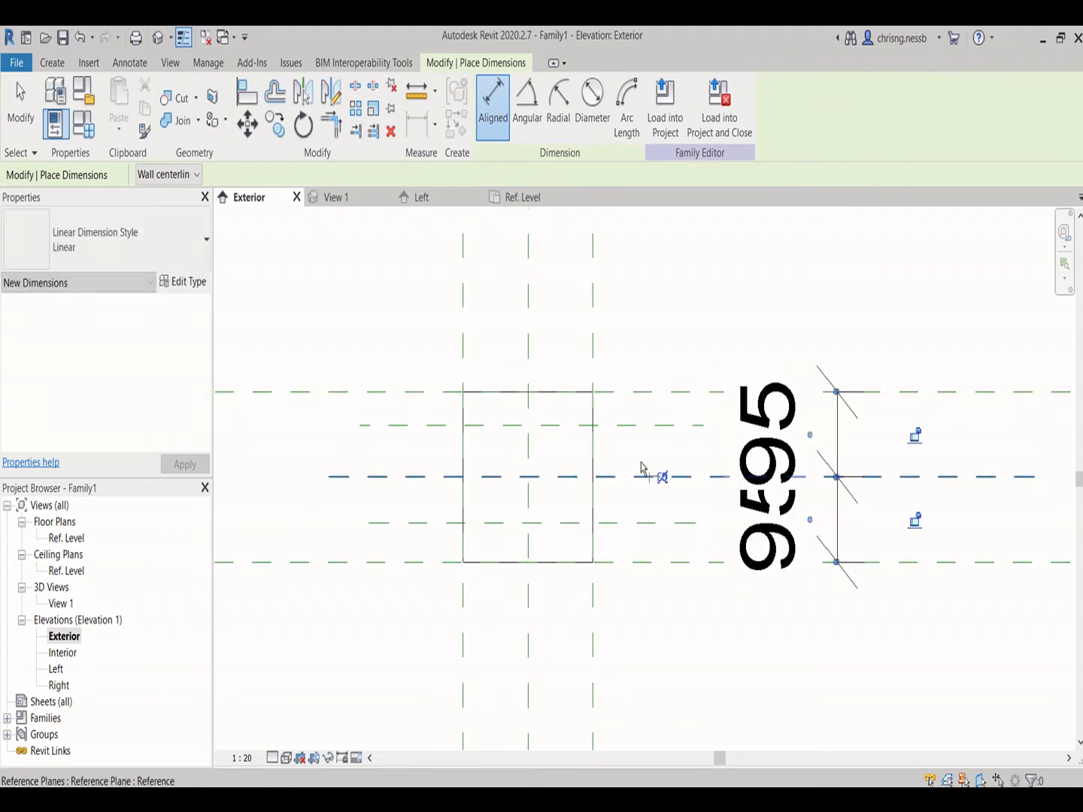
left_click(241, 757)
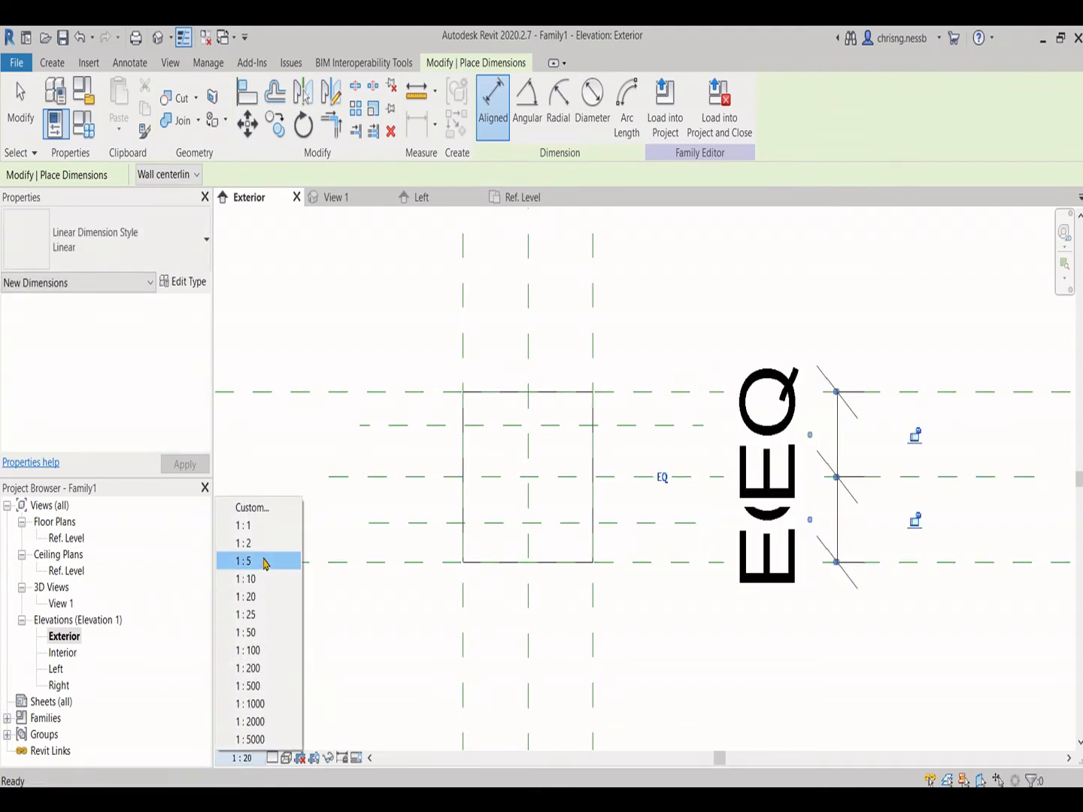
left_click(244, 561)
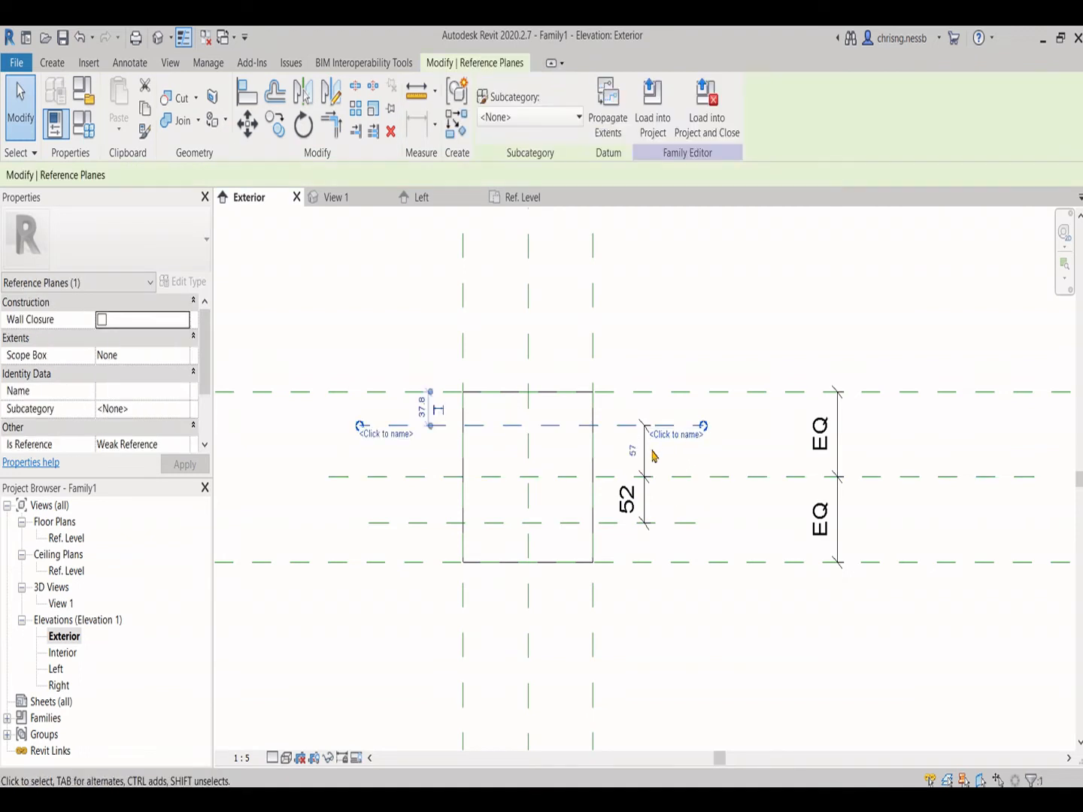
double_click(635, 450)
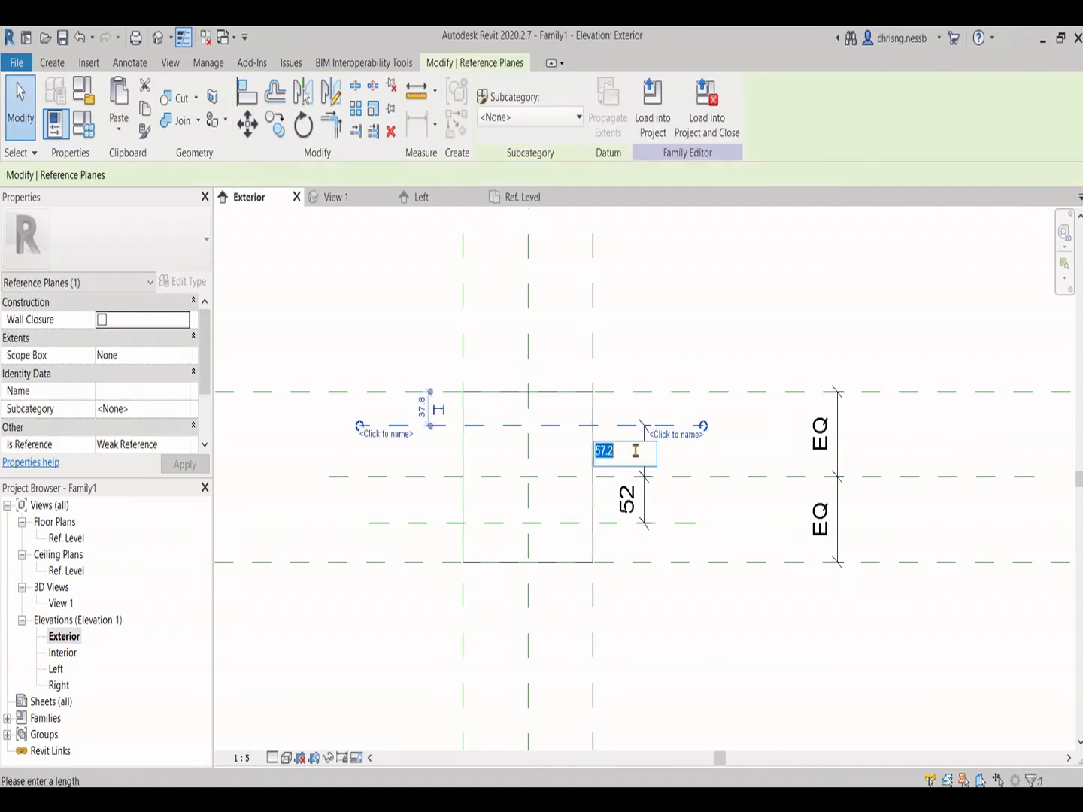
type("67")
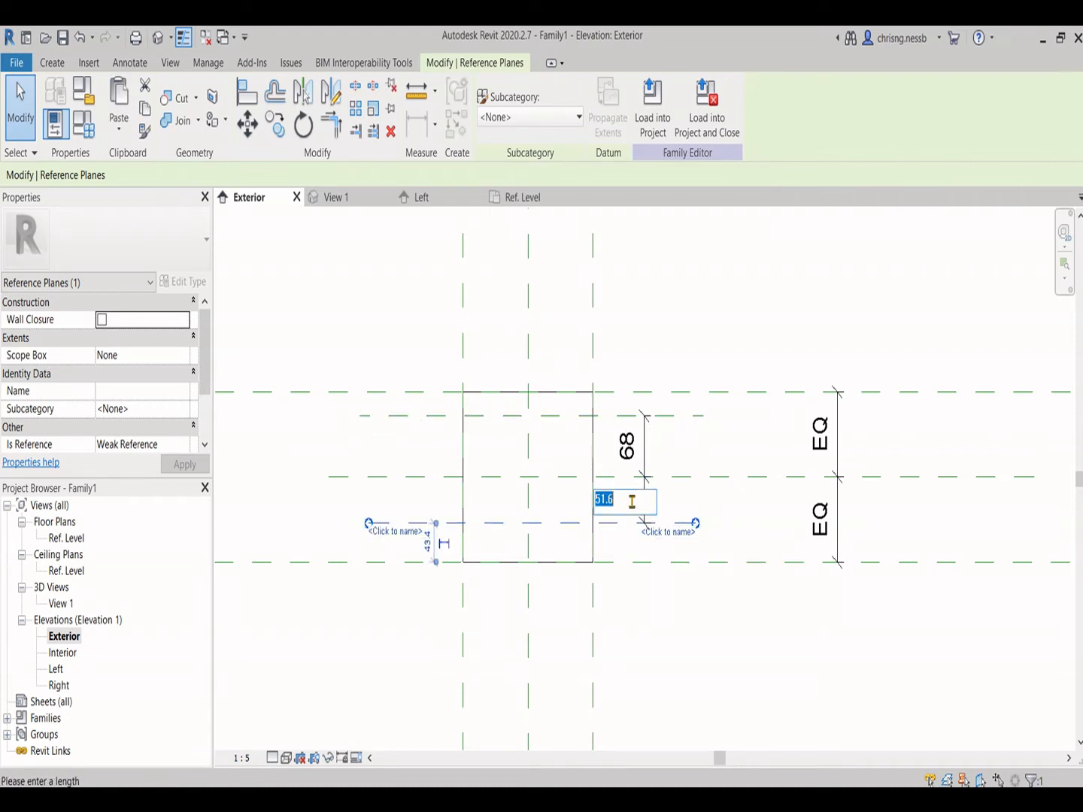
key("Return")
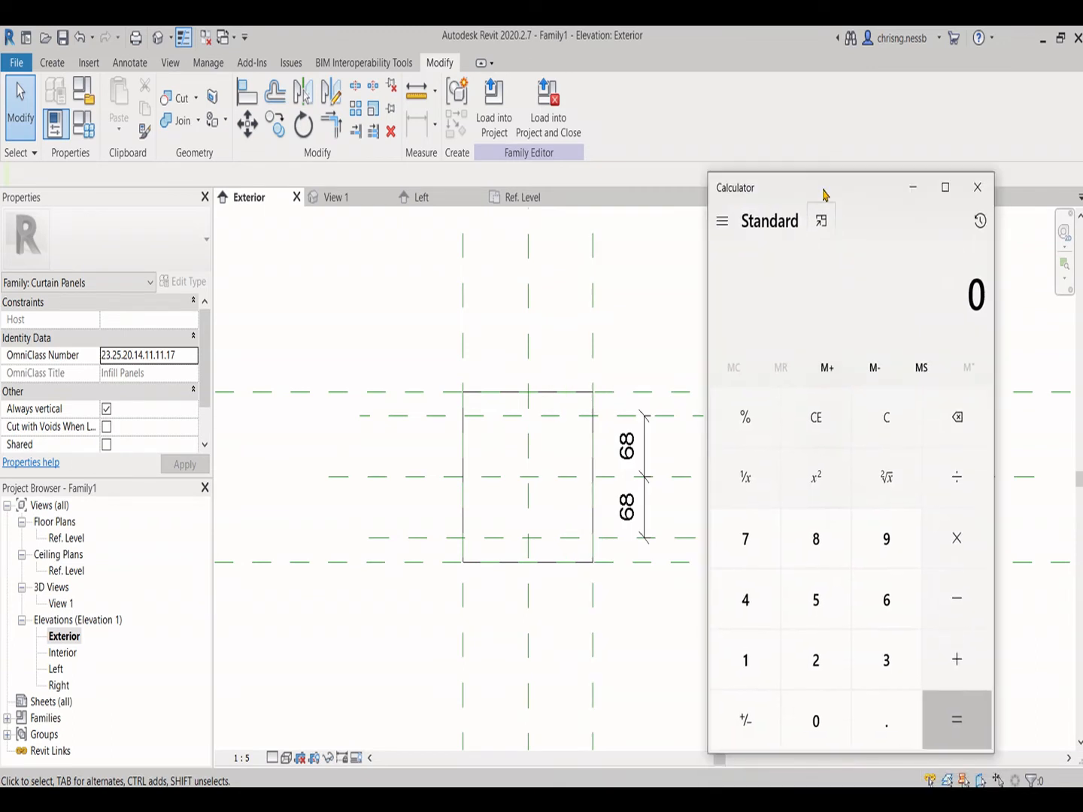
Step: Compute the opening spacing from 190 in Windows Calculator, reaching 30
left_click(816, 600)
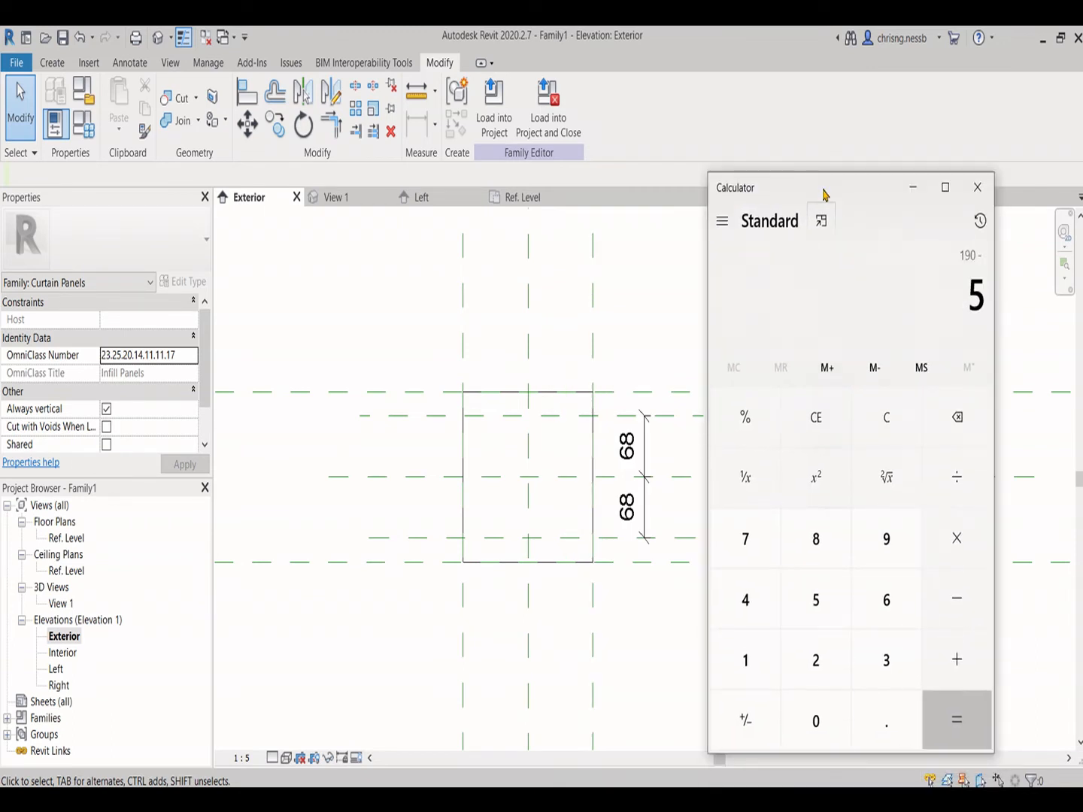
left_click(957, 720)
type("30")
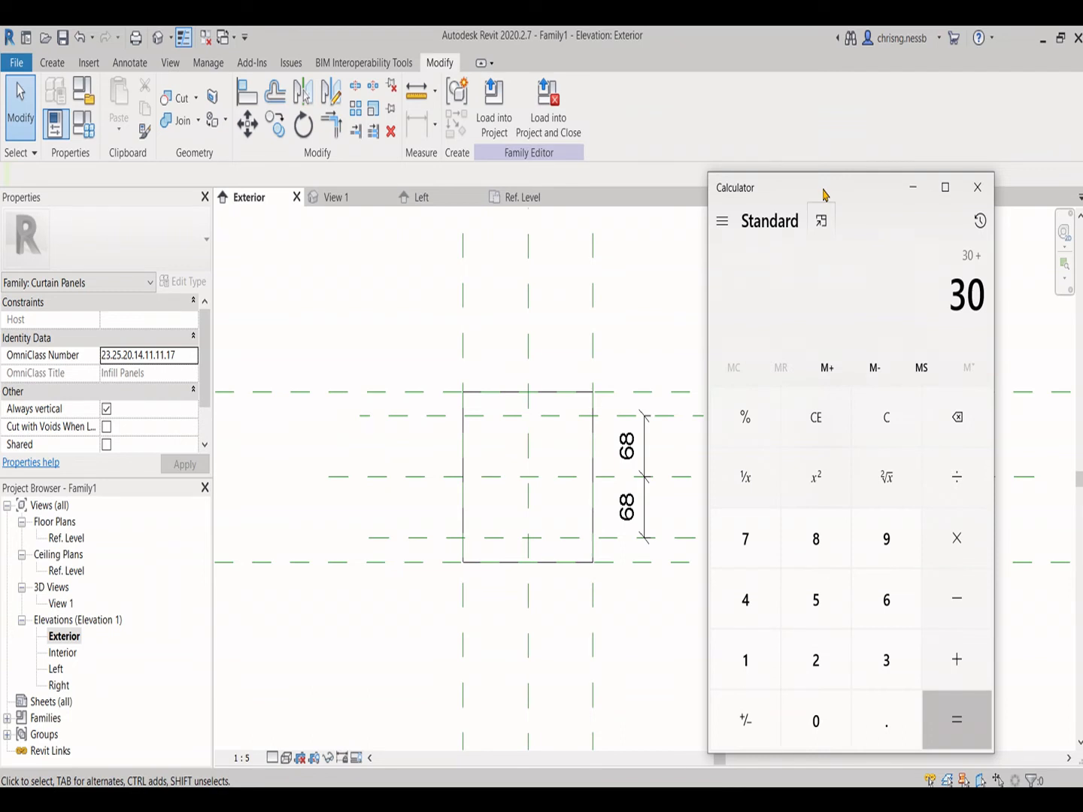
left_click(745, 660)
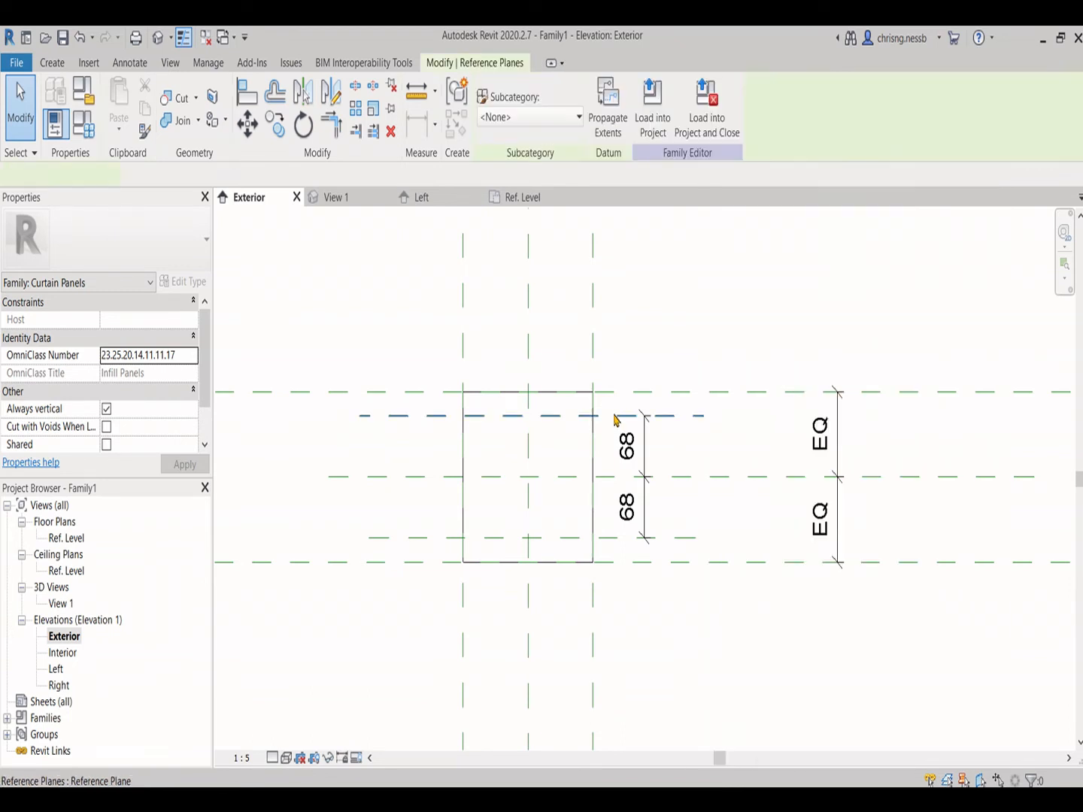
Step: Dimension the inner horizontal planes against centre at 66 and constrain them with EQ
left_click(527, 416)
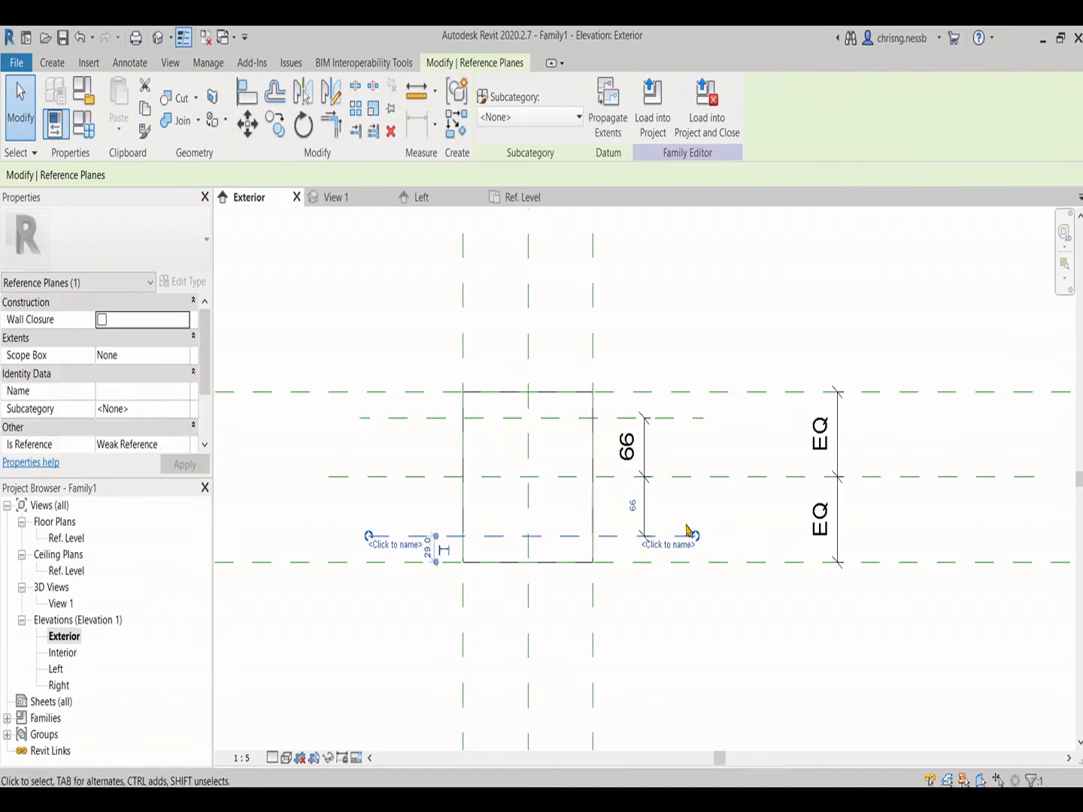
left_click(492, 98)
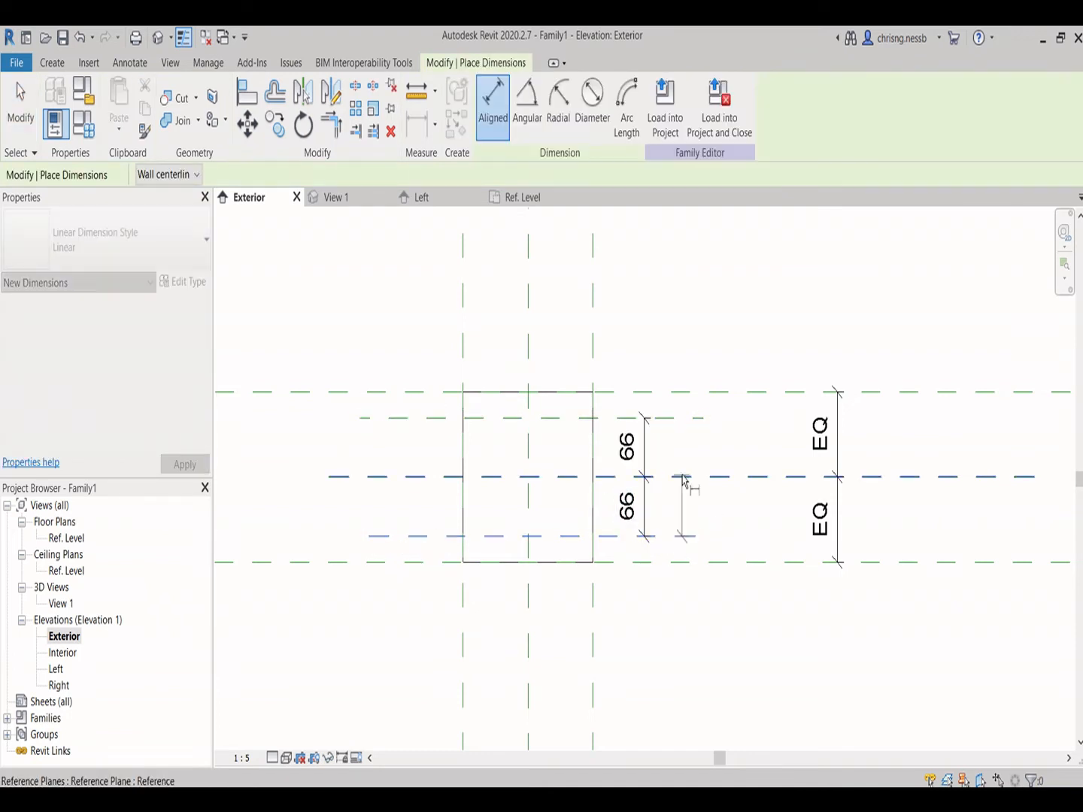
left_click(643, 478)
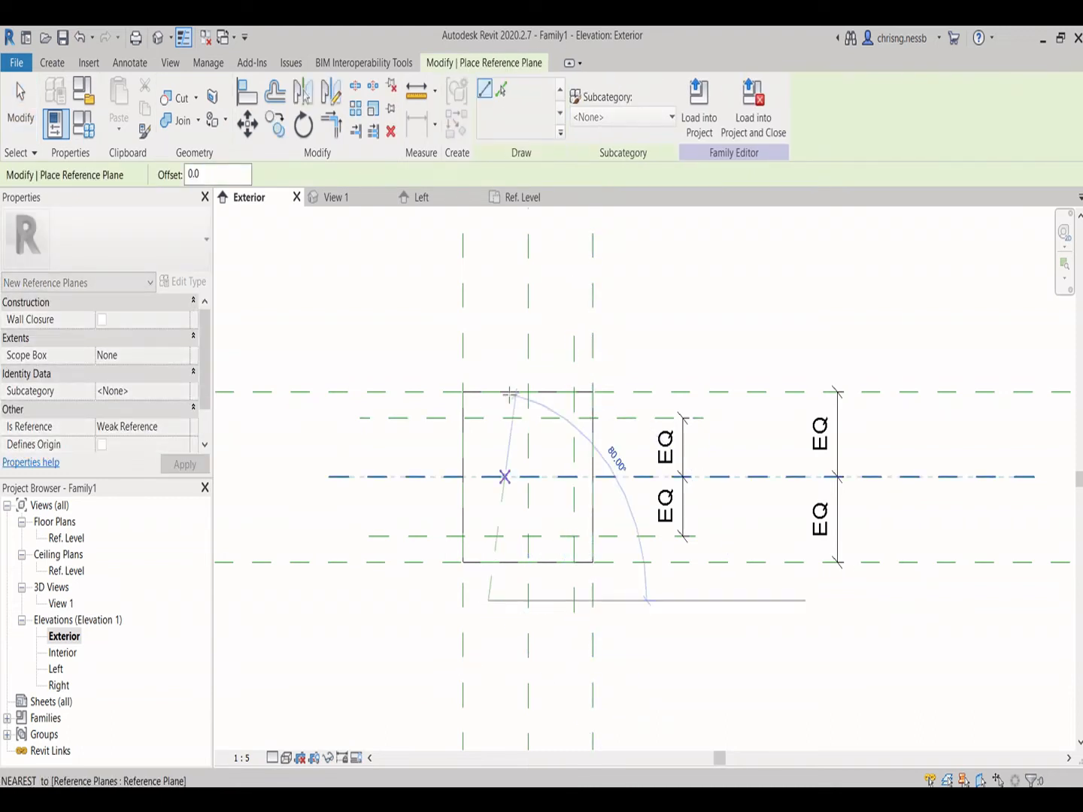
left_click(493, 105)
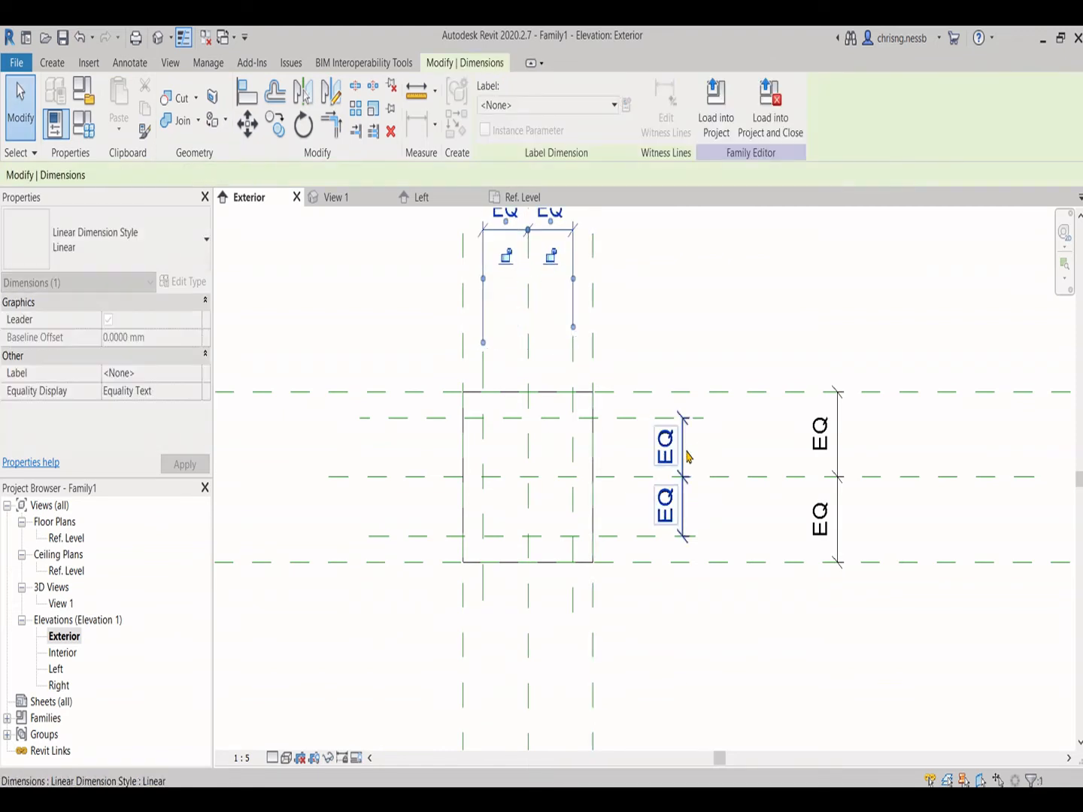
left_click(700, 432)
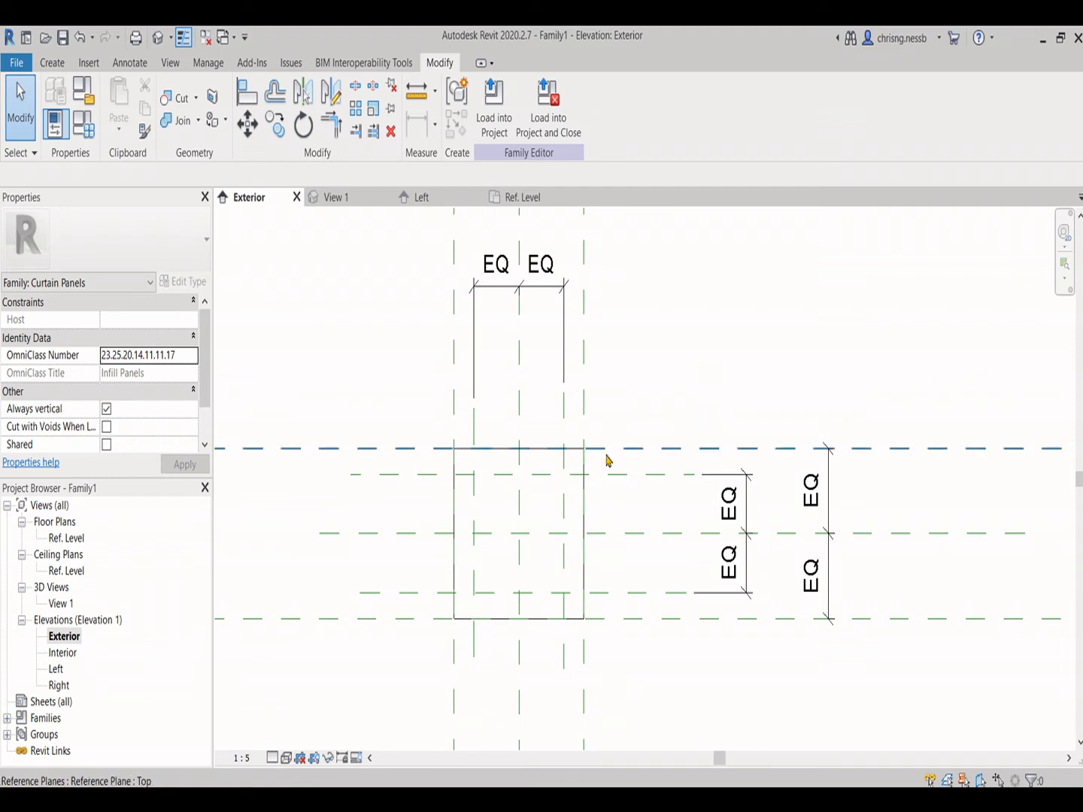
mouse_move(596, 452)
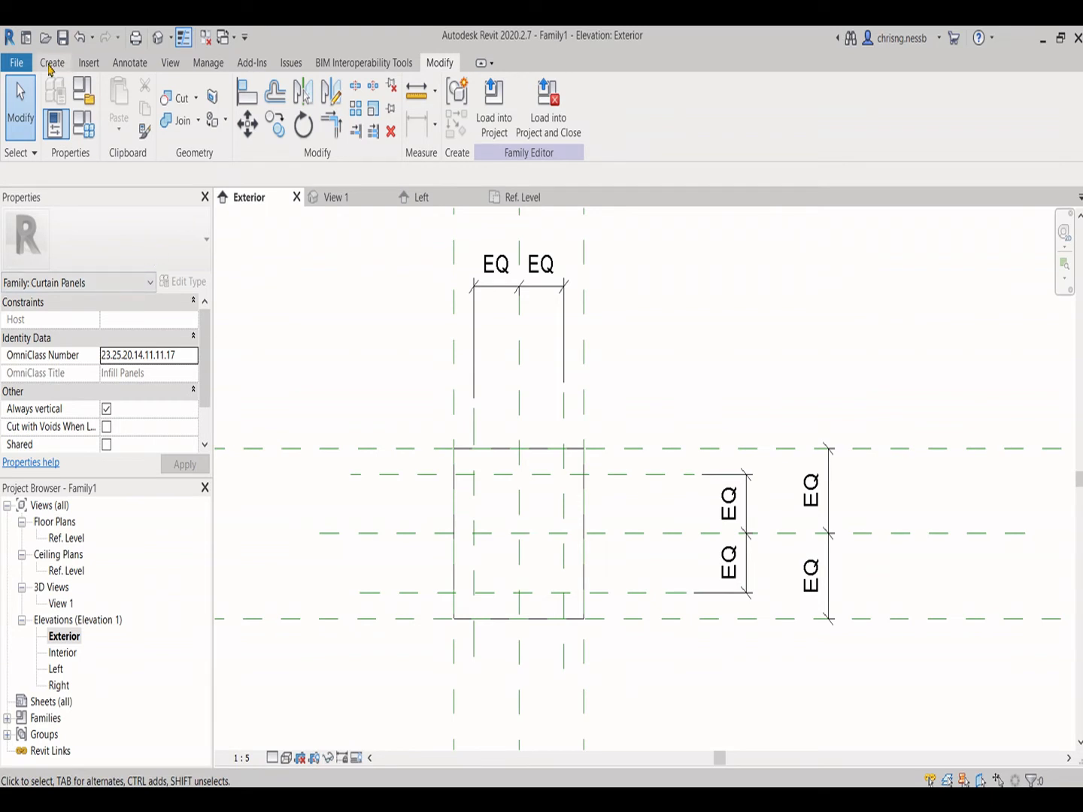
Step: Start a void extrusion from the Create tab's form tools
left_click(277, 105)
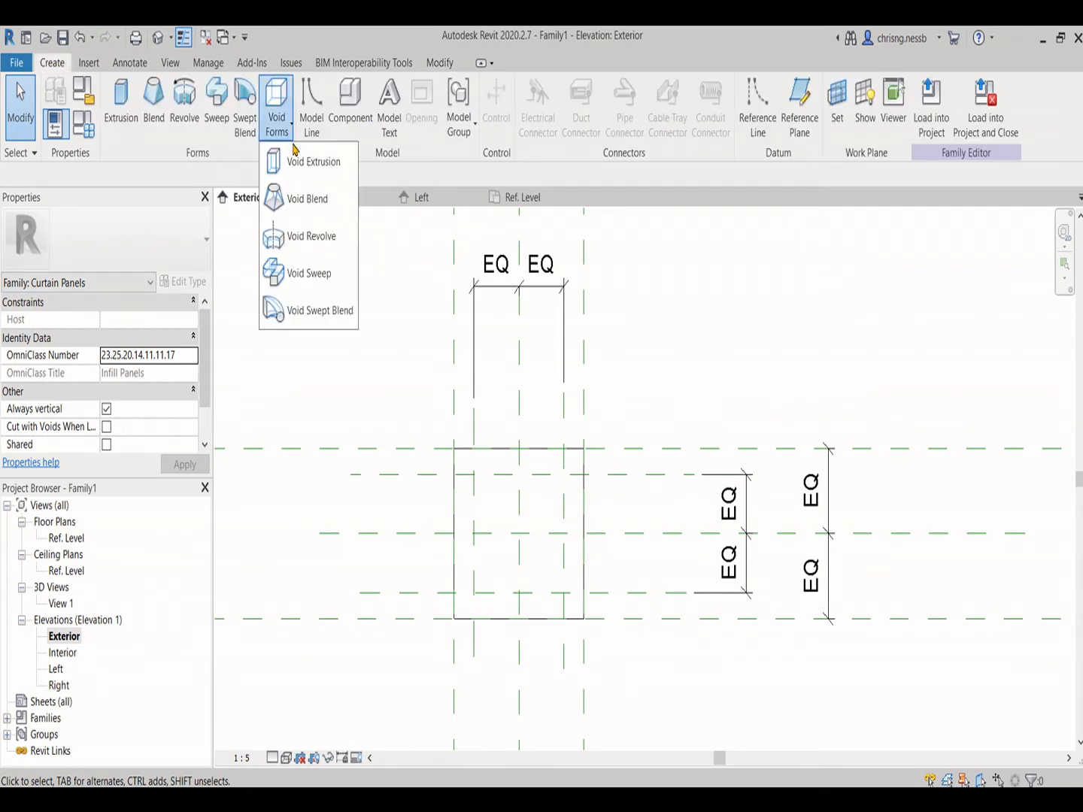
left_click(313, 161)
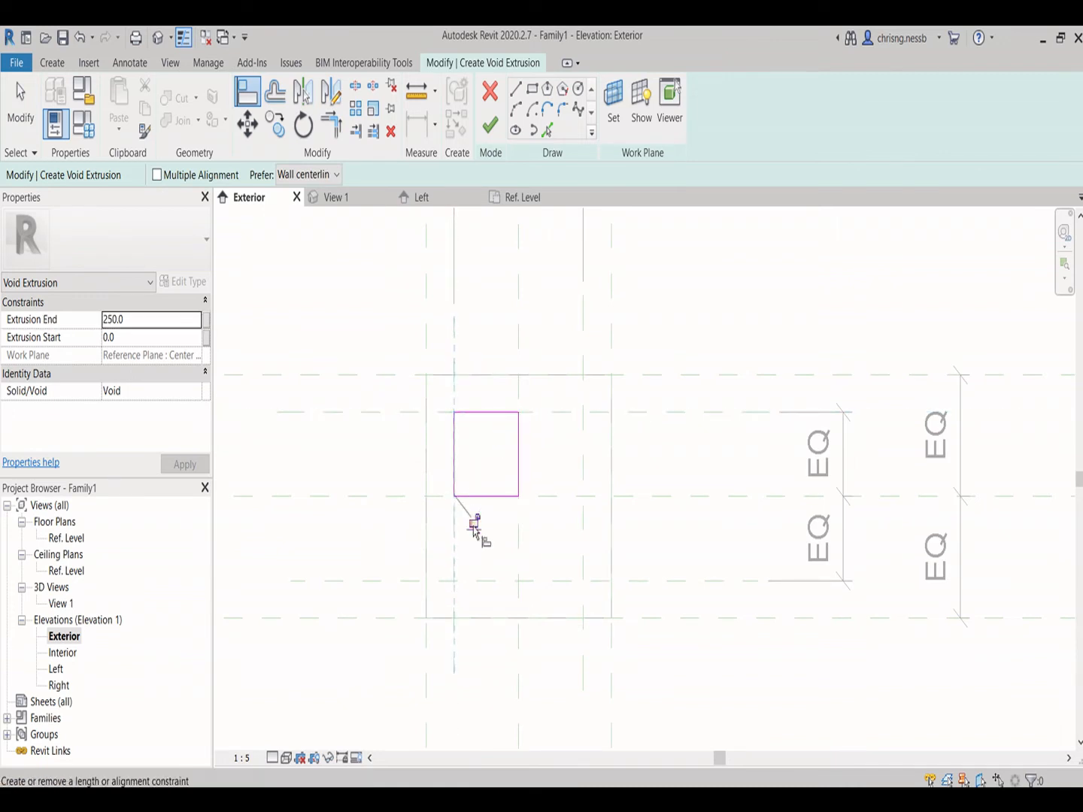
Step: Size the void square edges to 51, arrange four squares two-by-two, and finish the sketch
left_click(486, 496)
type("51")
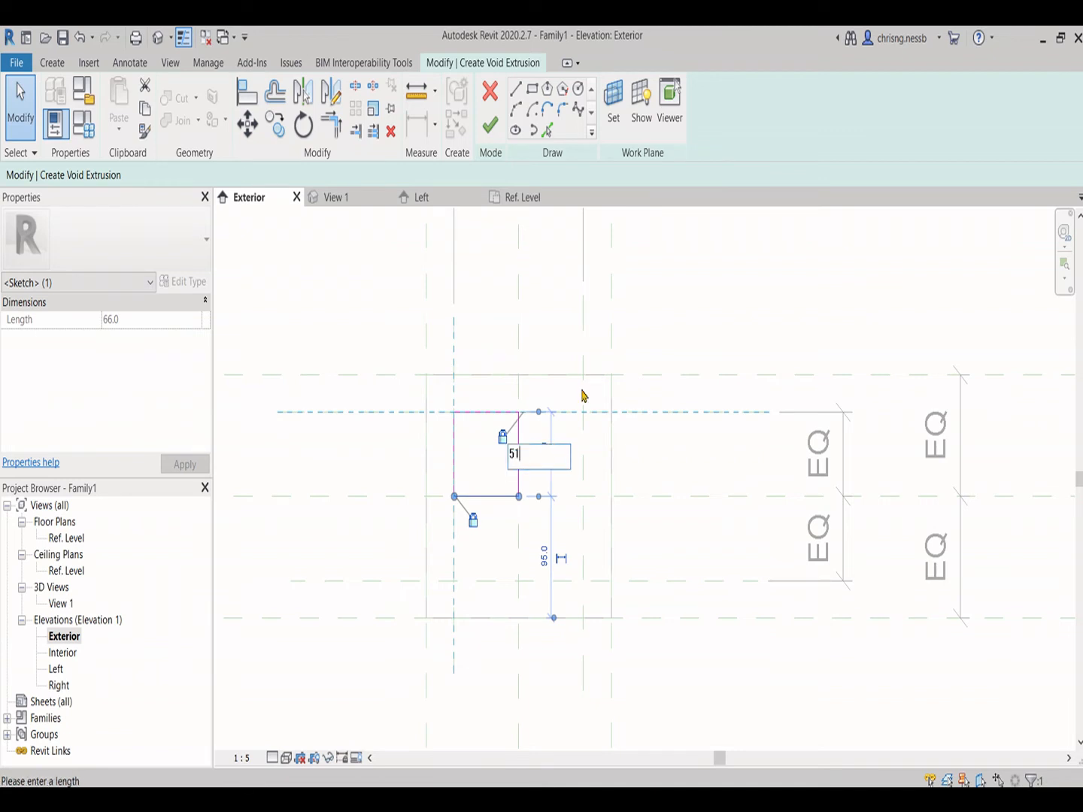
key("Return")
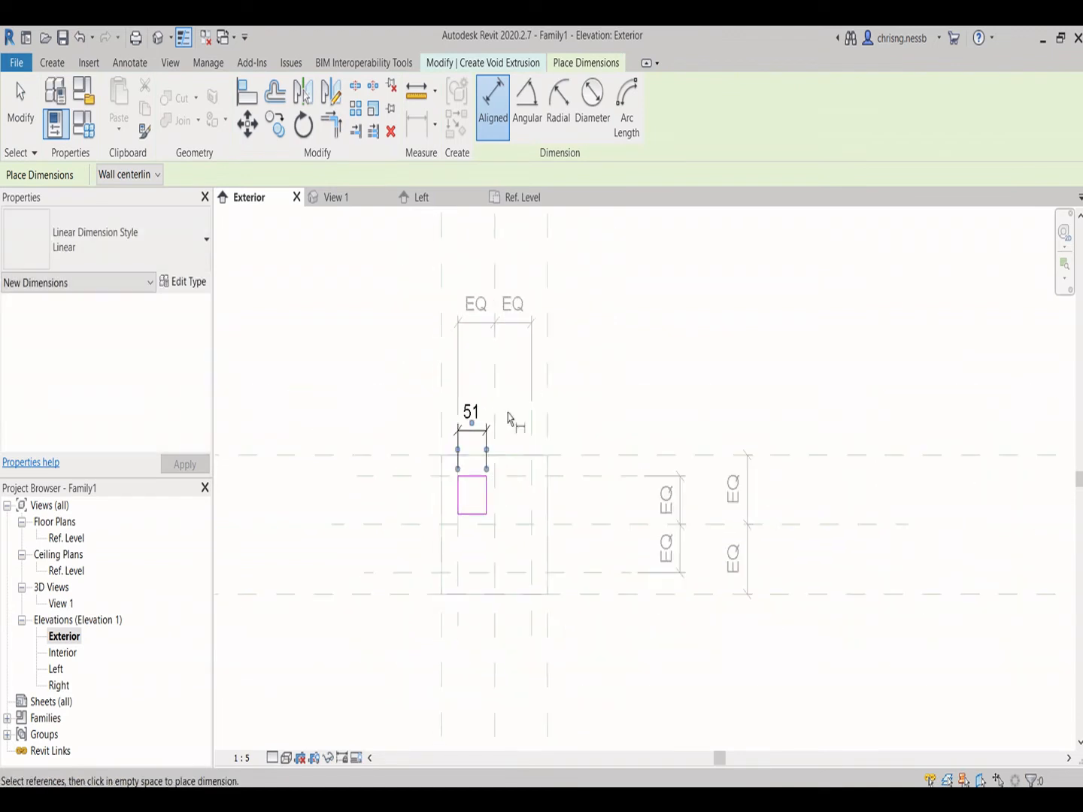
scroll("down", 3)
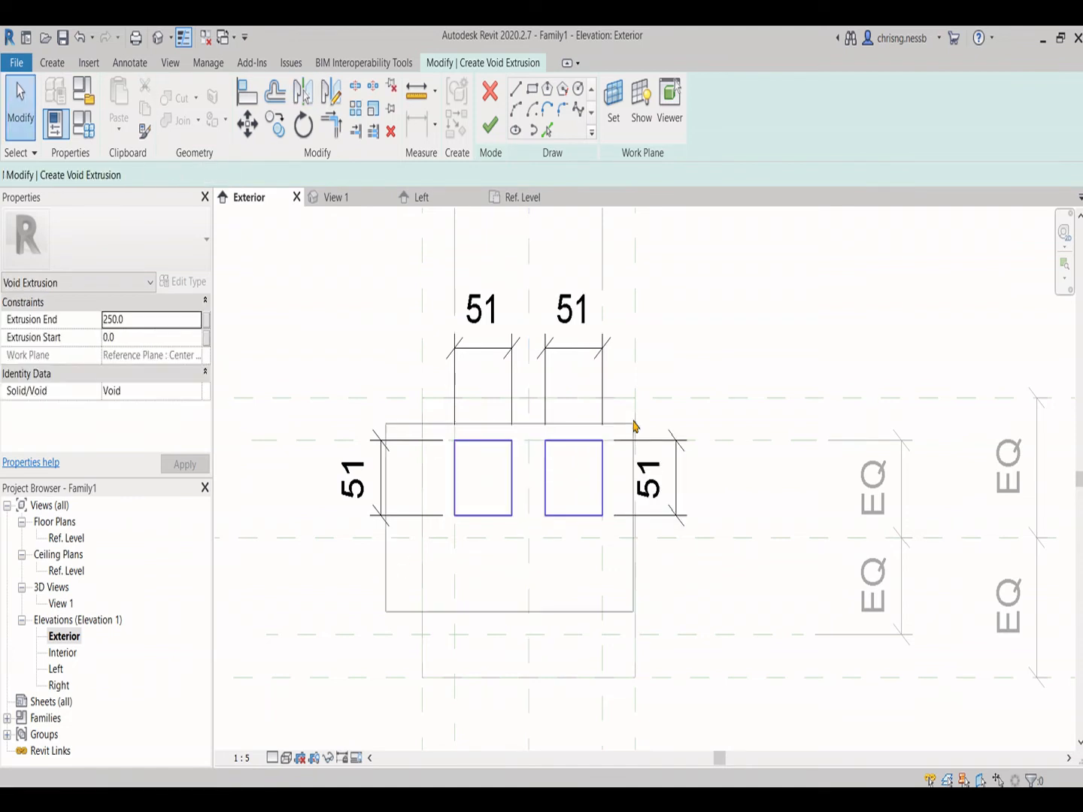
left_click(648, 476)
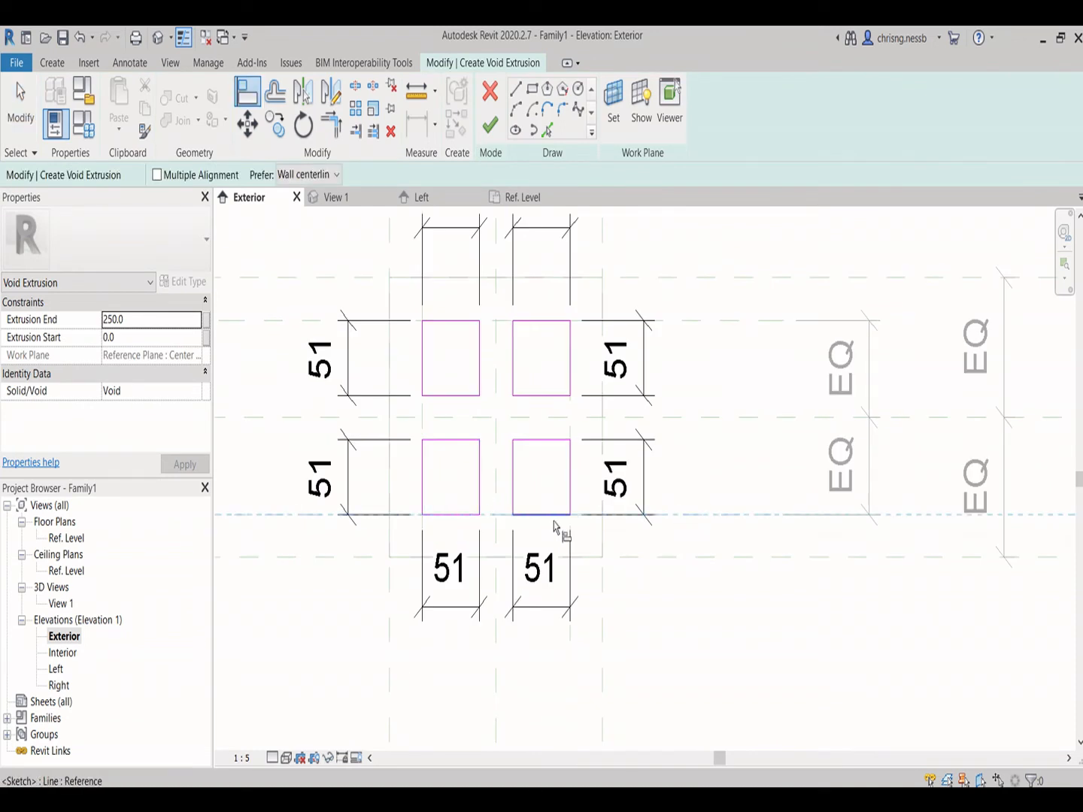
mouse_move(662, 516)
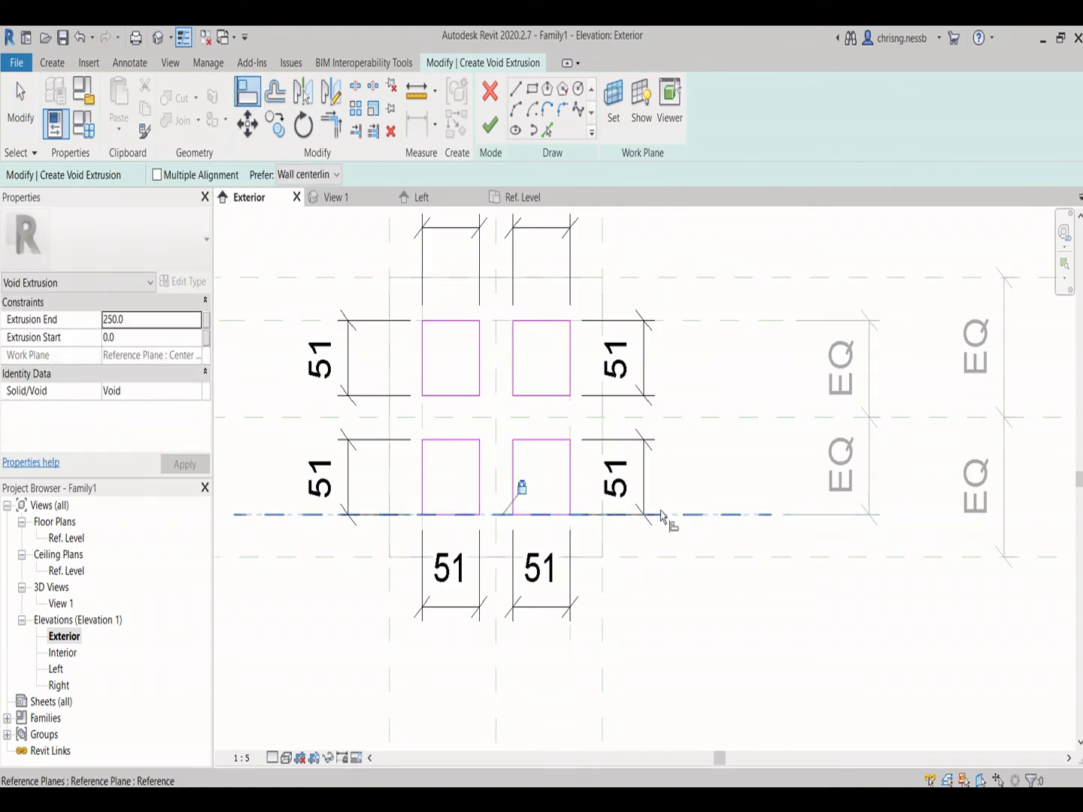
mouse_move(489, 542)
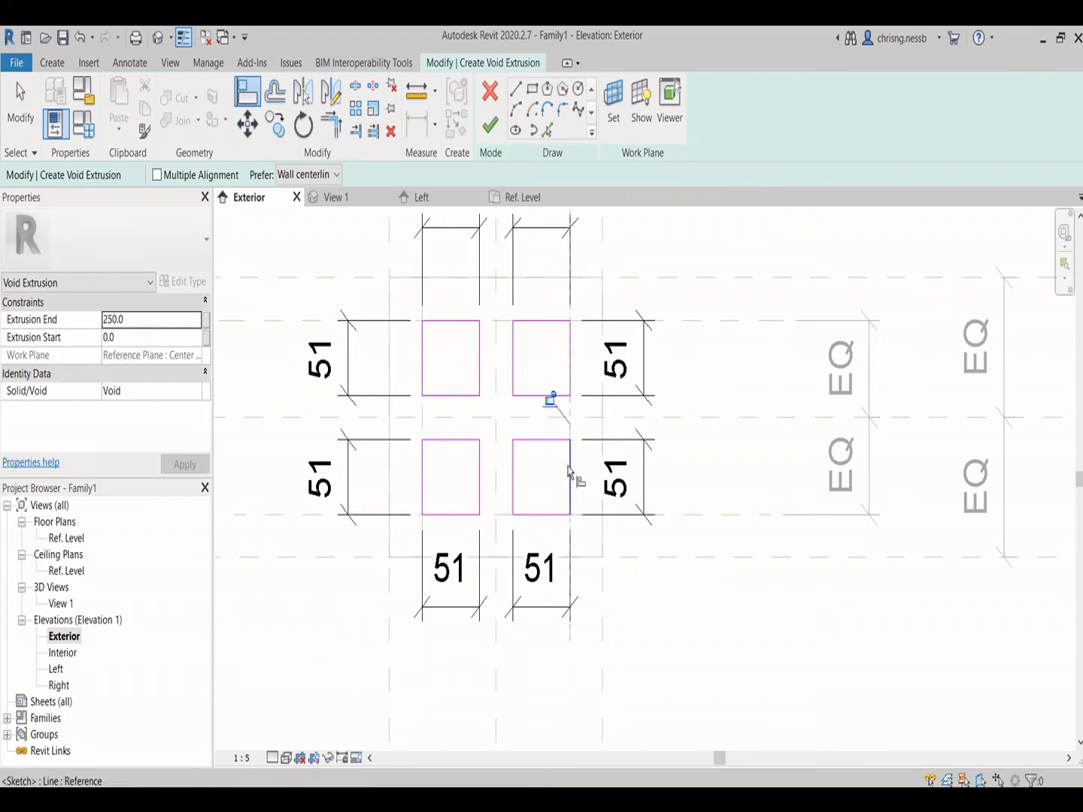
mouse_move(575, 376)
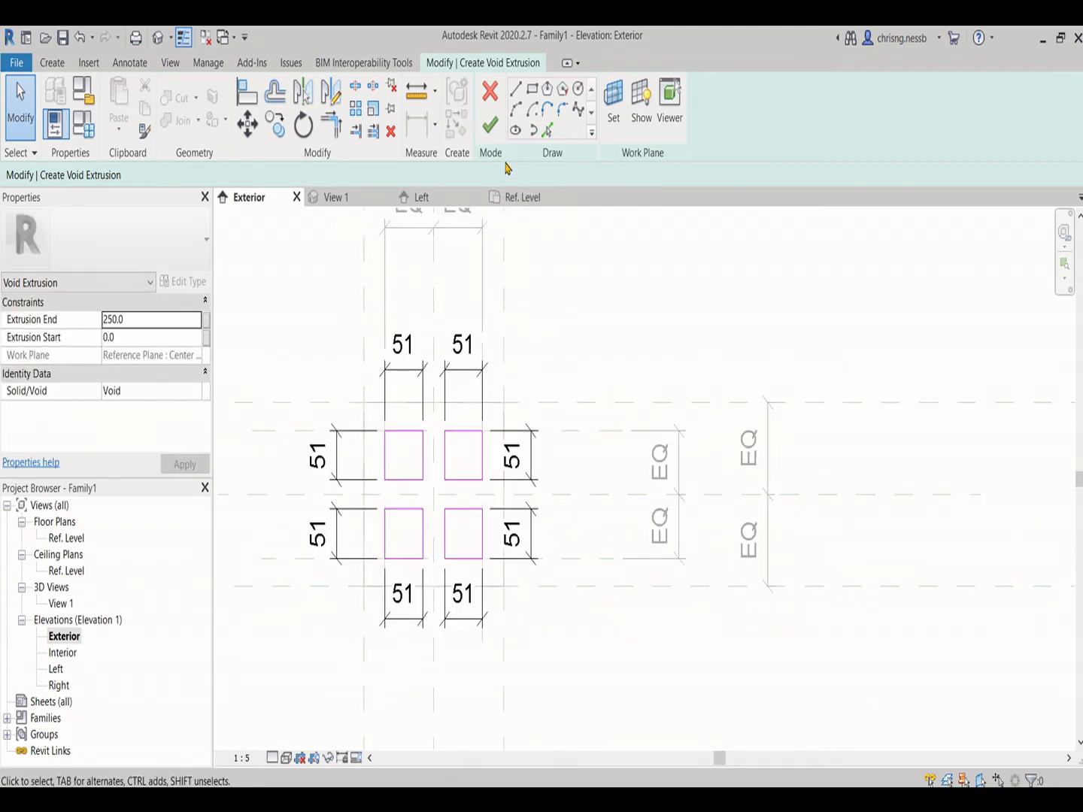
left_click(490, 124)
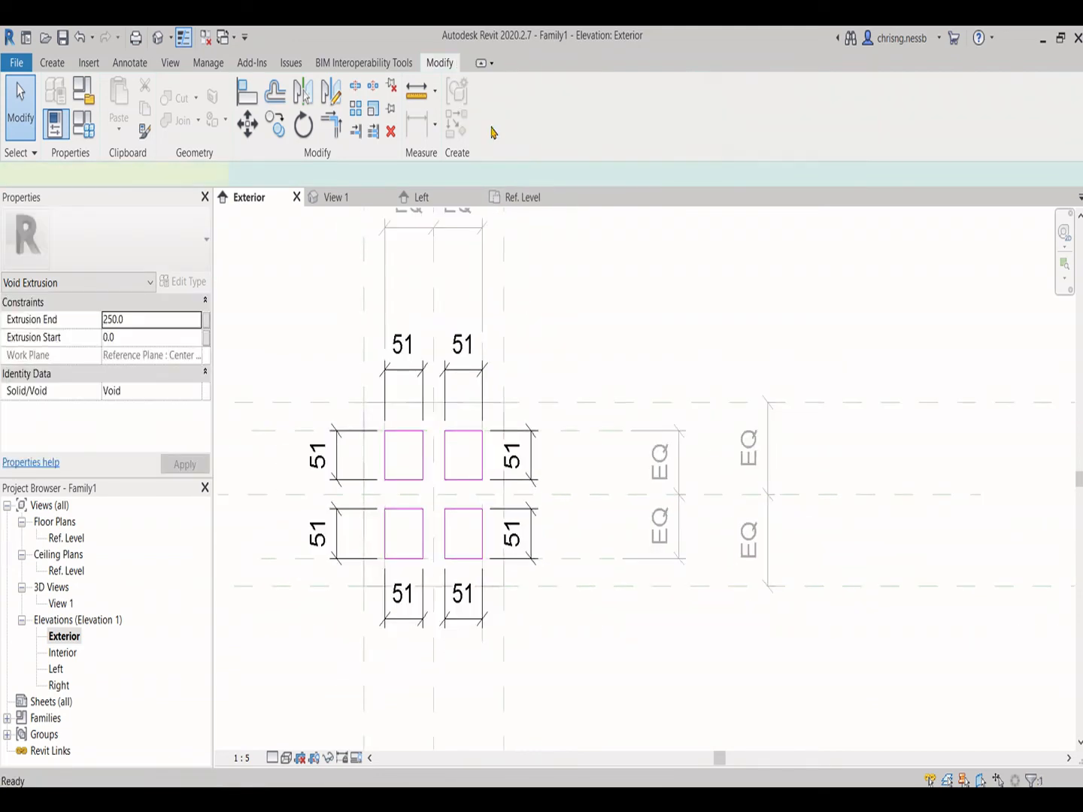
Step: Check the four square openings in the 3D view of the vent block, then open the File menu
left_click(336, 197)
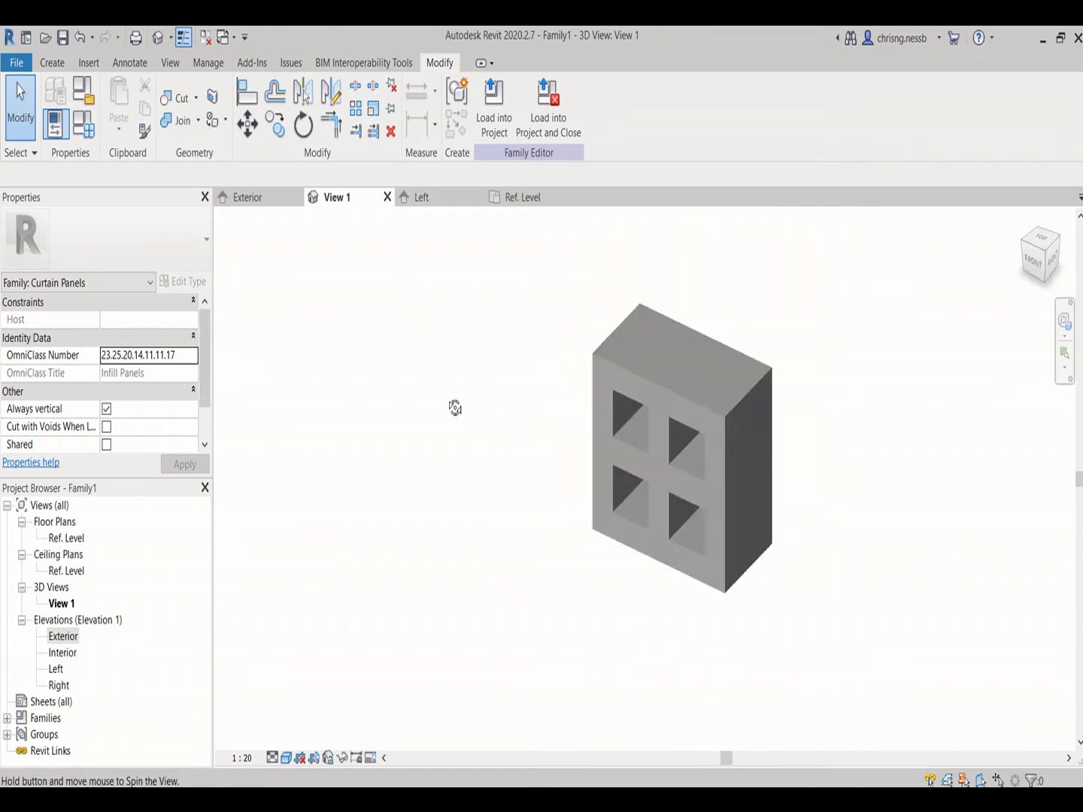
left_click(16, 62)
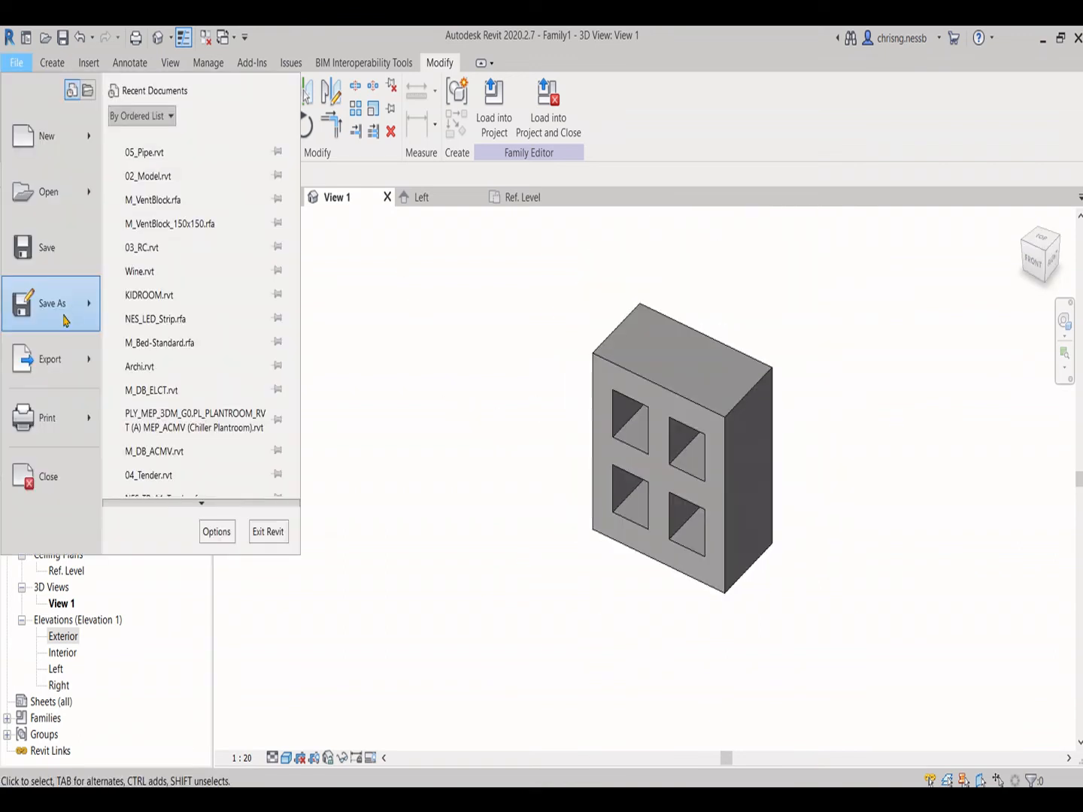
Step: Save the curtain panel family on the Desktop as VentBlock_190x190.rfa
left_click(51, 303)
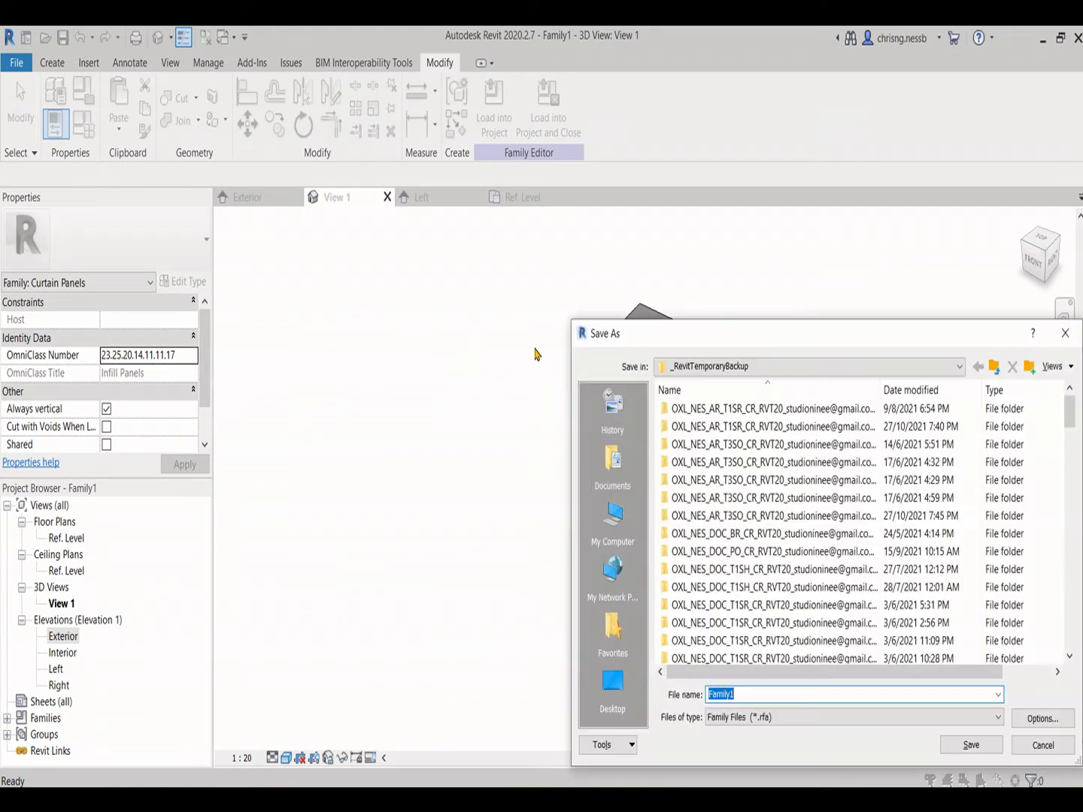
left_click(612, 683)
type("VentB")
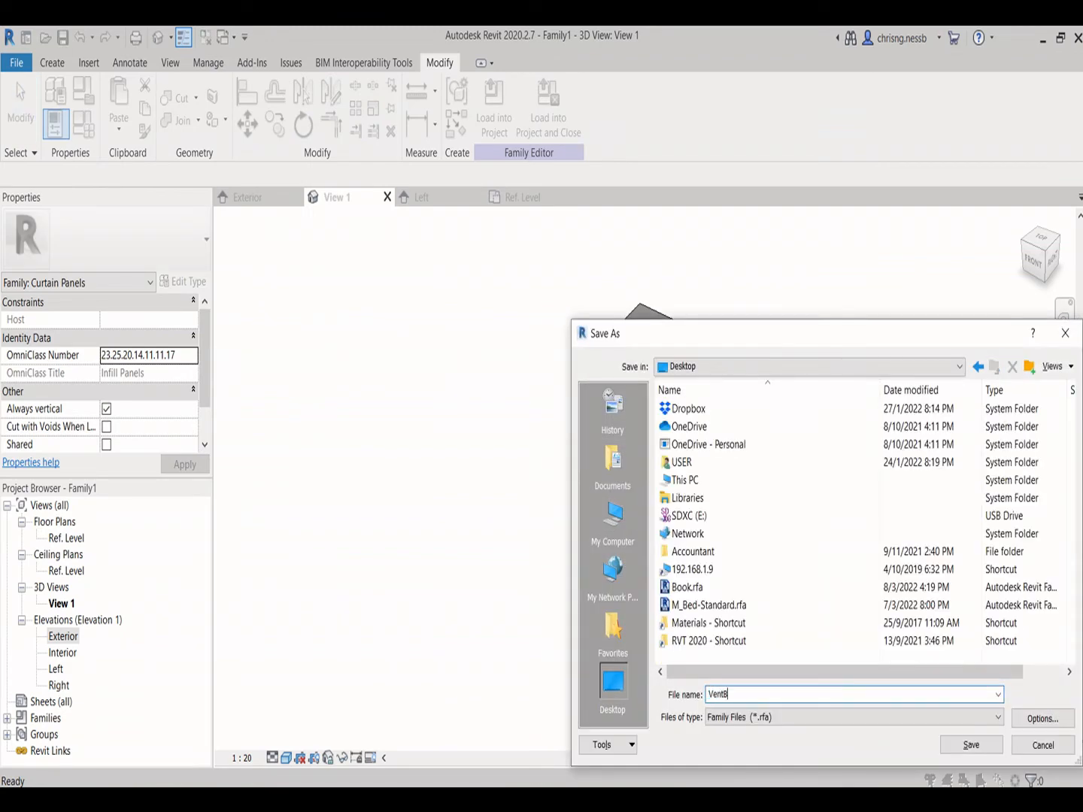
type("lock_190x")
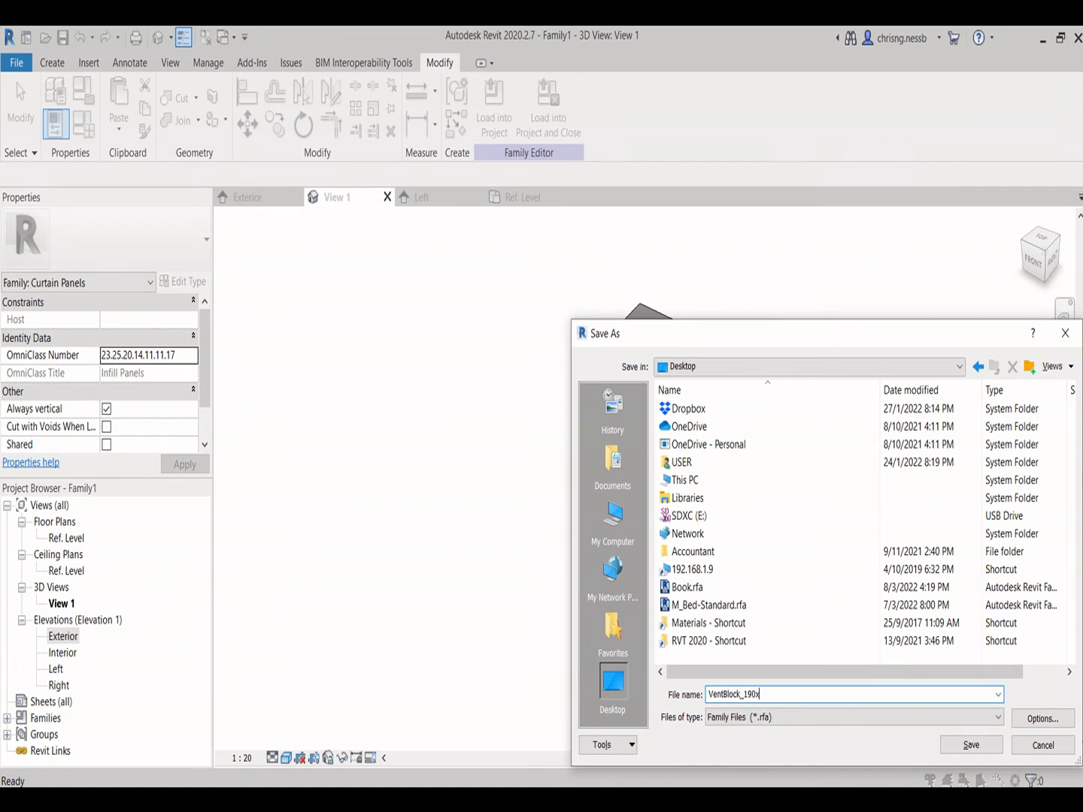
type("1290")
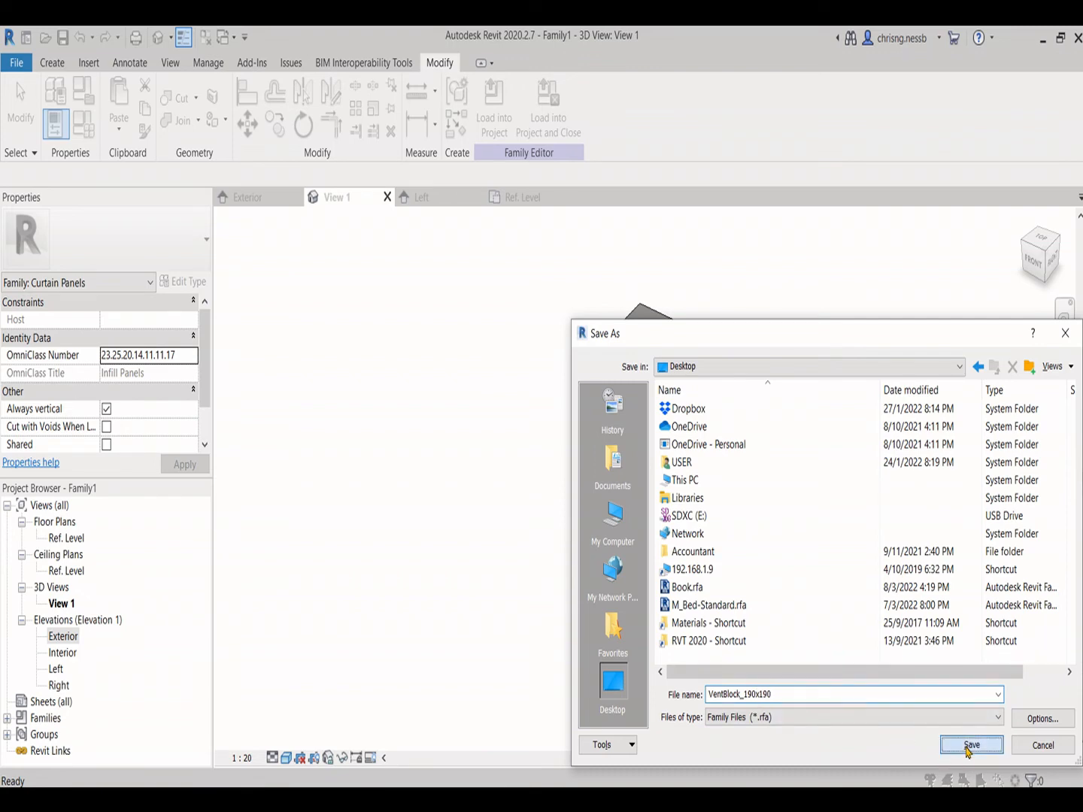
left_click(971, 745)
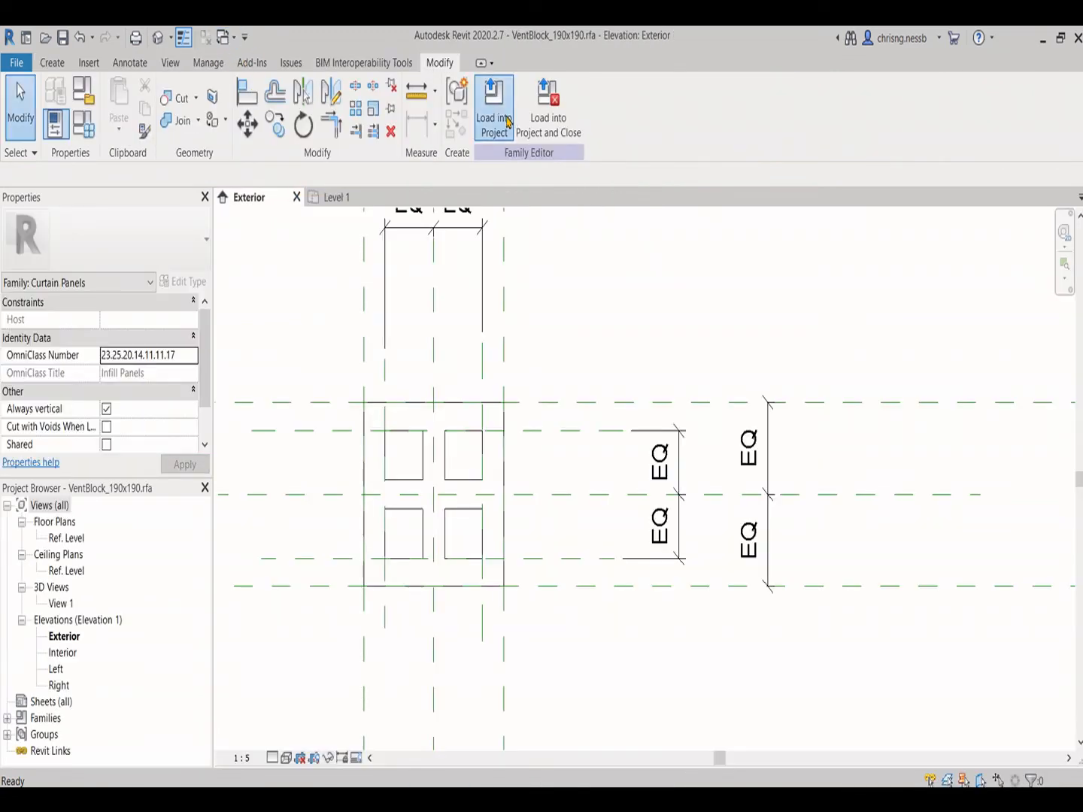
Step: Load the family into the project and duplicate the Curtain Wall type as 'Vent Block Wall'
left_click(493, 105)
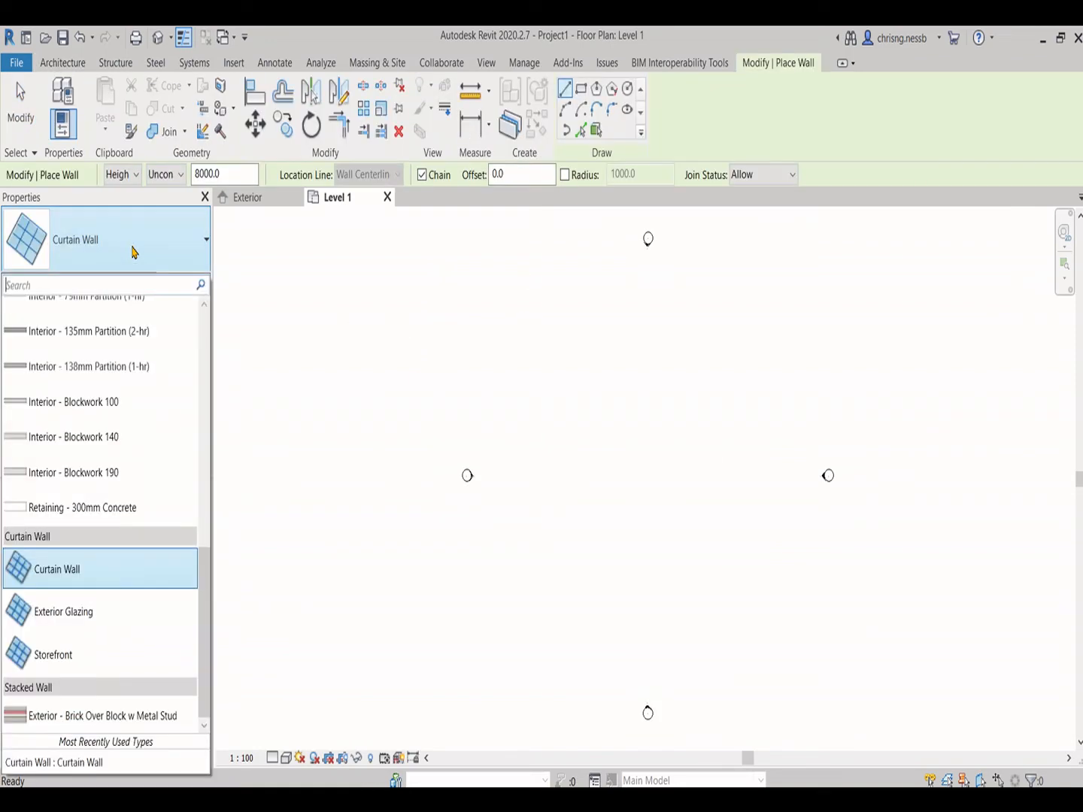
left_click(190, 281)
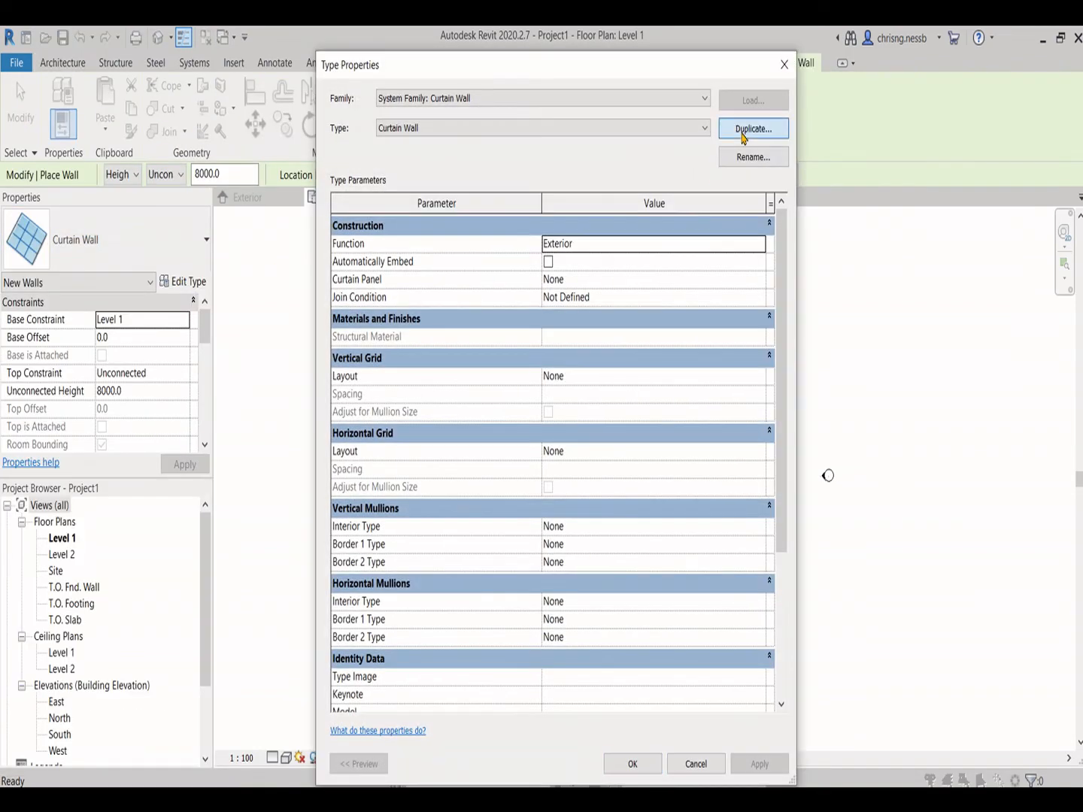
left_click(753, 128)
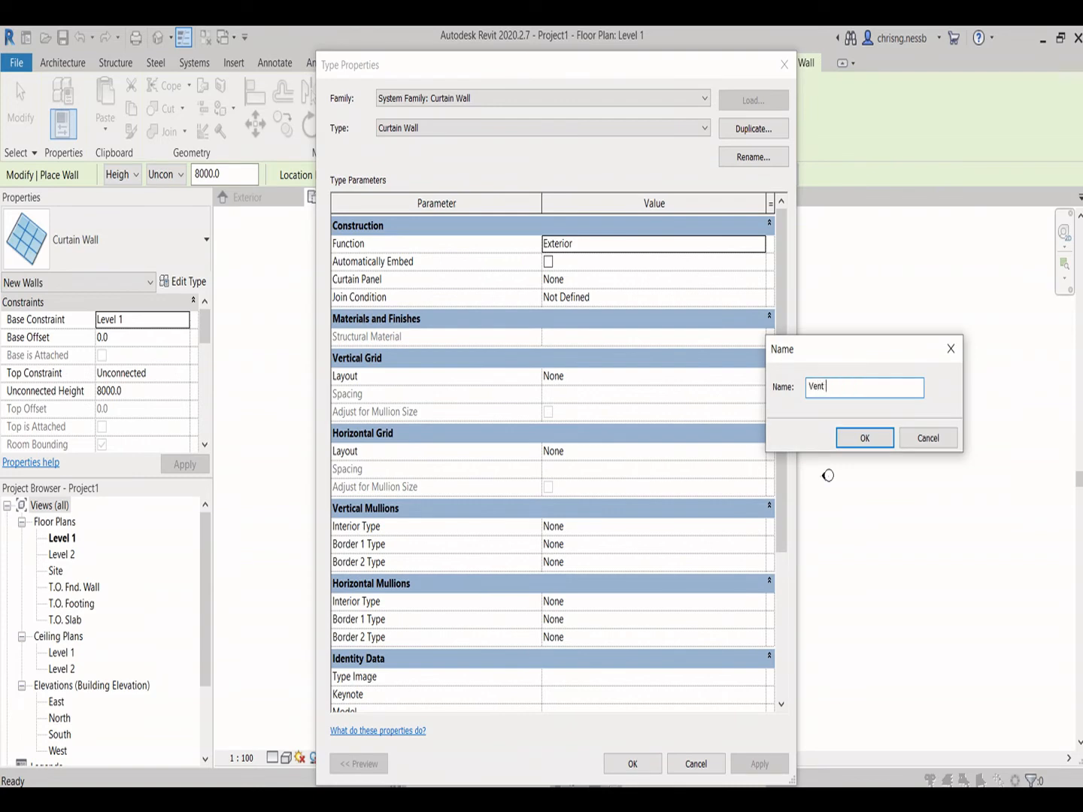
type("Block")
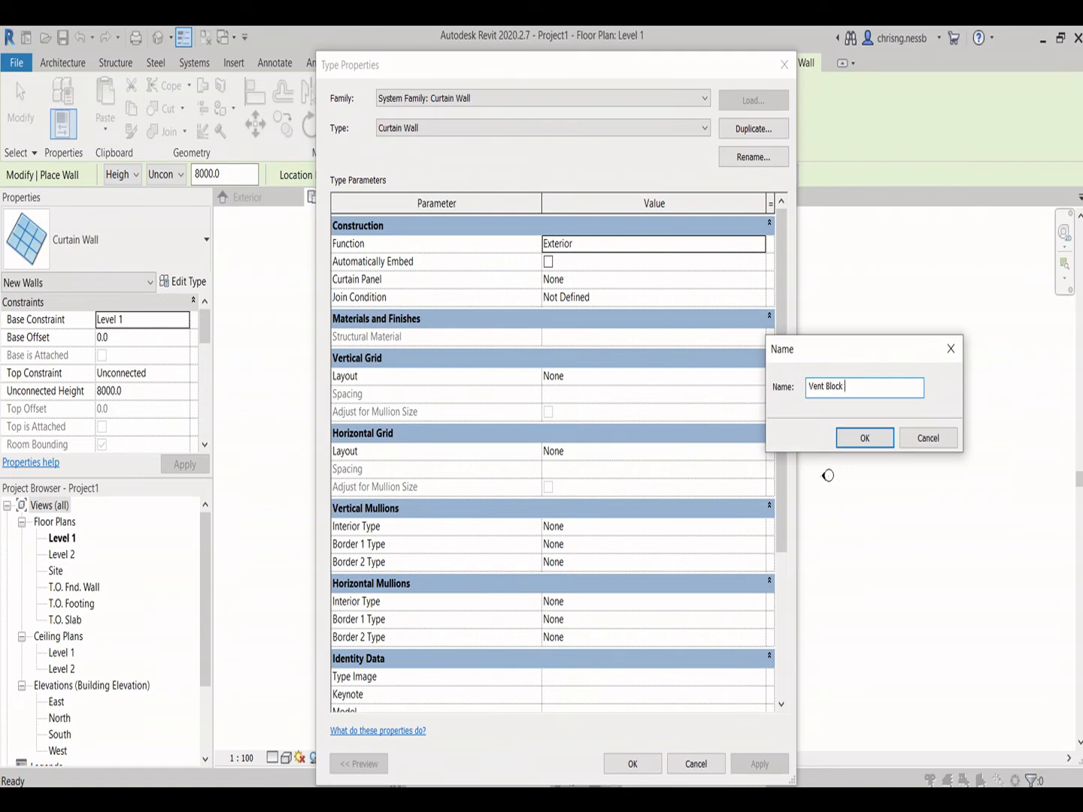
type("Wall")
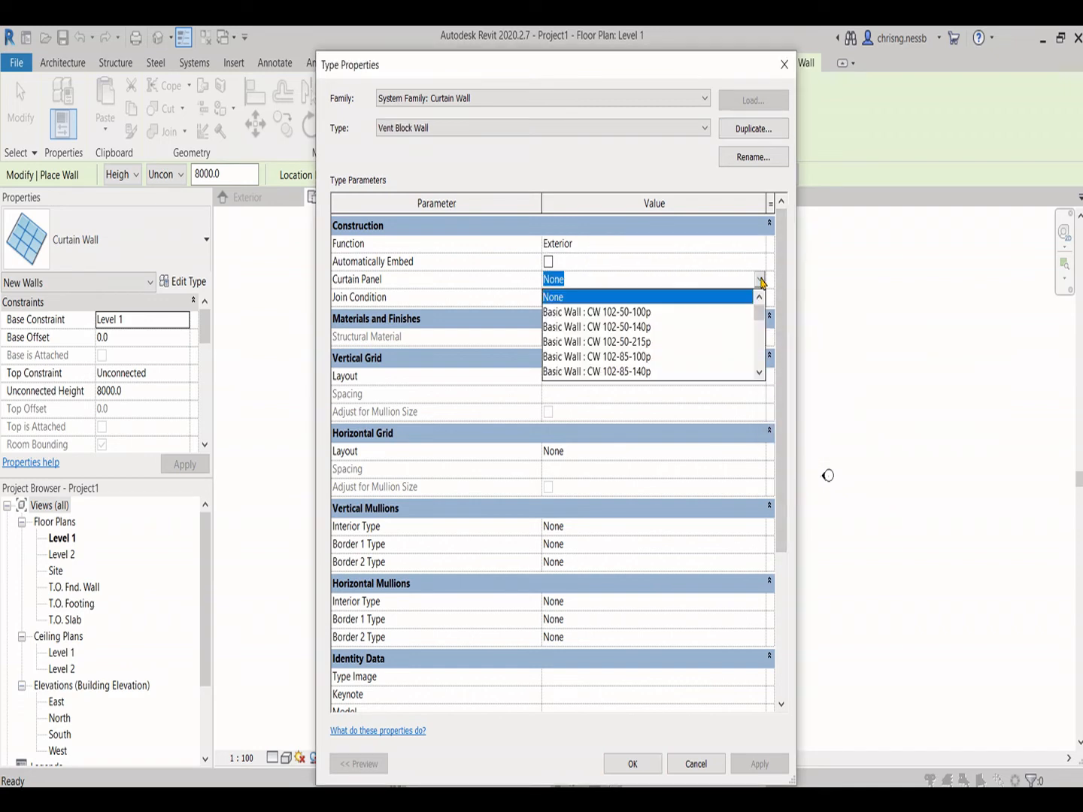
Step: Set VentBlock_190x190 as the curtain panel with join condition Not Defined, and confirm
scroll("down", 3)
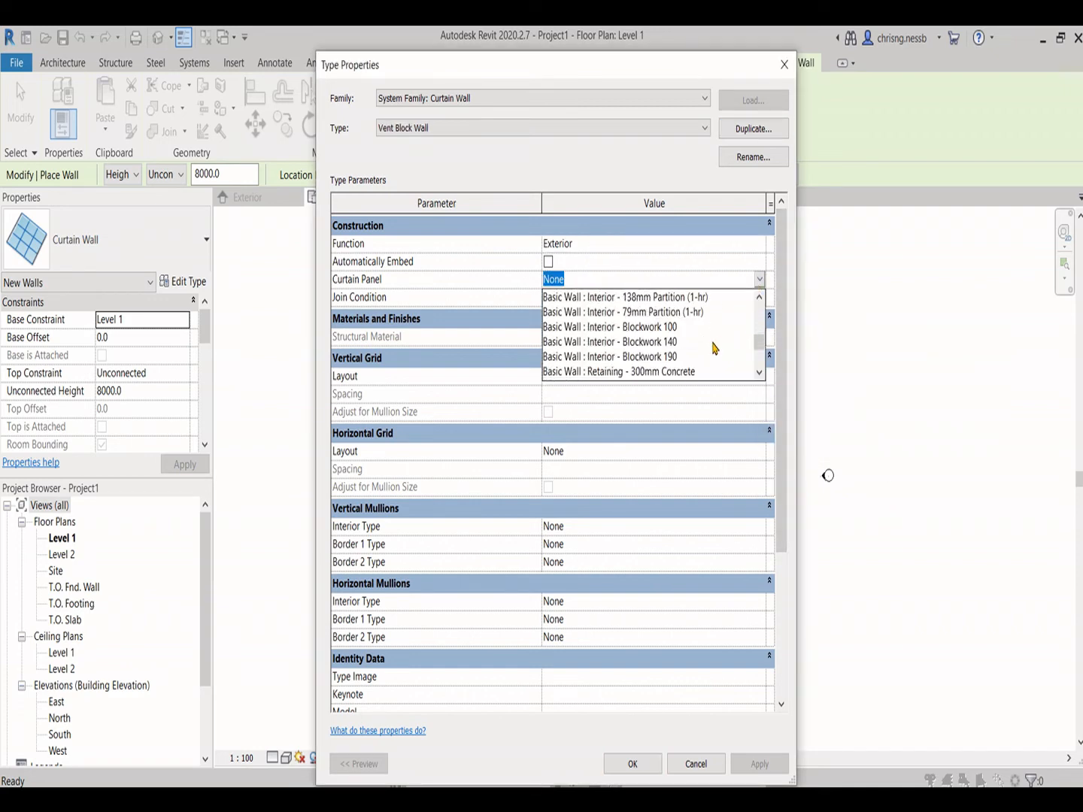
scroll("down", 3)
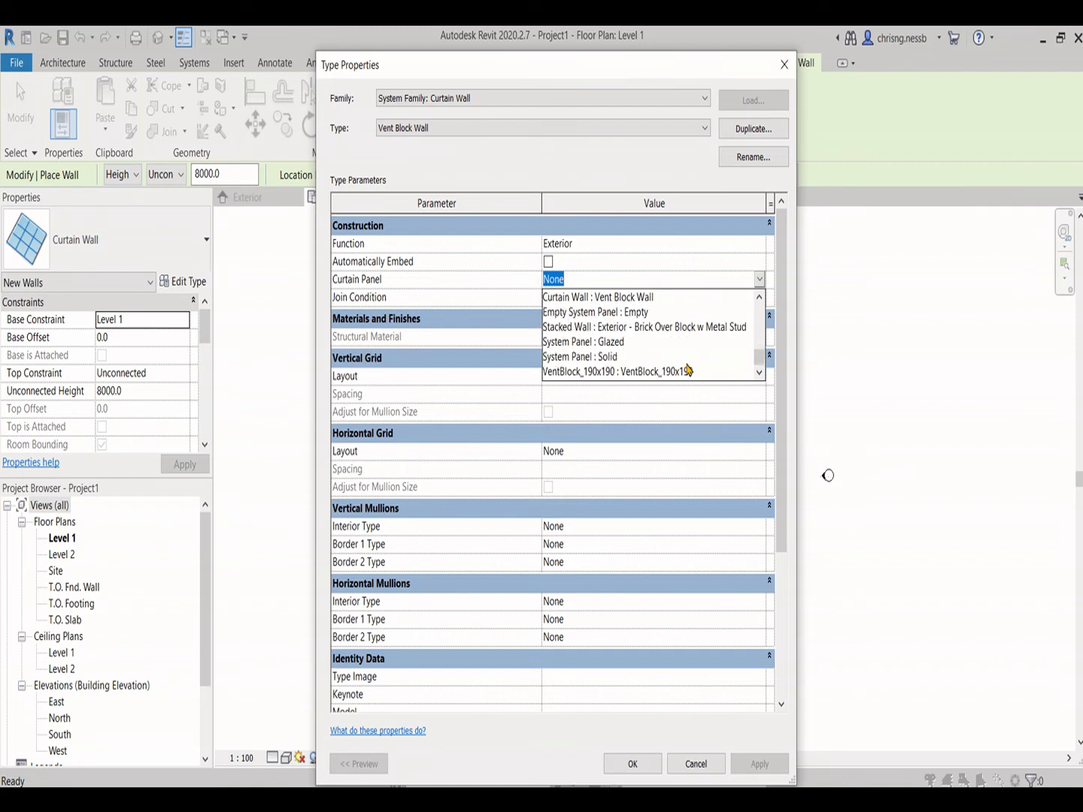
mouse_move(643, 373)
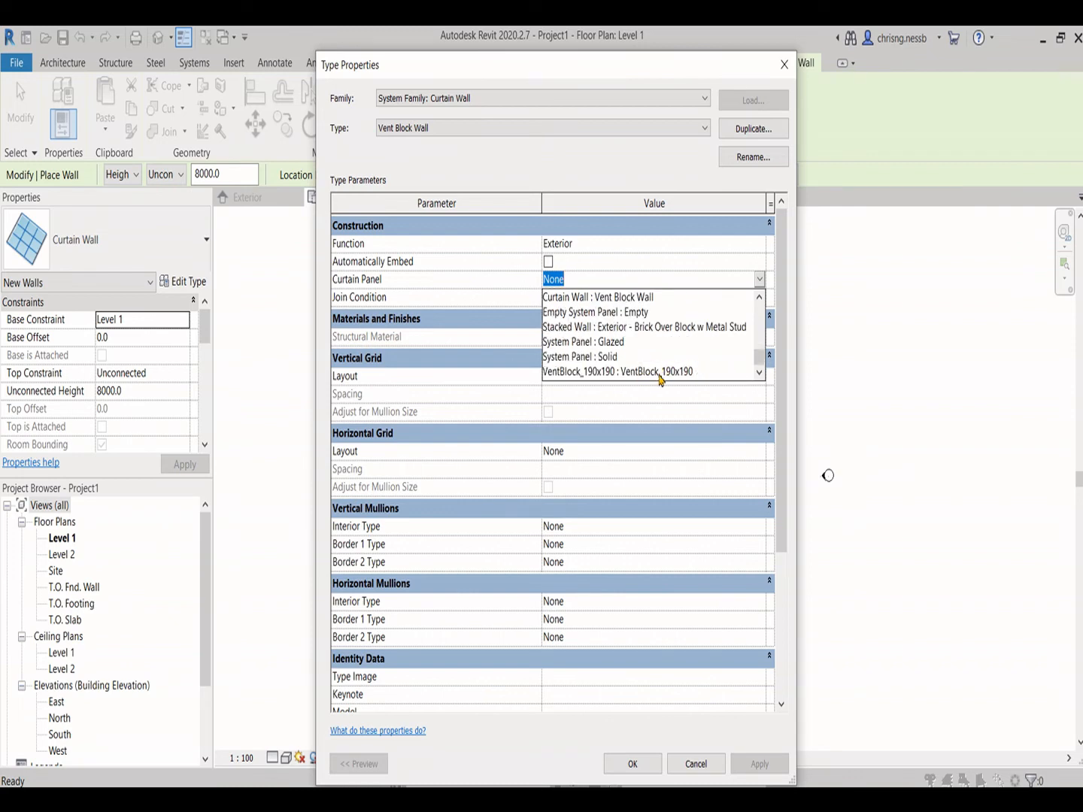
left_click(619, 372)
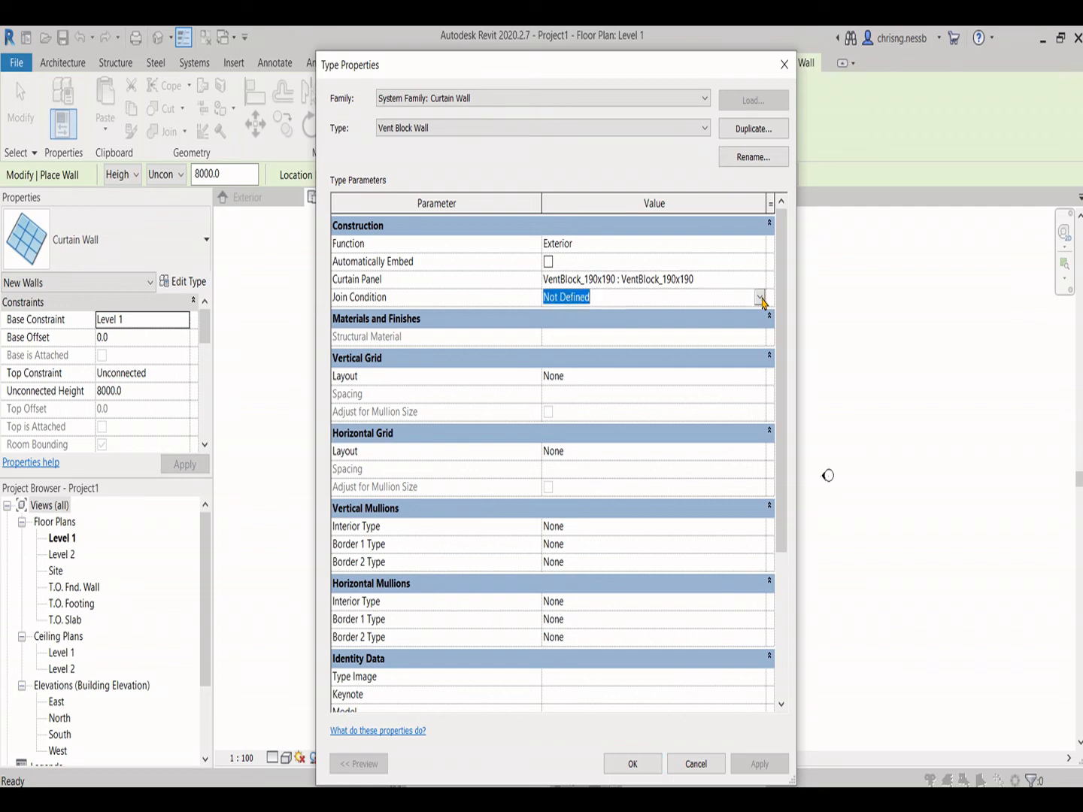
left_click(760, 297)
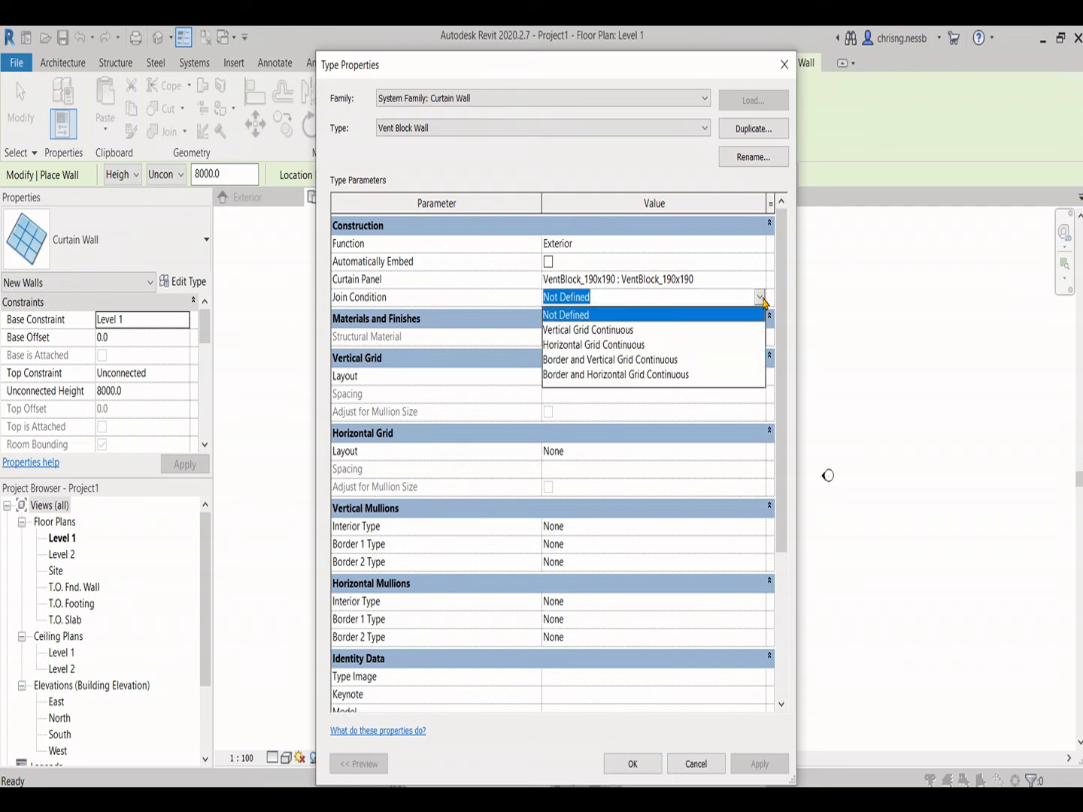
left_click(565, 315)
type("190")
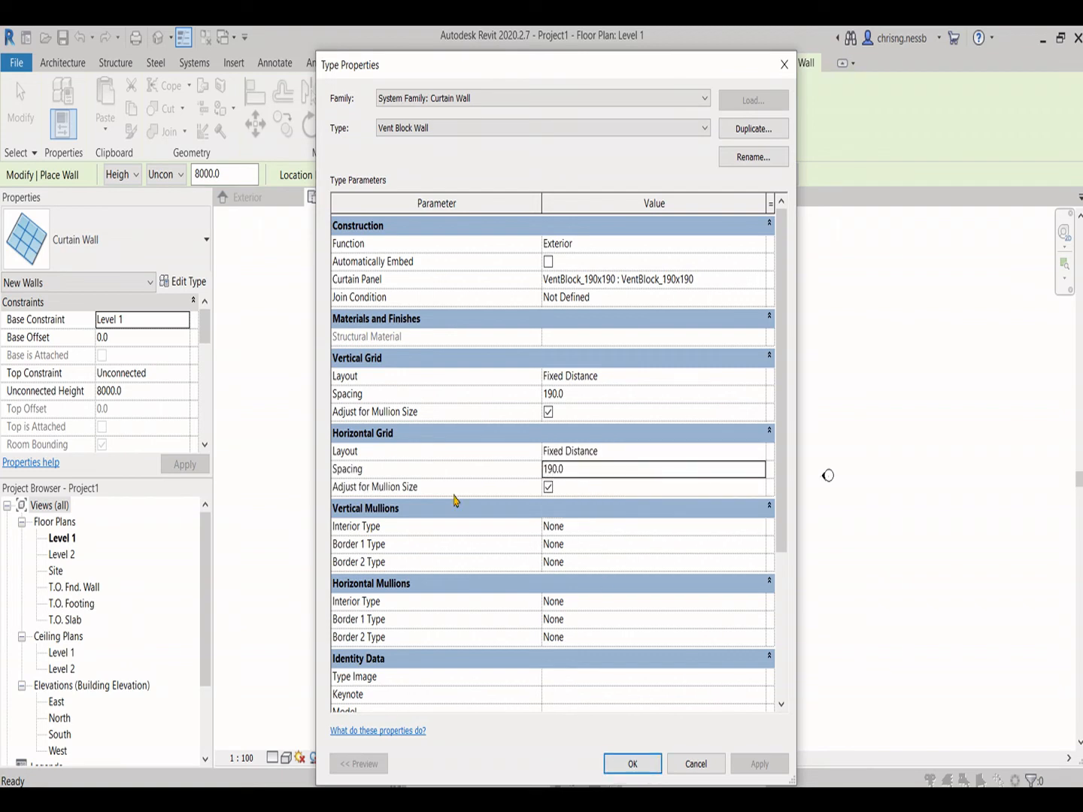
left_click(632, 763)
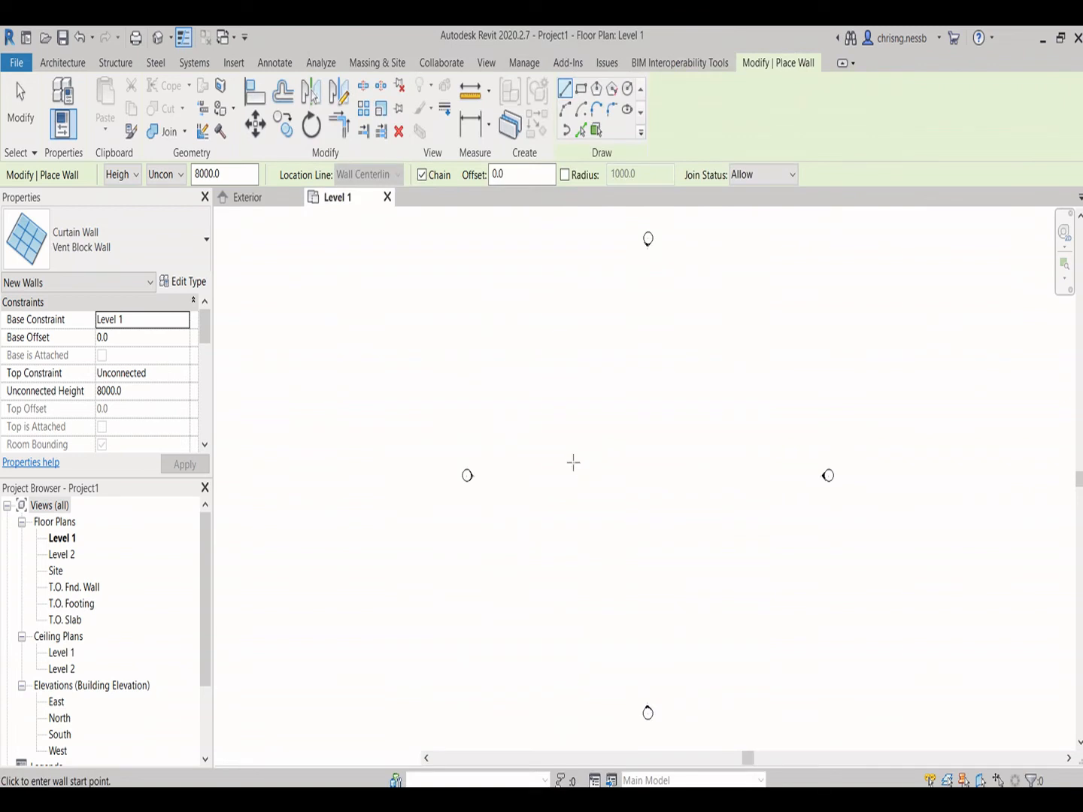
Step: Draw a Vent Block Wall on Level 1, view it in 3D, and open the North elevation
left_click(574, 464)
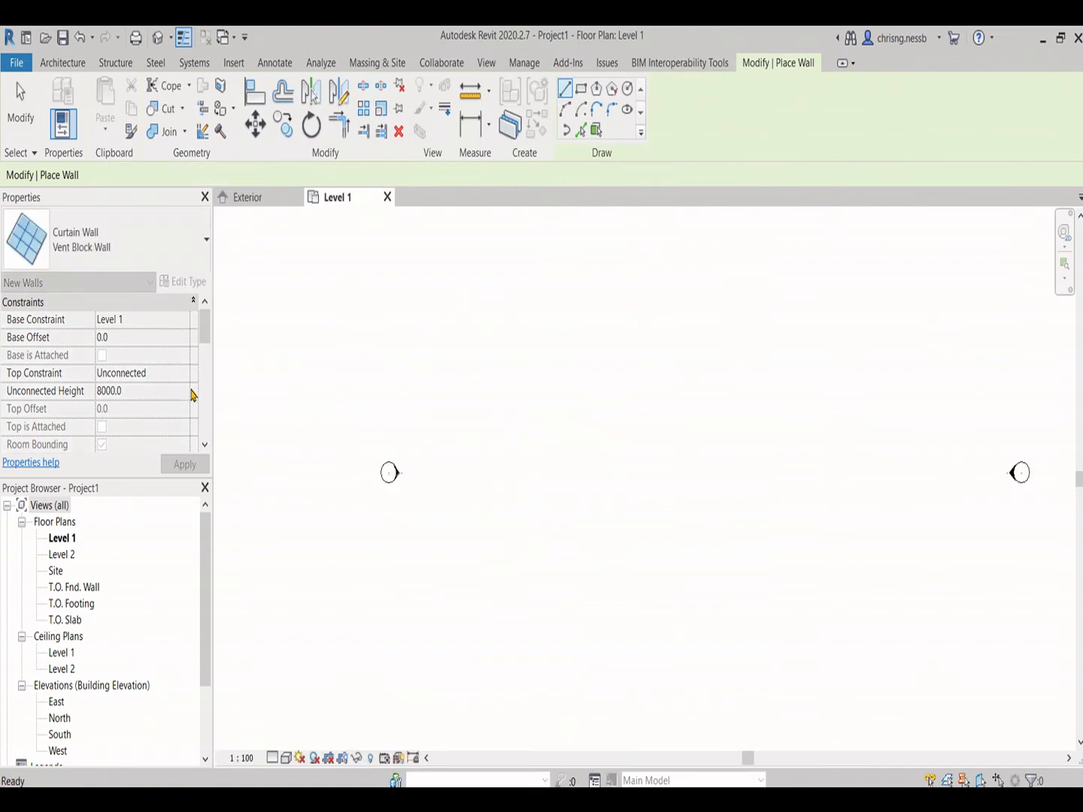
left_click(139, 372)
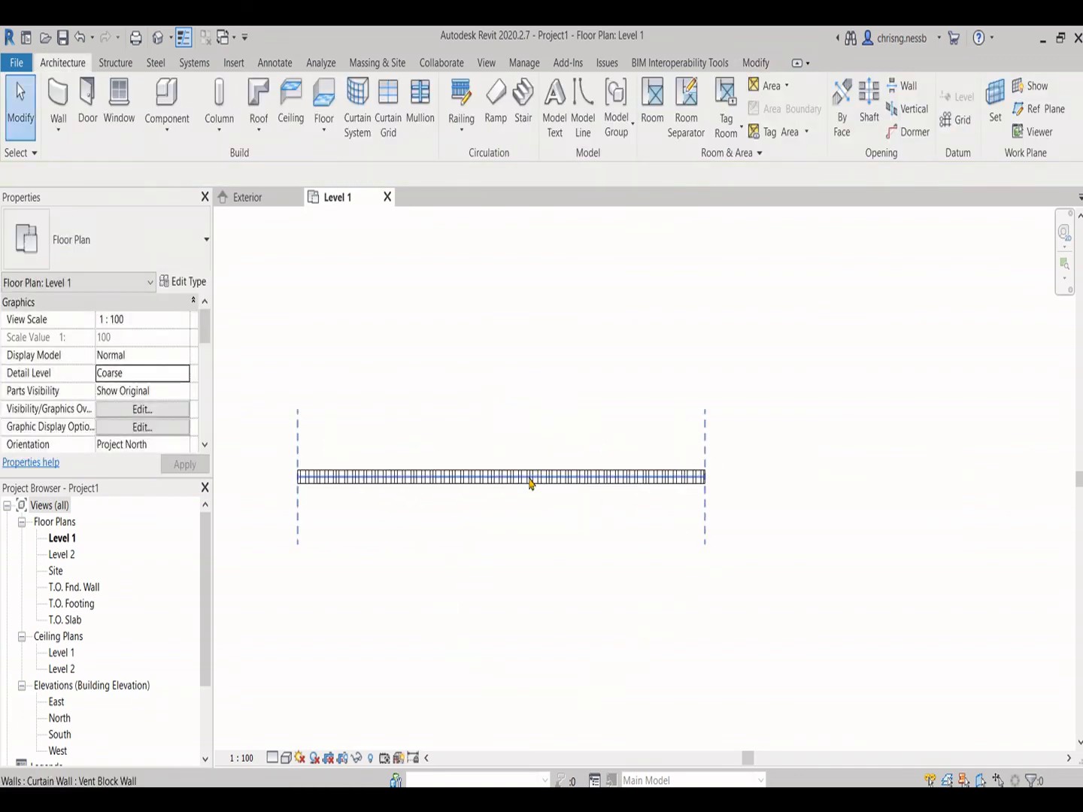
left_click(530, 476)
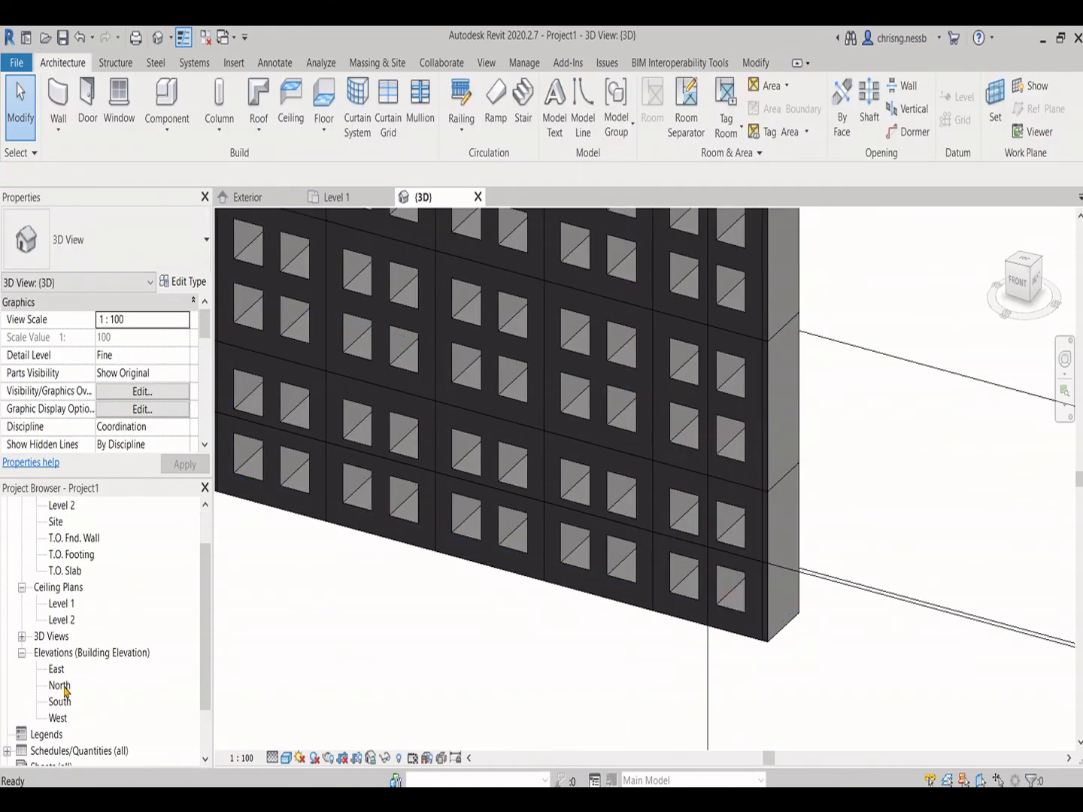
double_click(58, 685)
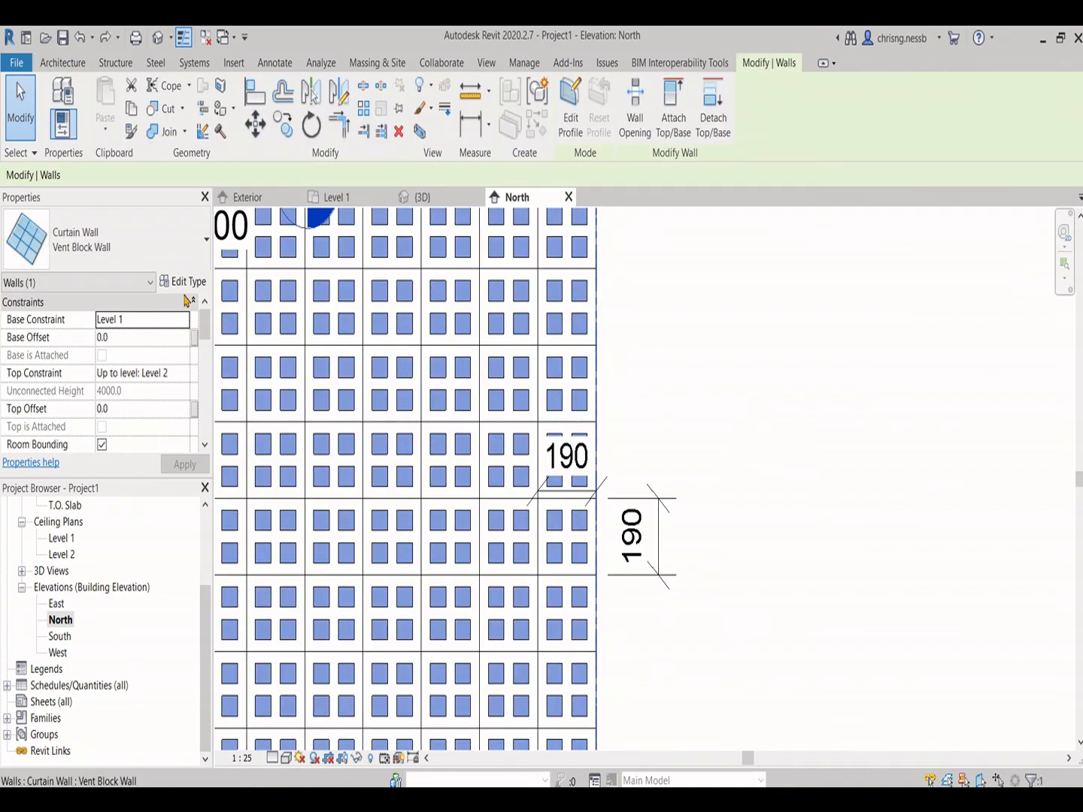
Step: Set the Vent Block Wall grid spacing to 250, deleting the failed panel type for system panels
left_click(188, 282)
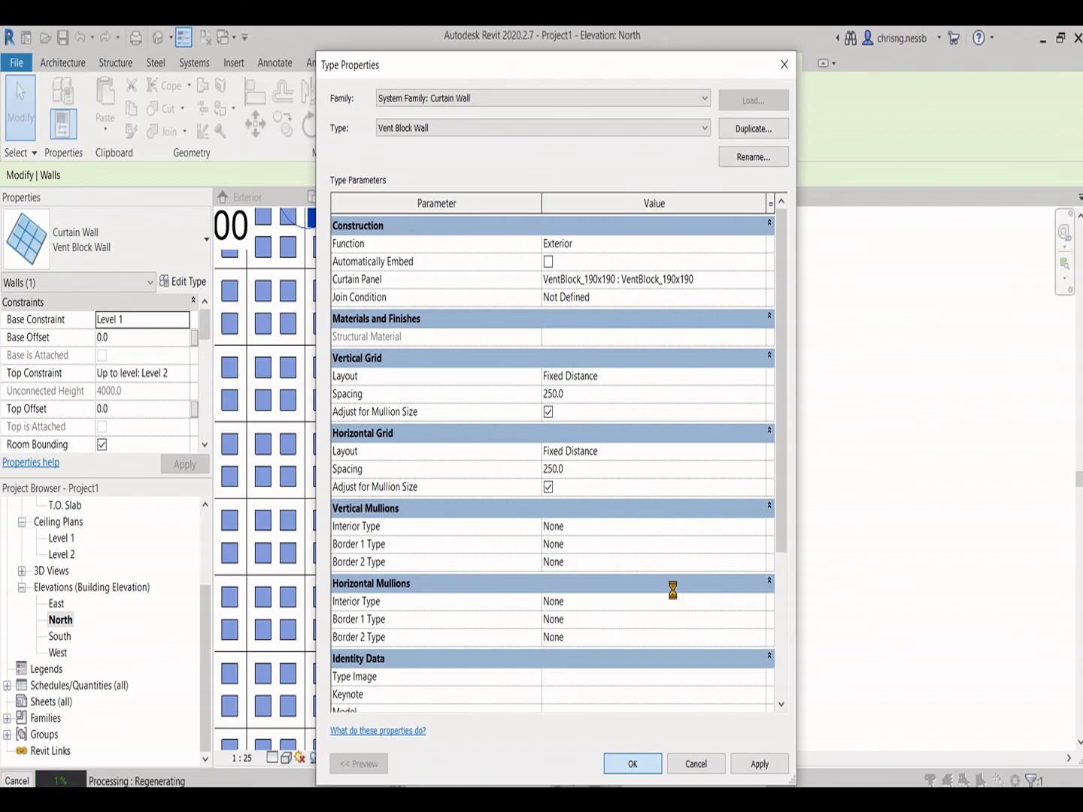
left_click(632, 763)
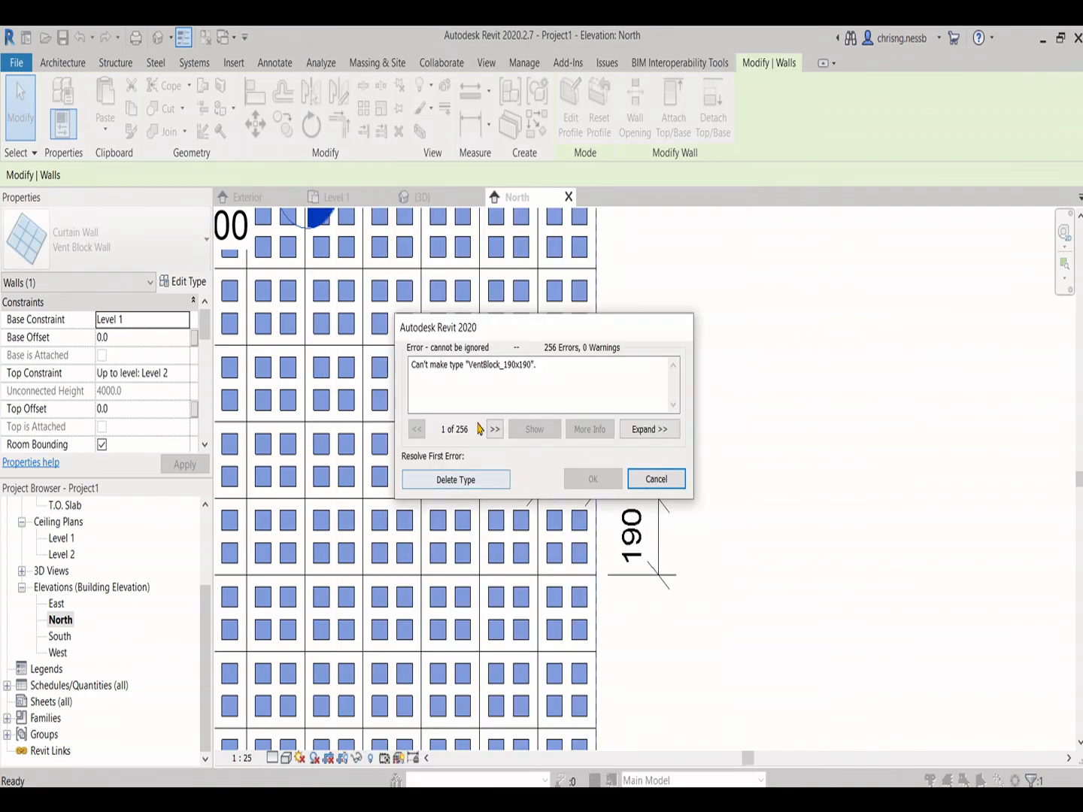
left_click(455, 479)
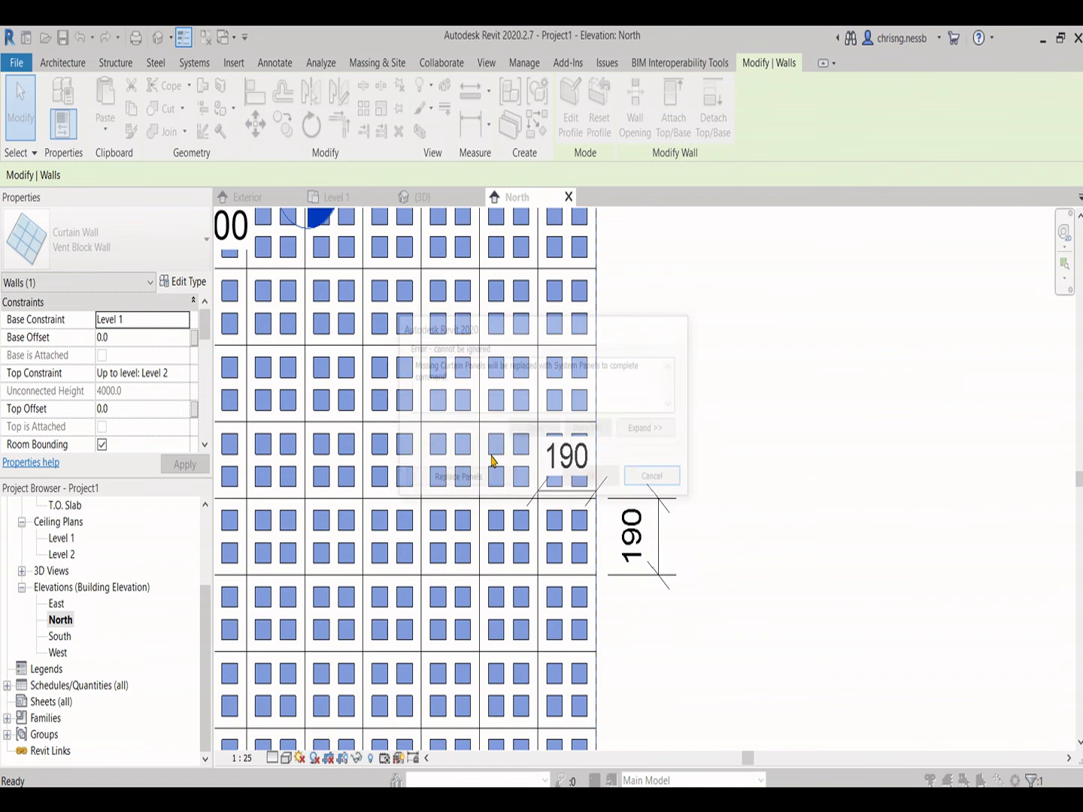
left_click(651, 475)
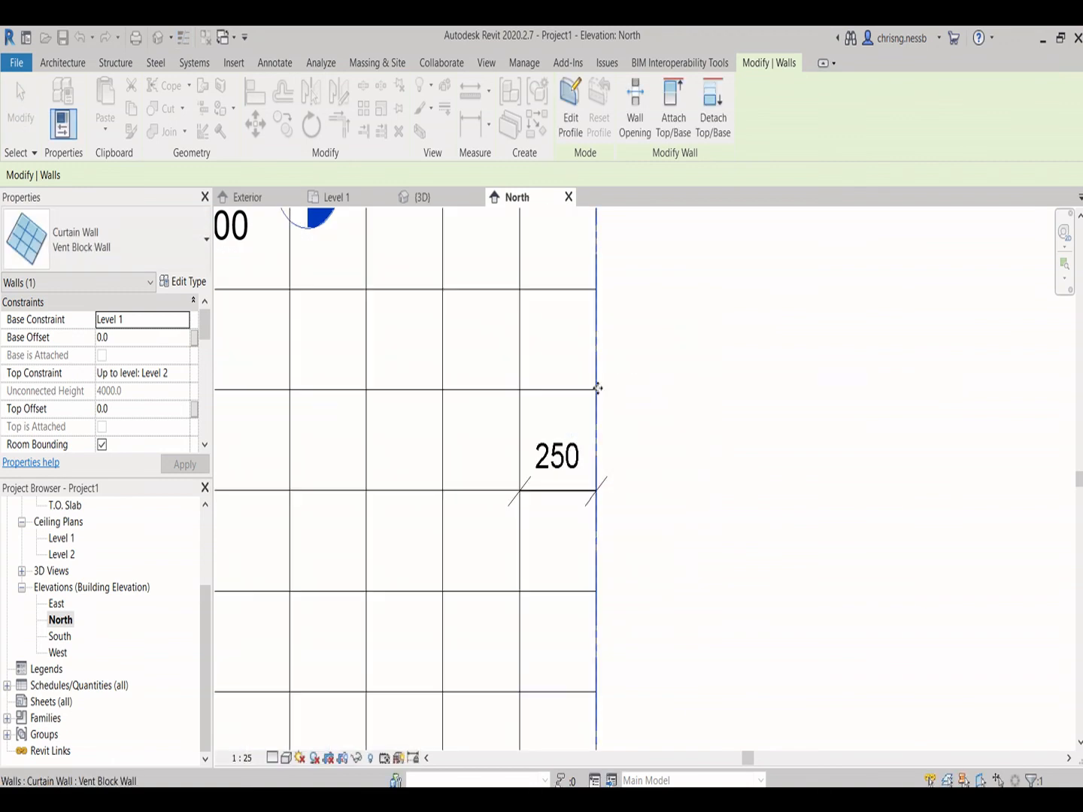
left_click(423, 198)
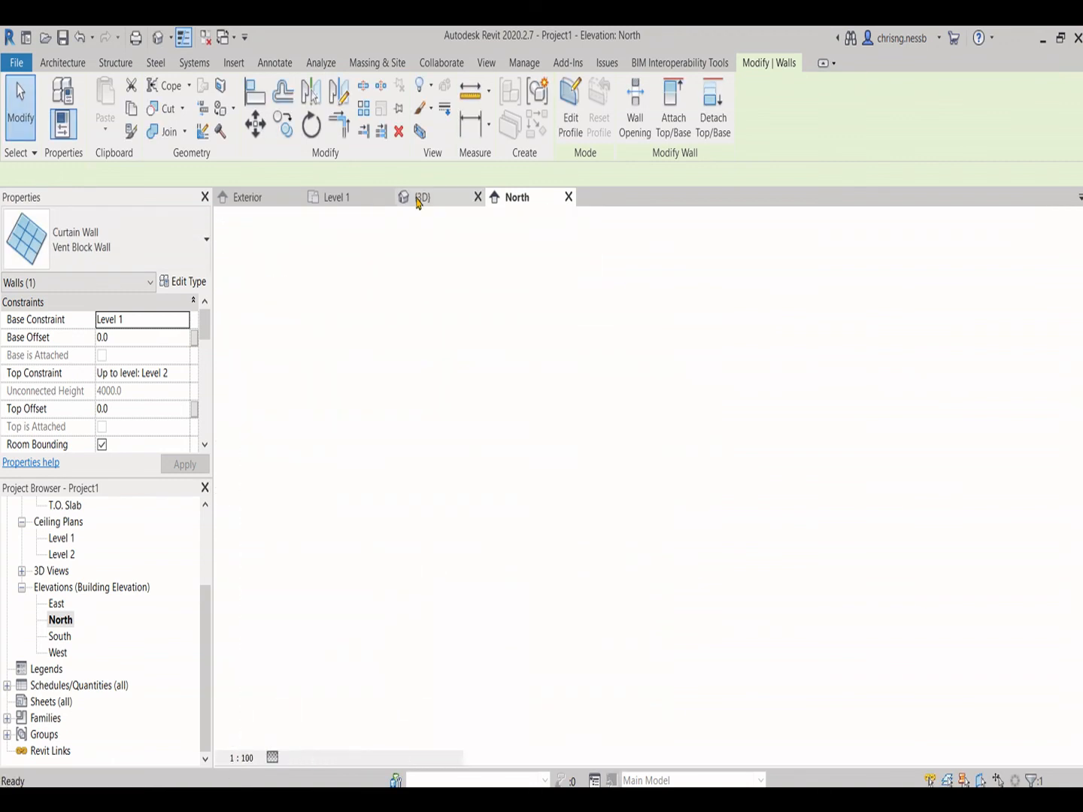
Step: Select one glazed panel in 3D and open its type list showing VentBlock_190x190
left_click(423, 197)
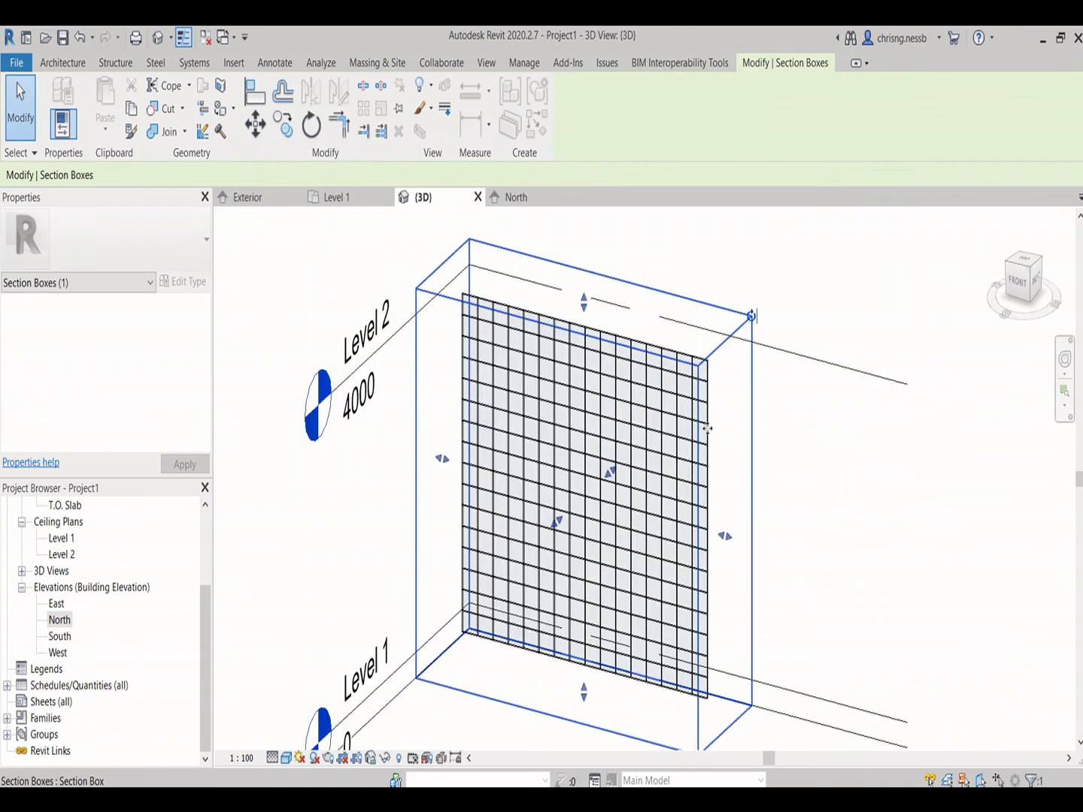
mouse_move(536, 344)
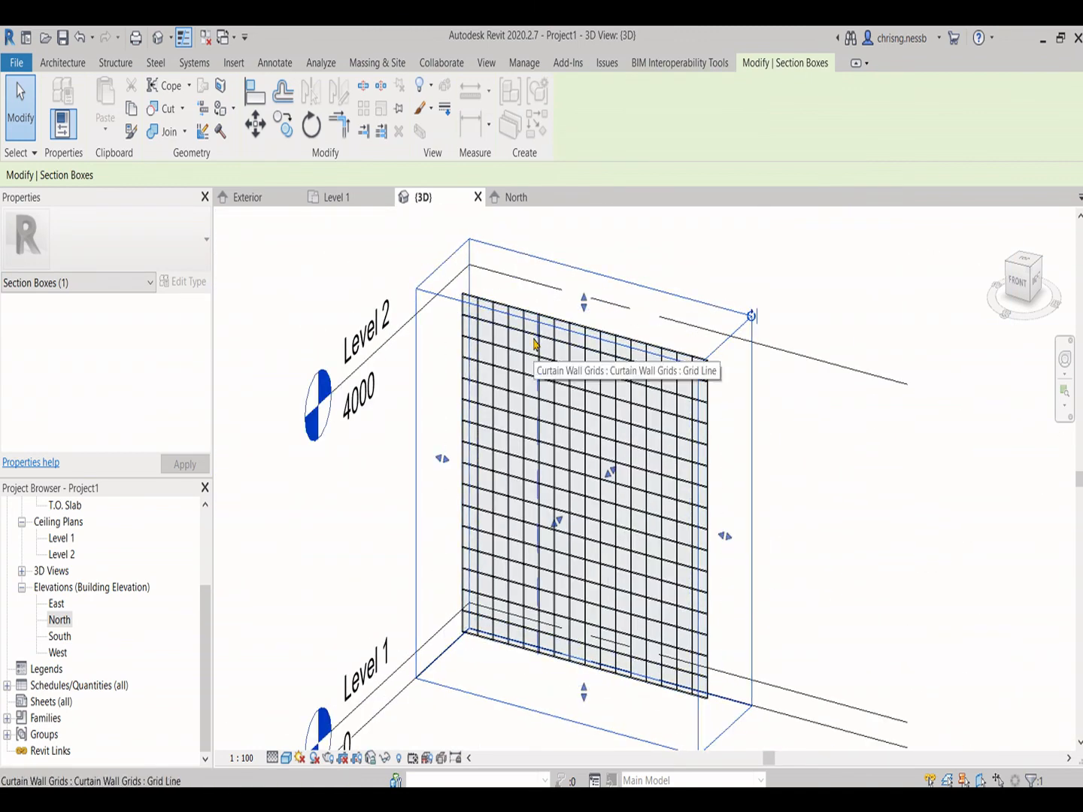
left_click(662, 374)
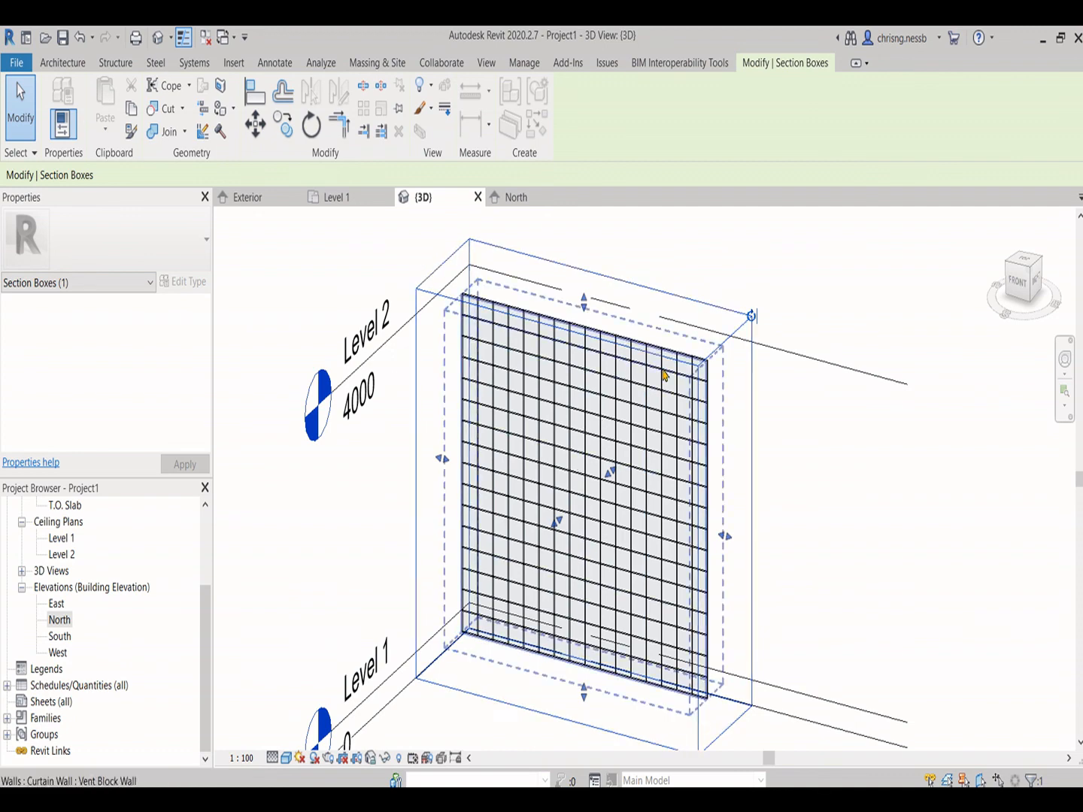
scroll("up", 3)
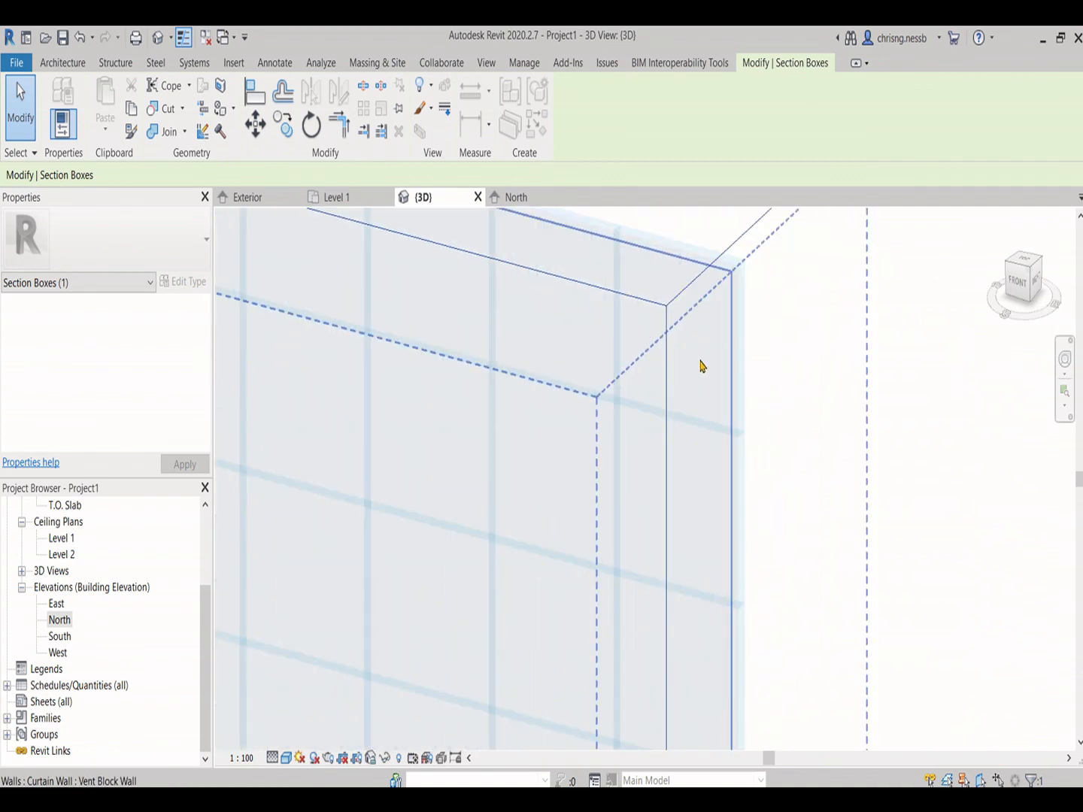
left_click(481, 354)
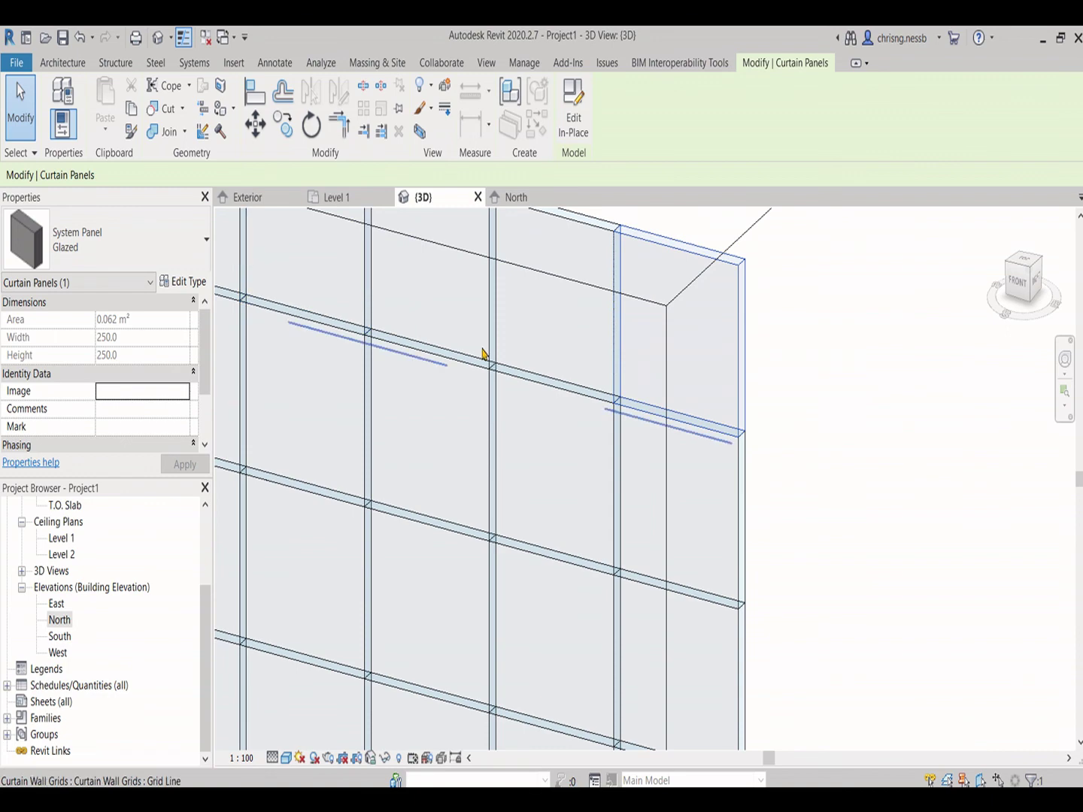
left_click(199, 240)
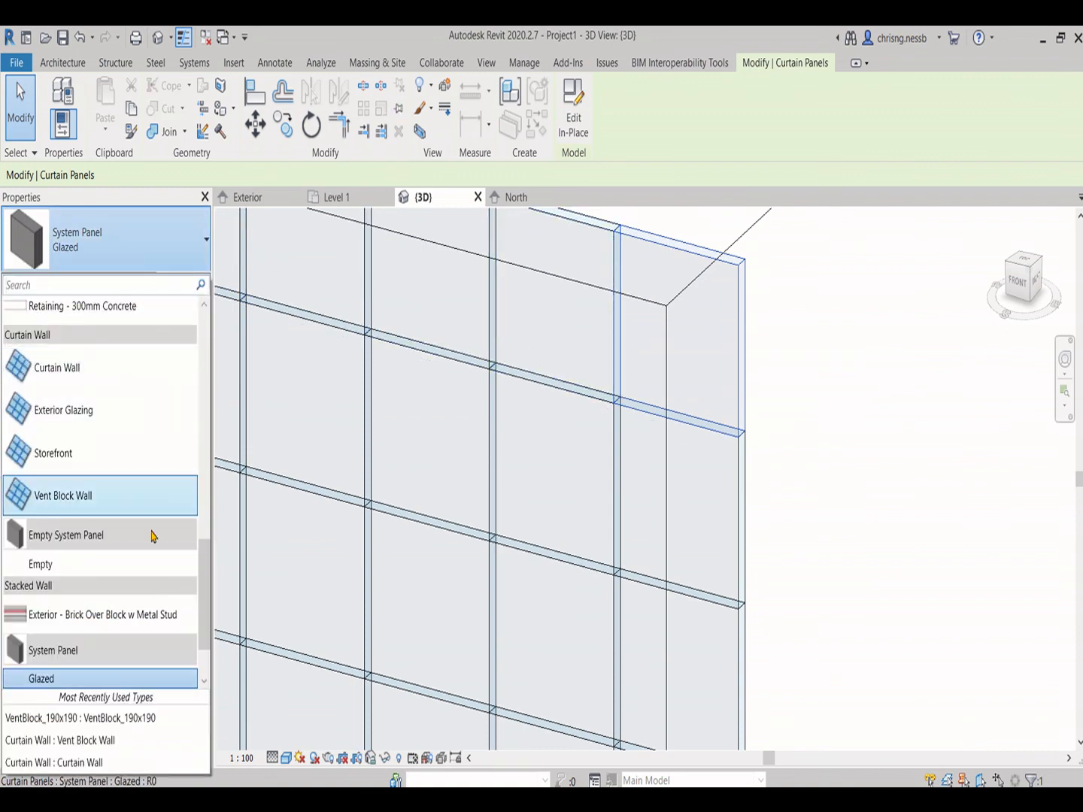
scroll("down", 3)
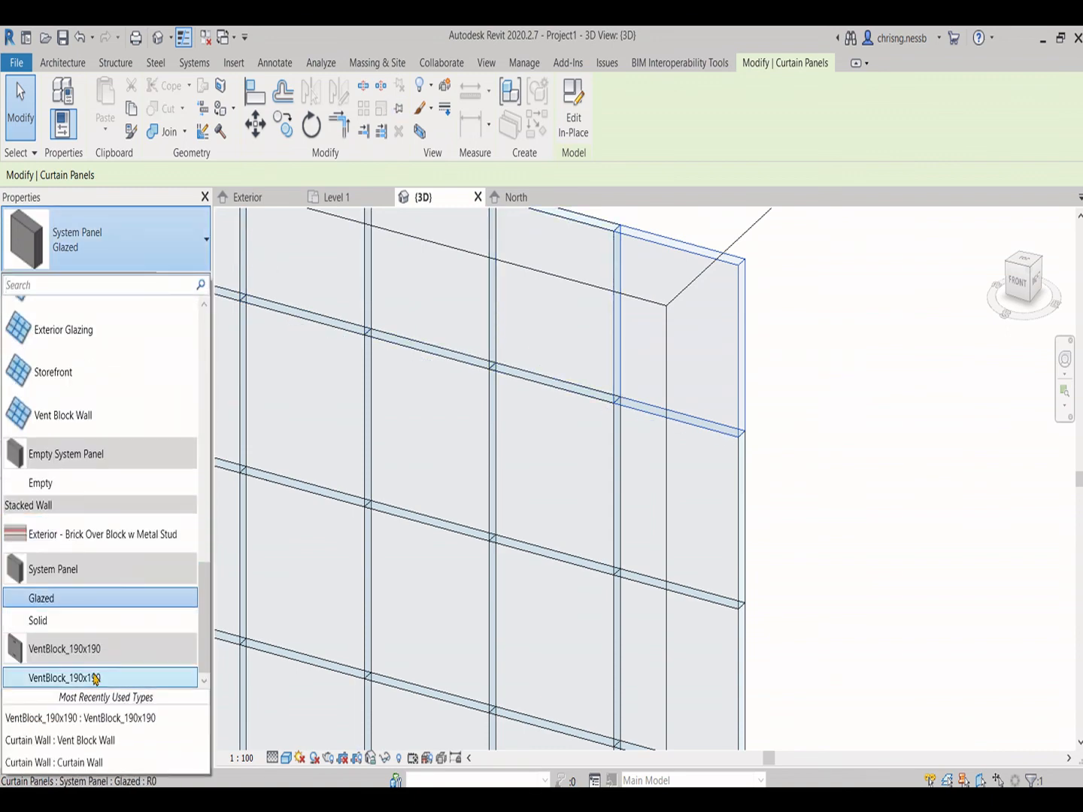